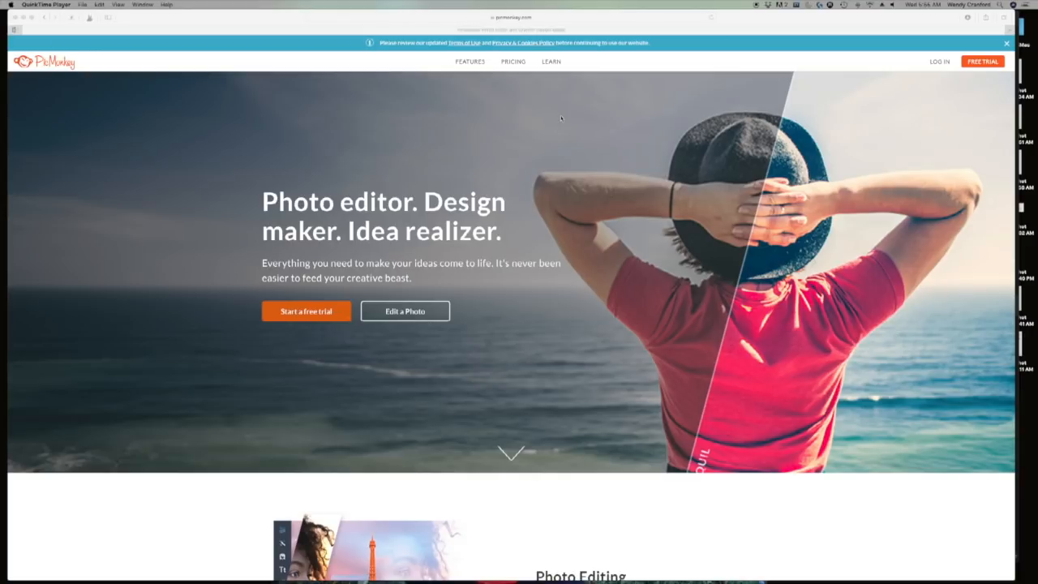
pyautogui.moveTo(504, 55)
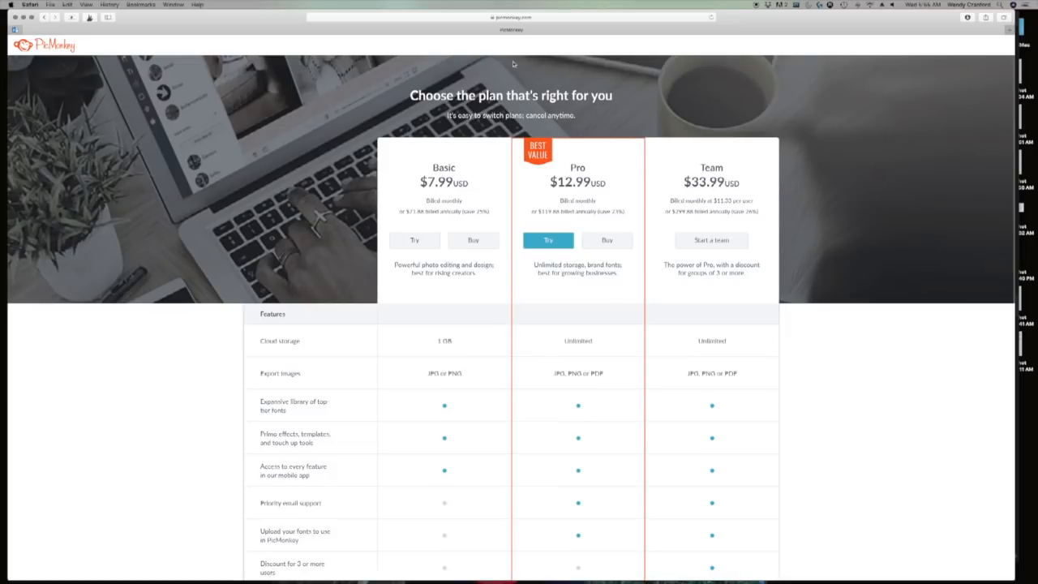
pyautogui.moveTo(972, 262)
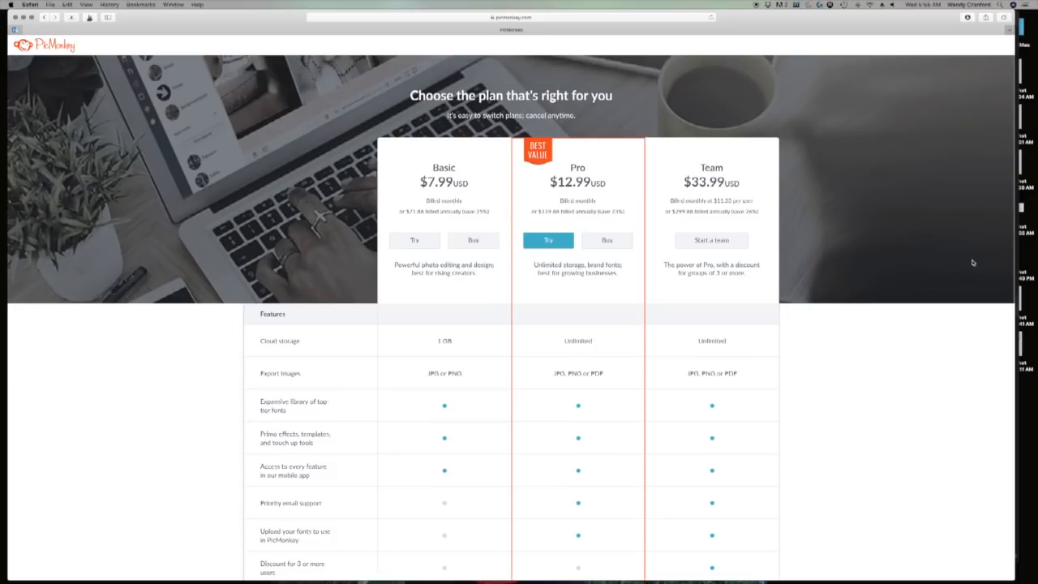
pyautogui.moveTo(912, 239)
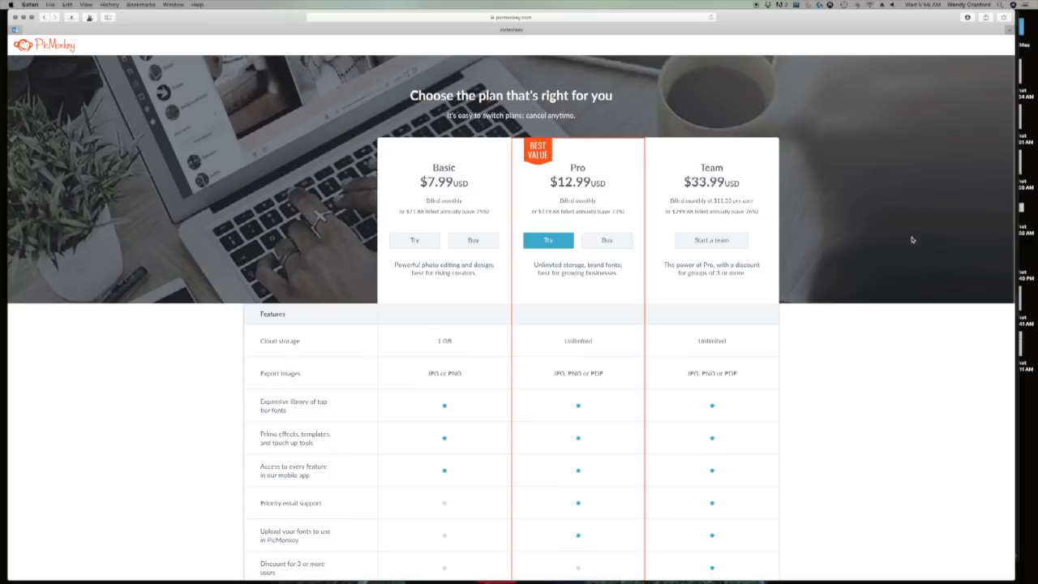
# Scroll through the Basic, Pro and Team plan feature table and return to the homepage.
pyautogui.scroll(-3)
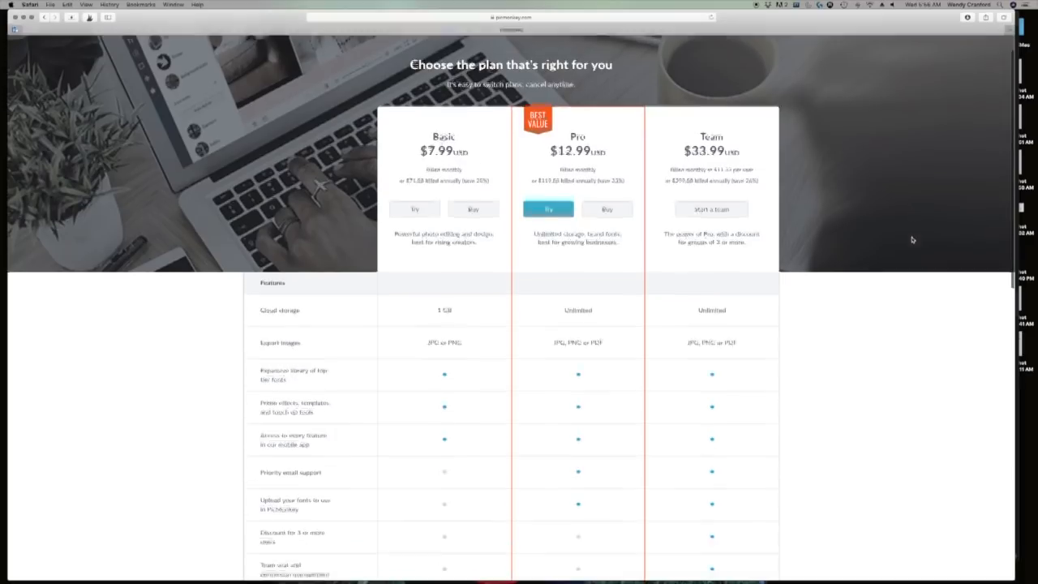
pyautogui.scroll(-3)
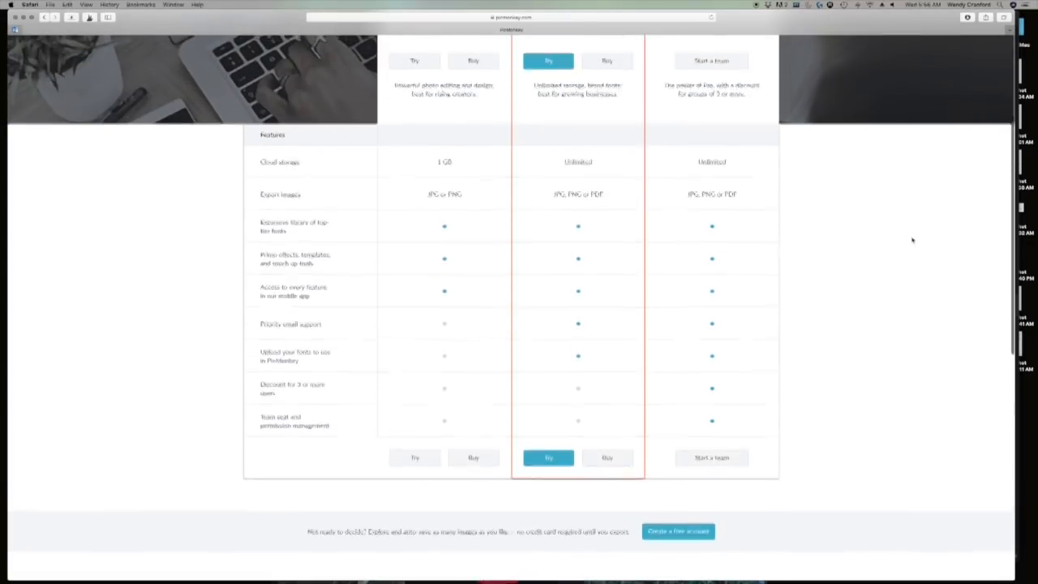
pyautogui.scroll(-3)
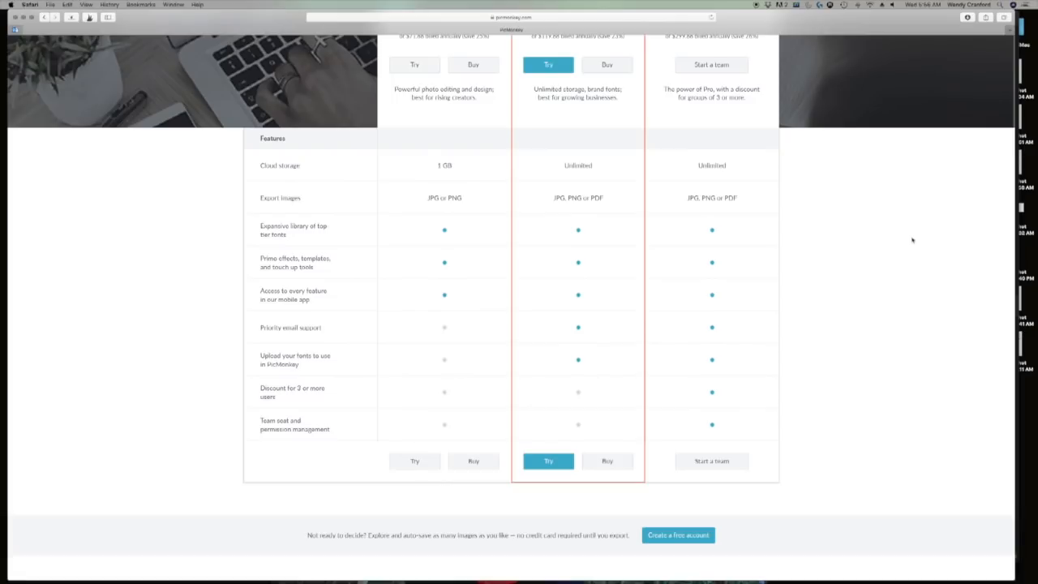
pyautogui.scroll(-3)
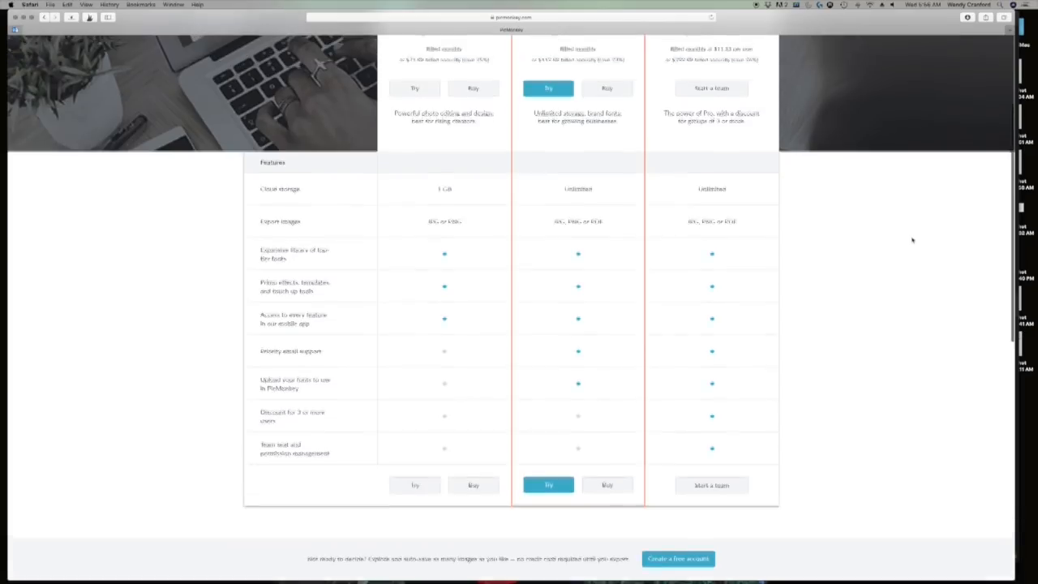
pyautogui.scroll(3)
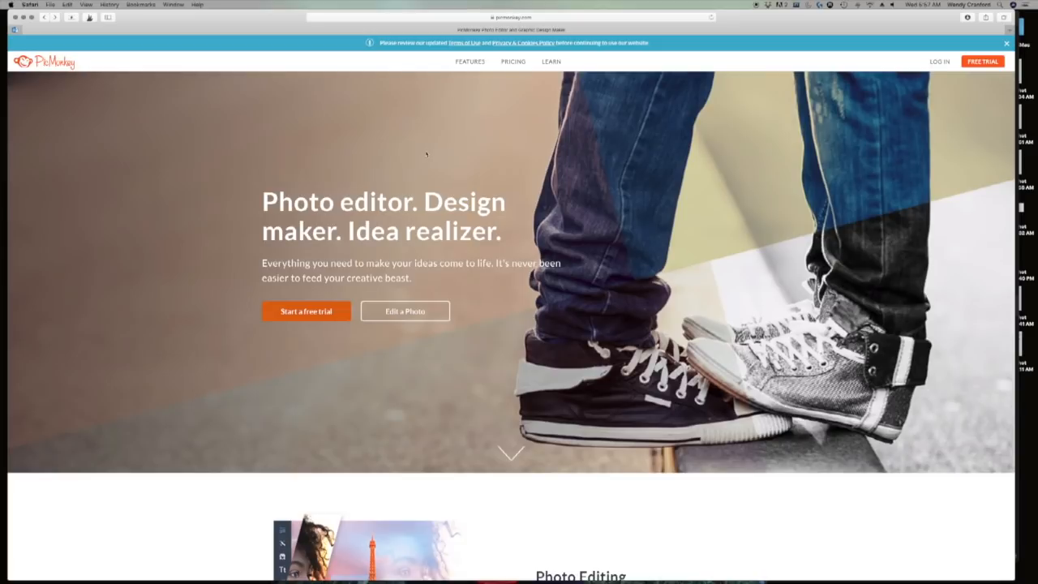
pyautogui.moveTo(406, 310)
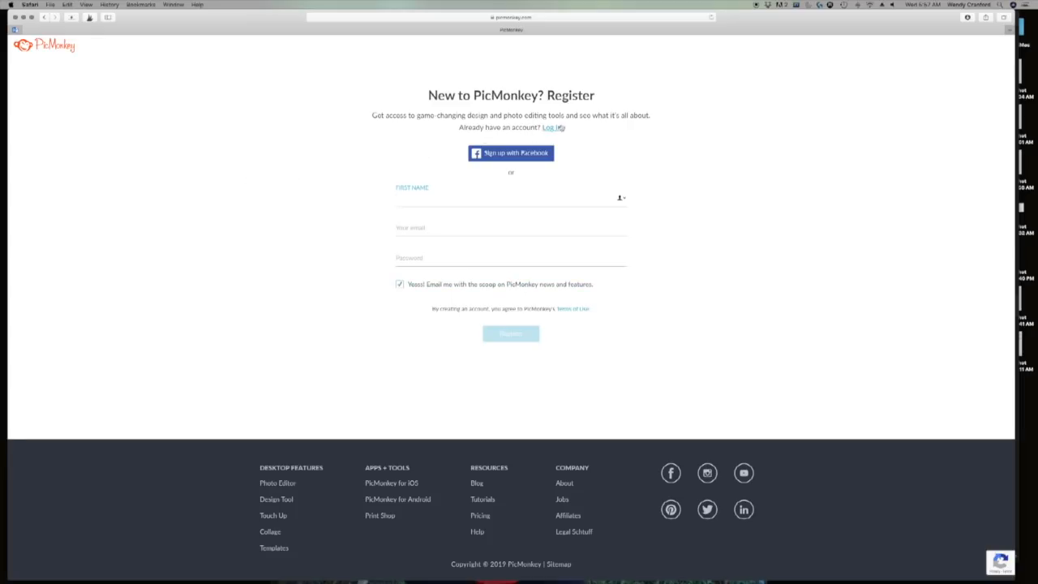
# Switch to the log-in form and sign in with the account email and password.
pyautogui.click(552, 127)
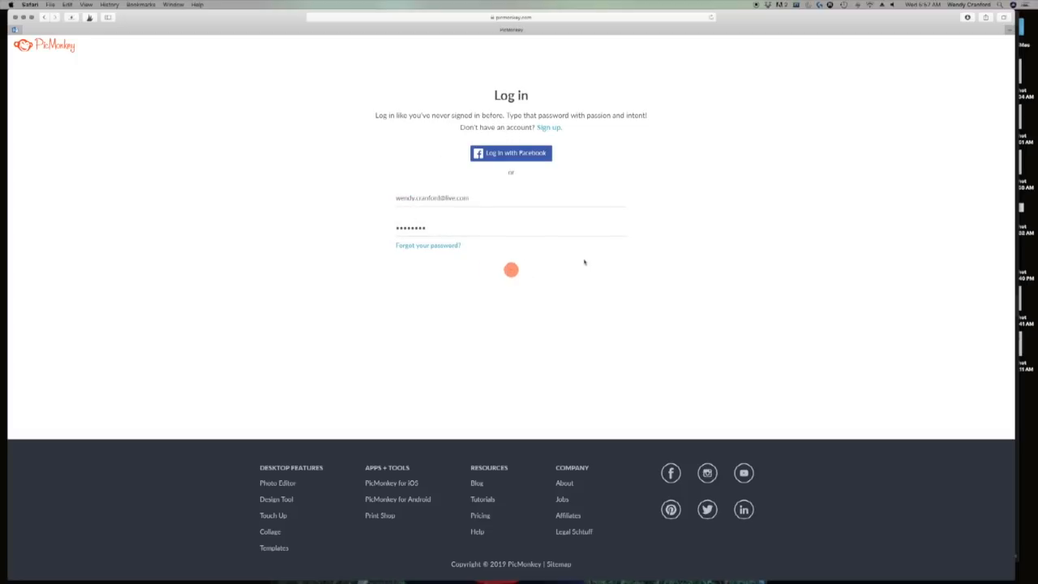
pyautogui.click(511, 269)
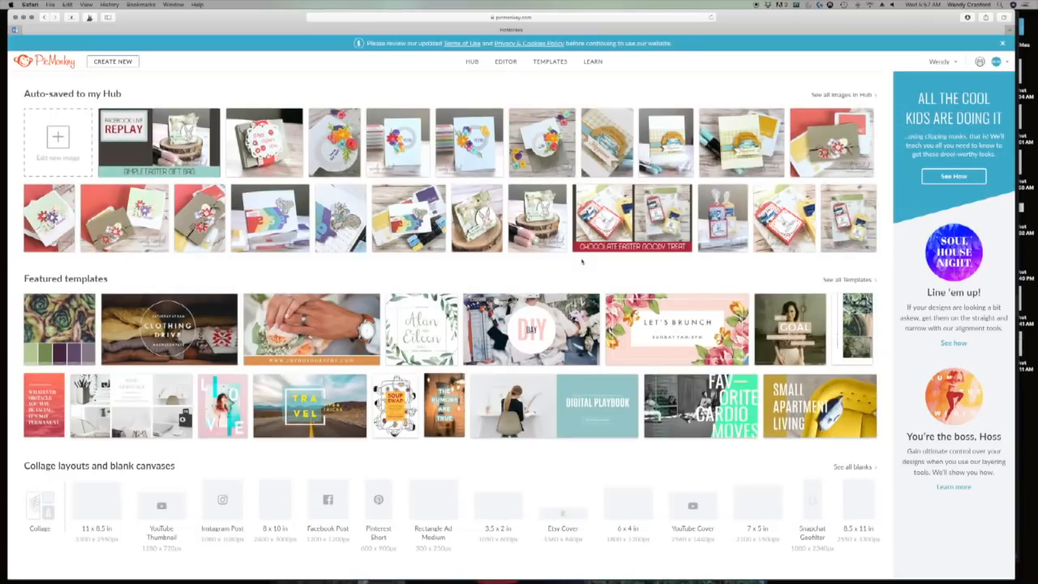
pyautogui.moveTo(577, 260)
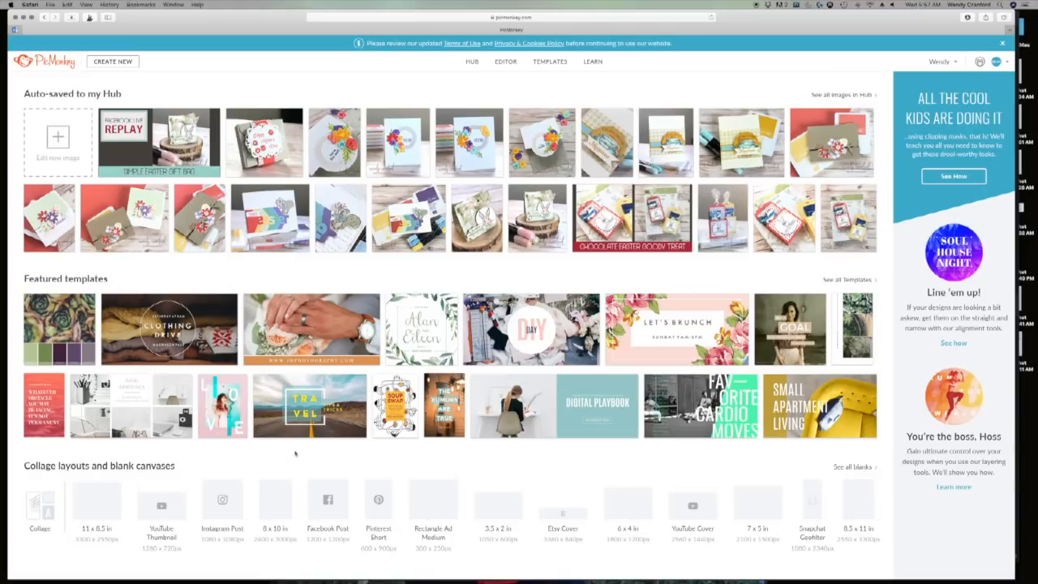
# Scroll the Hub down to the Facebook Post and Instagram Post blank canvas sizes.
pyautogui.scroll(-3)
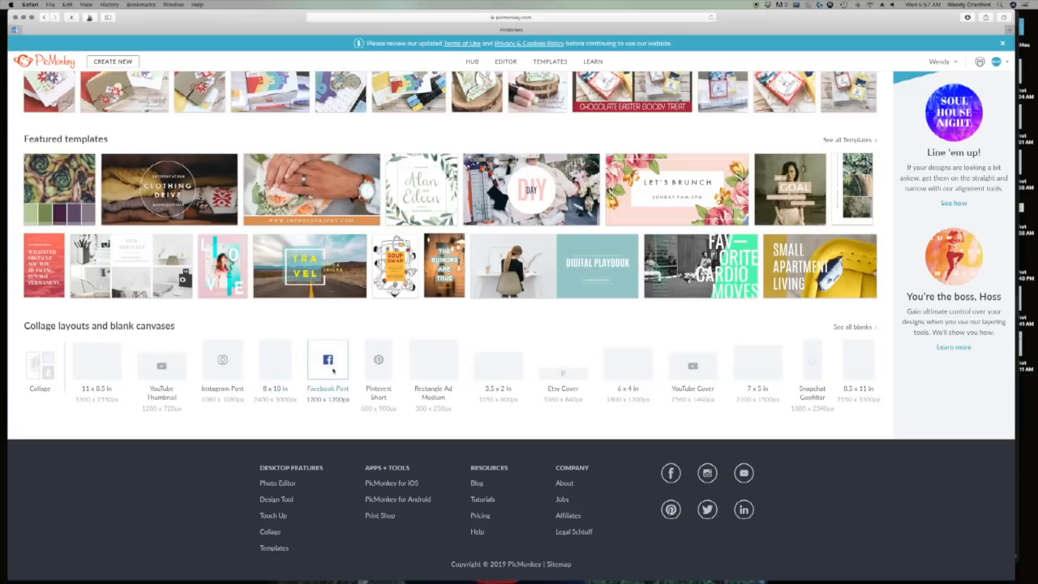
# Pick the Facebook Post preset, rename it 'Business Budget Workbook', and create the canvas.
pyautogui.click(327, 359)
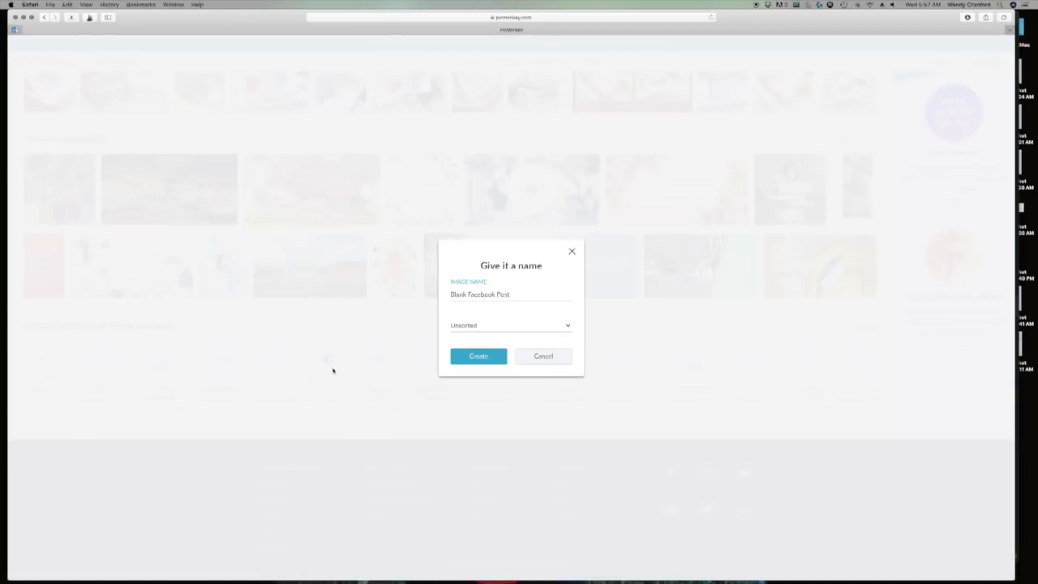
pyautogui.click(512, 293)
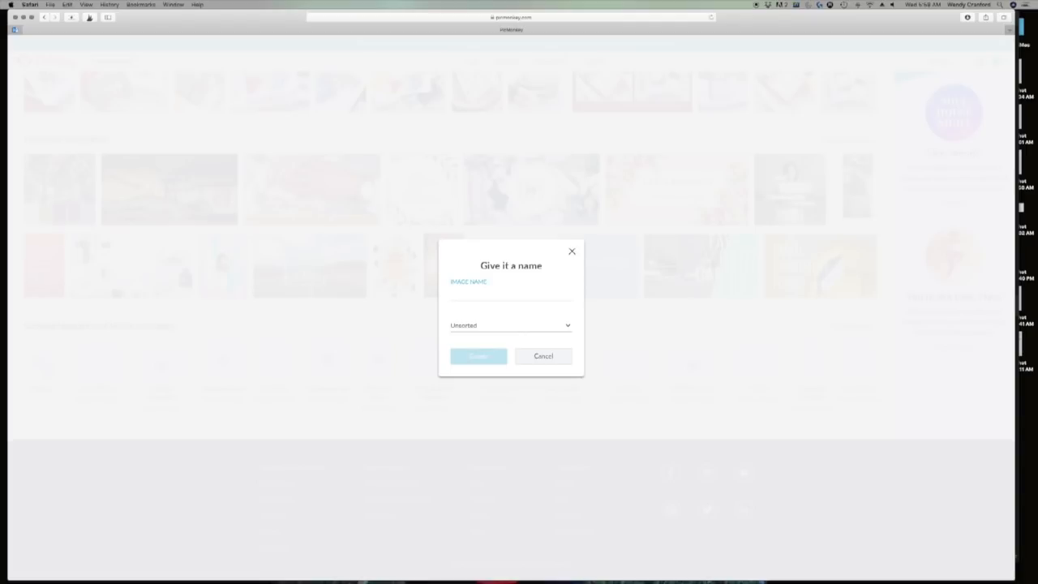
pyautogui.write('Business Budget Work')
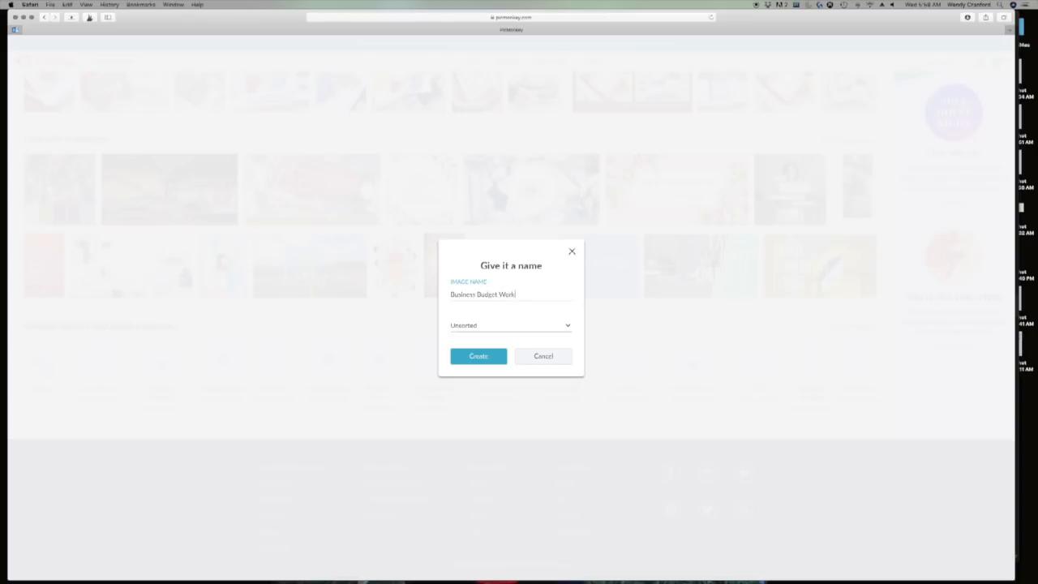
pyautogui.write('book')
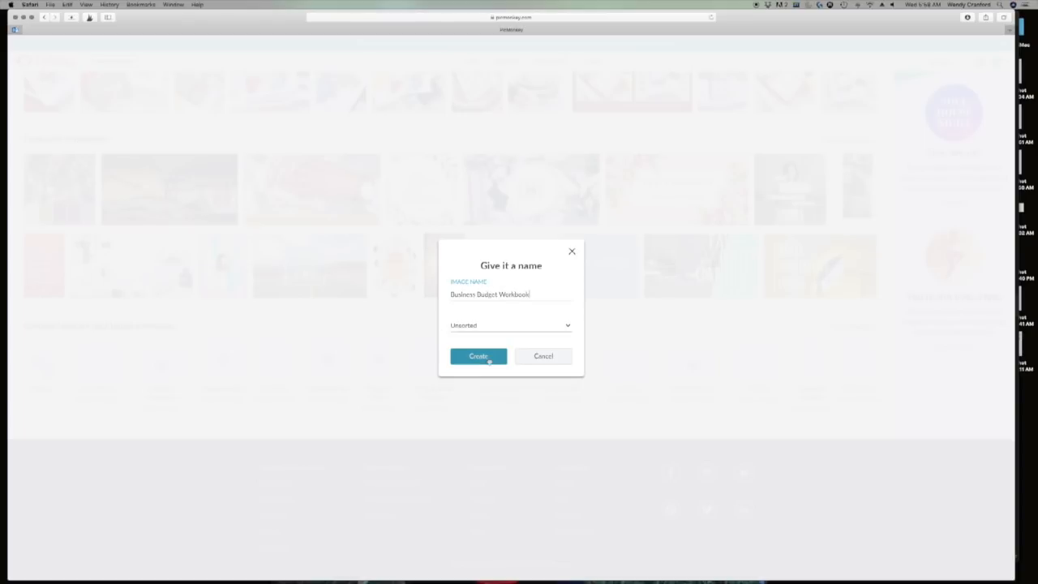
pyautogui.click(478, 355)
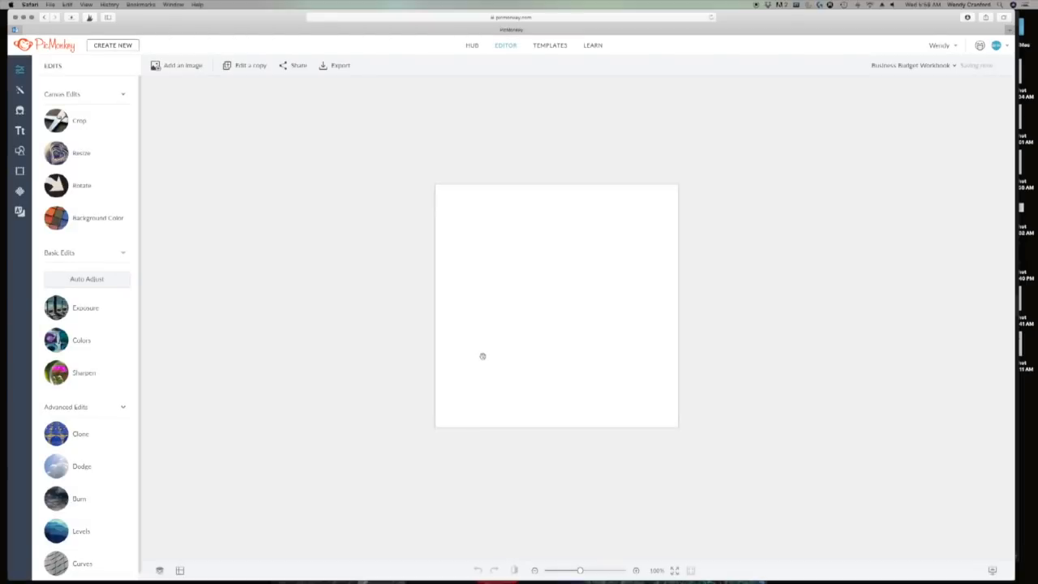
pyautogui.moveTo(182, 258)
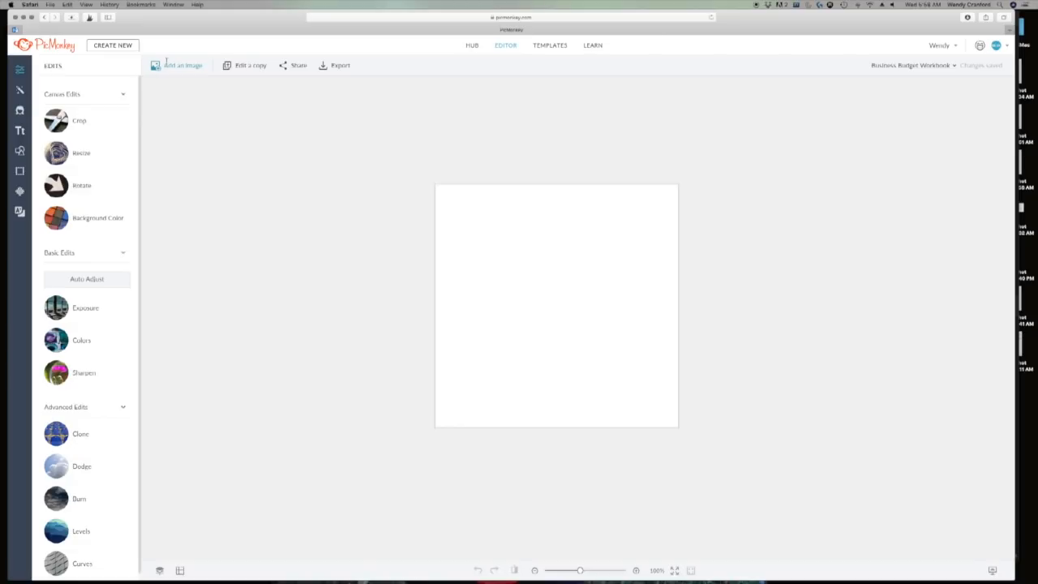
pyautogui.click(181, 64)
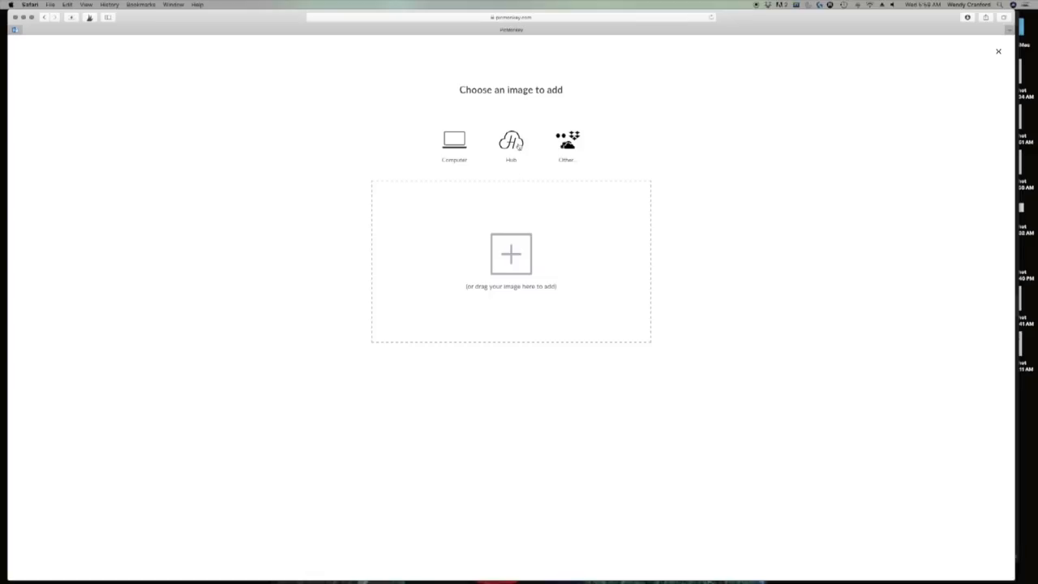
pyautogui.click(511, 140)
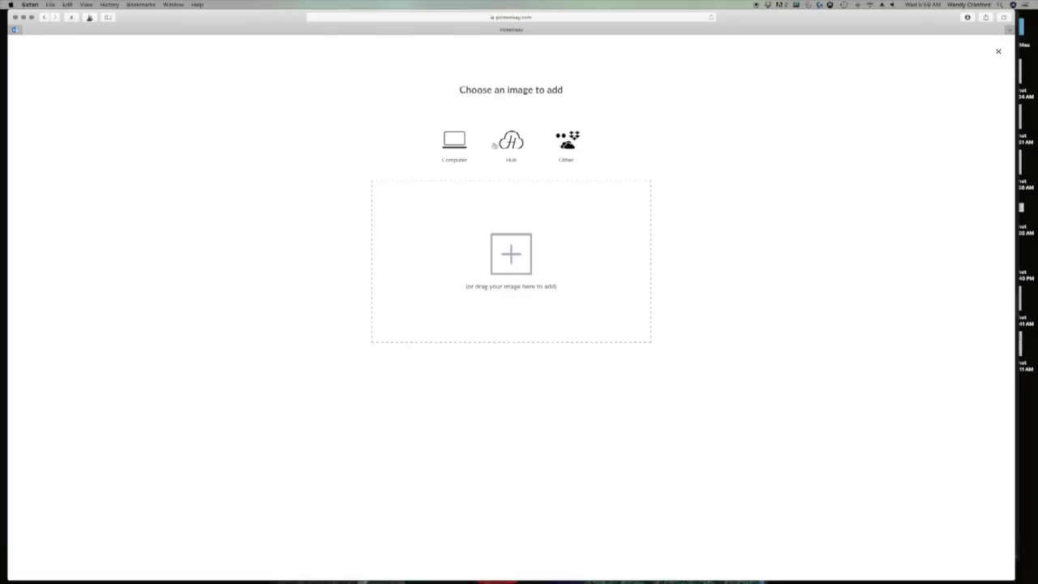
pyautogui.click(454, 139)
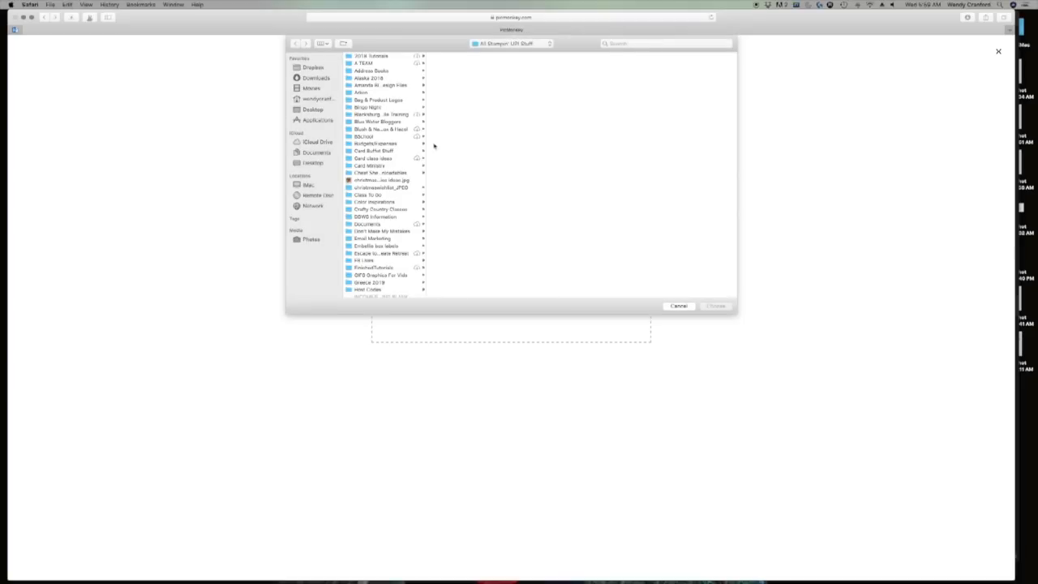
pyautogui.moveTo(327, 241)
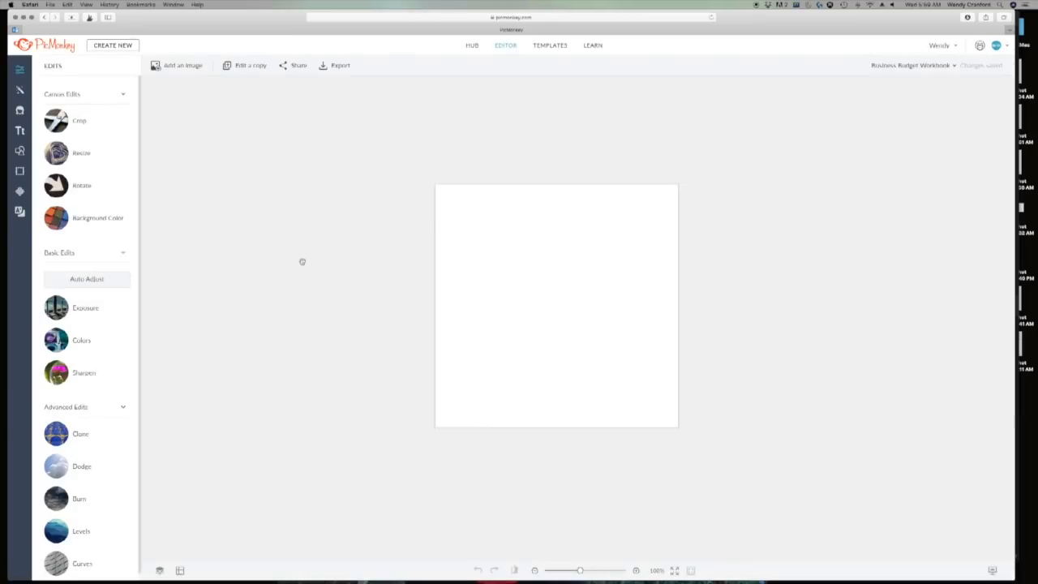
# Browse the Frames list and the basic Edits tools.
pyautogui.click(20, 171)
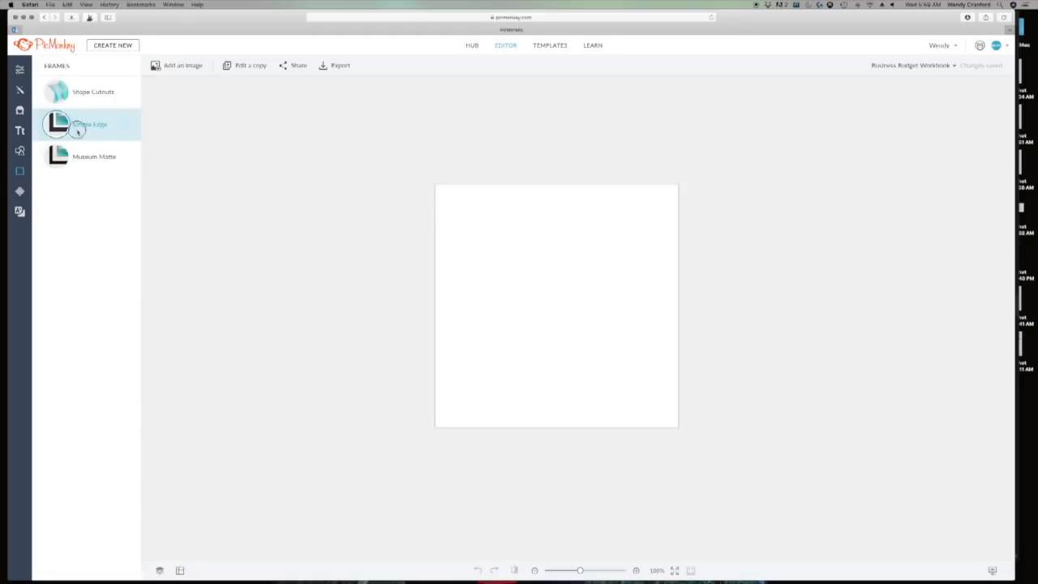
pyautogui.click(90, 124)
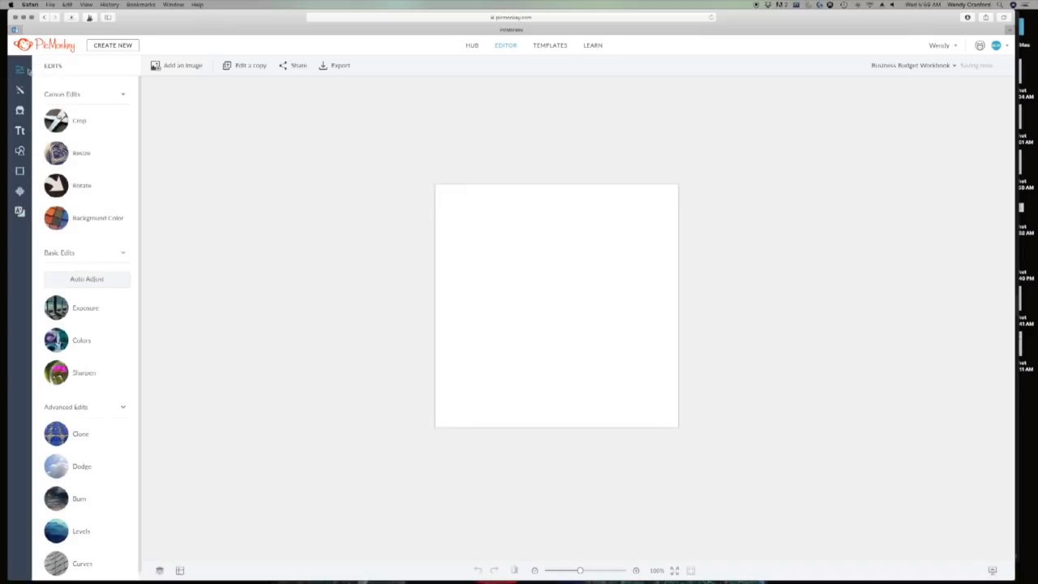
pyautogui.moveTo(81, 153)
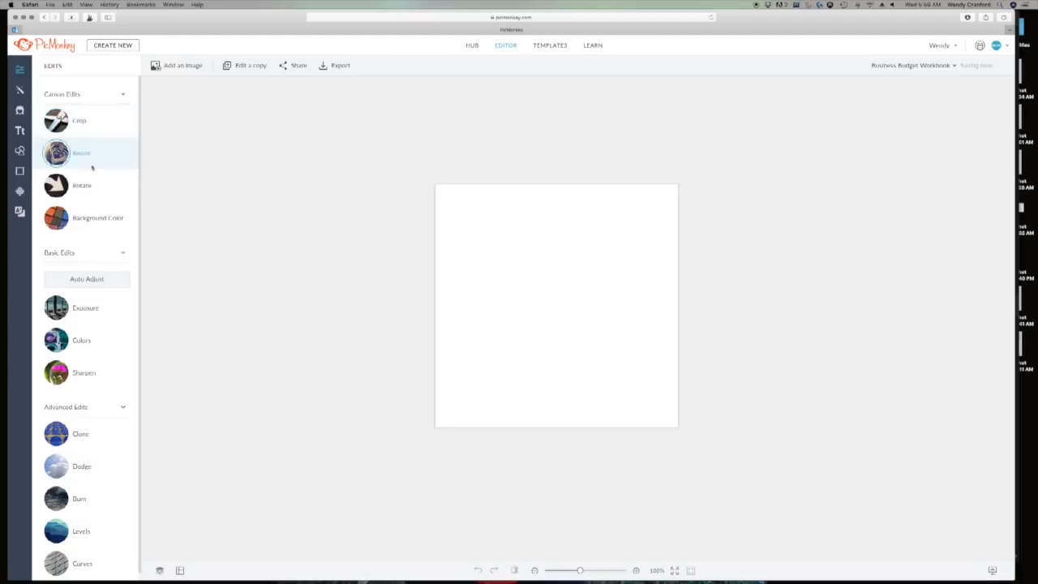
pyautogui.click(85, 217)
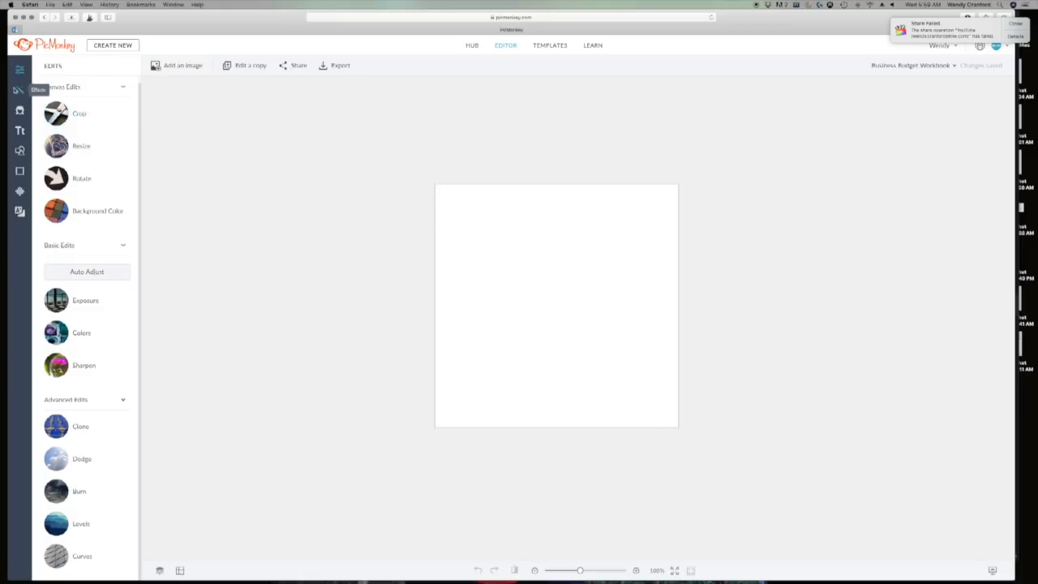
# Look through the Effects and Touch Up tool lists, then show the Text panel's fonts.
pyautogui.click(20, 90)
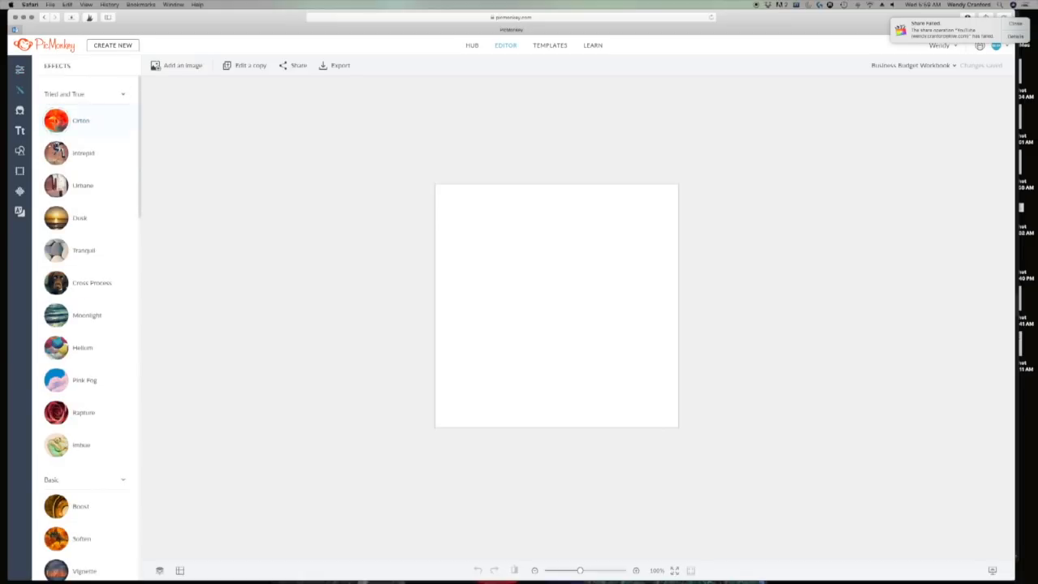
pyautogui.click(84, 250)
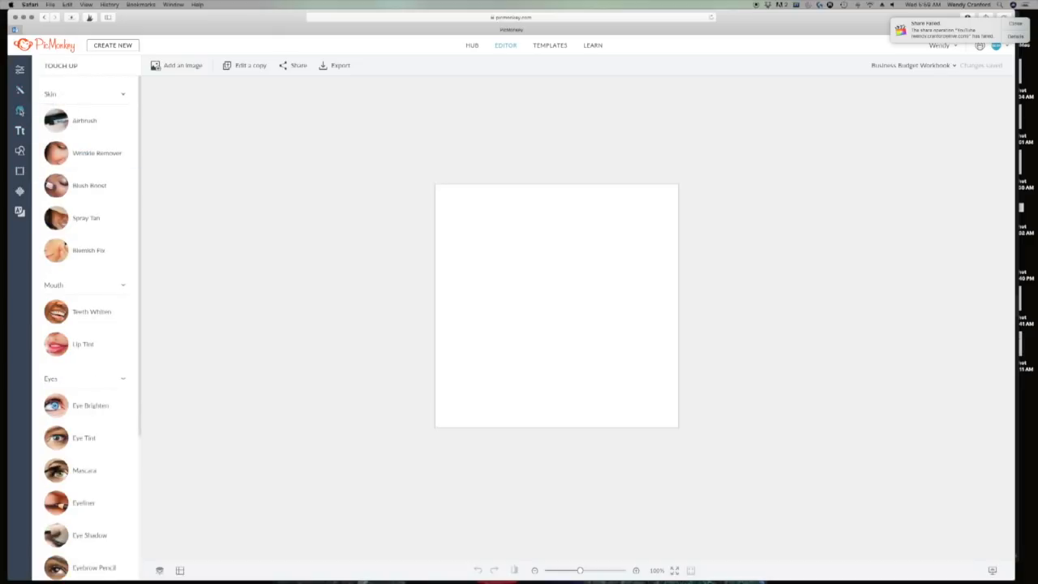
pyautogui.scroll(-3)
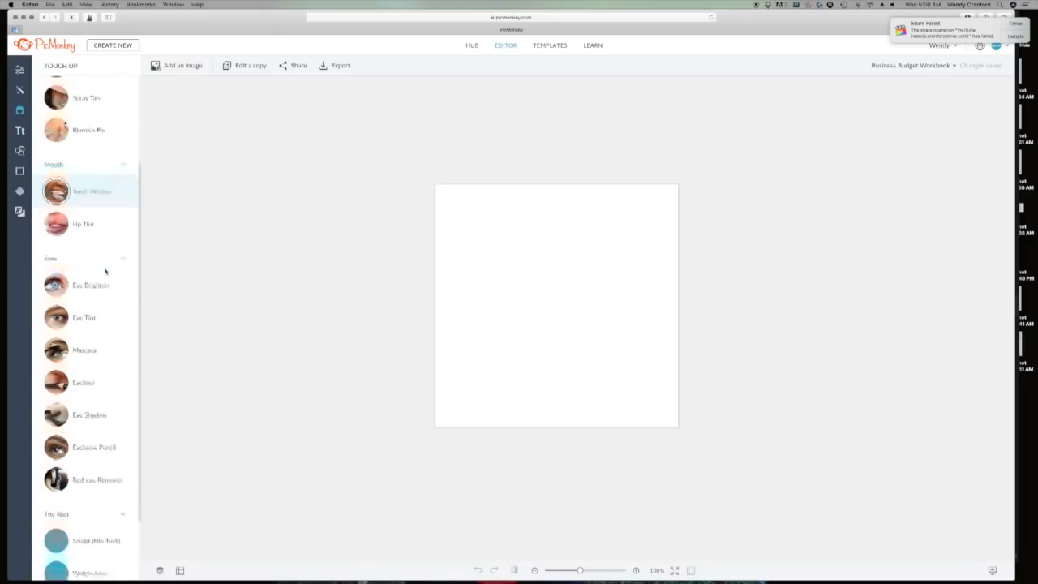
pyautogui.scroll(-3)
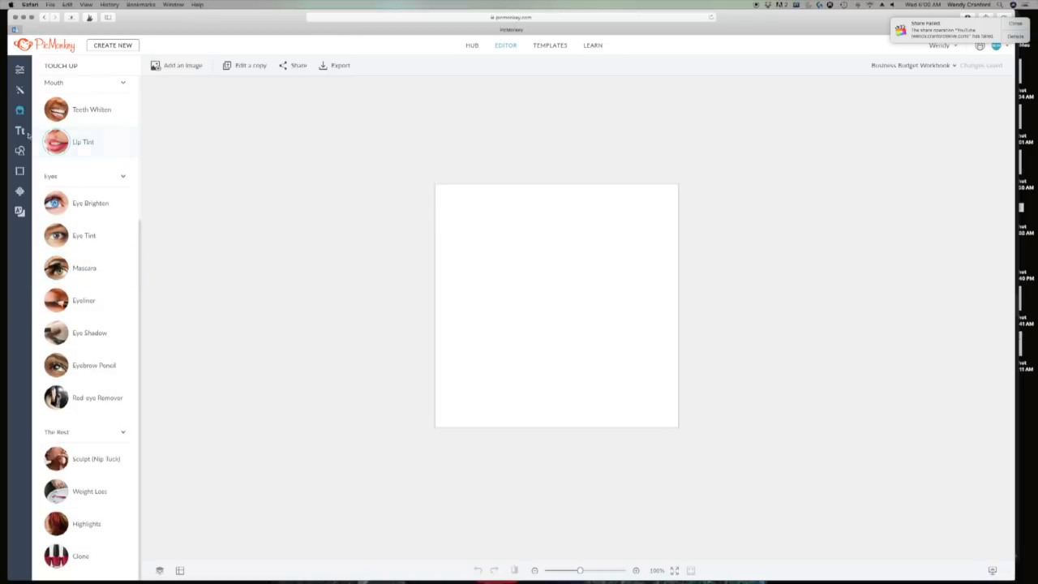
pyautogui.click(19, 131)
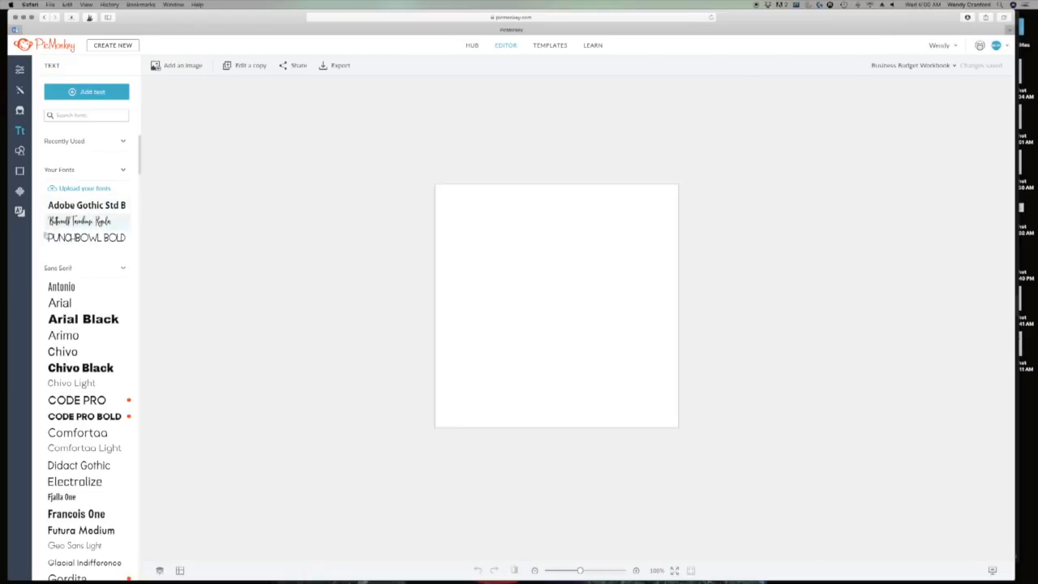
pyautogui.moveTo(20, 151)
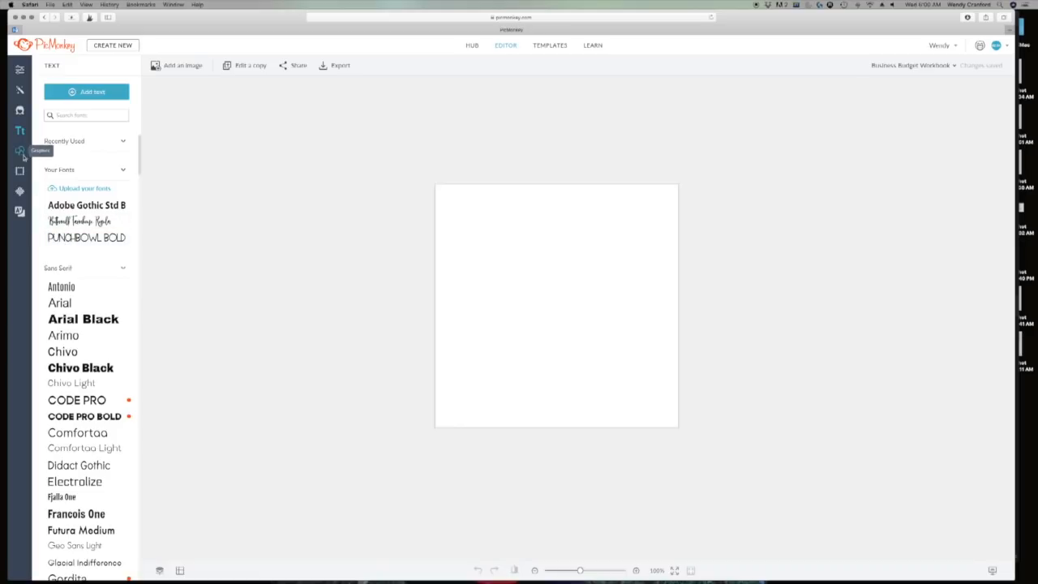
# Open the Santa Land theme and scroll through its reindeer, ornaments, stockings and Kringle caps.
pyautogui.click(19, 150)
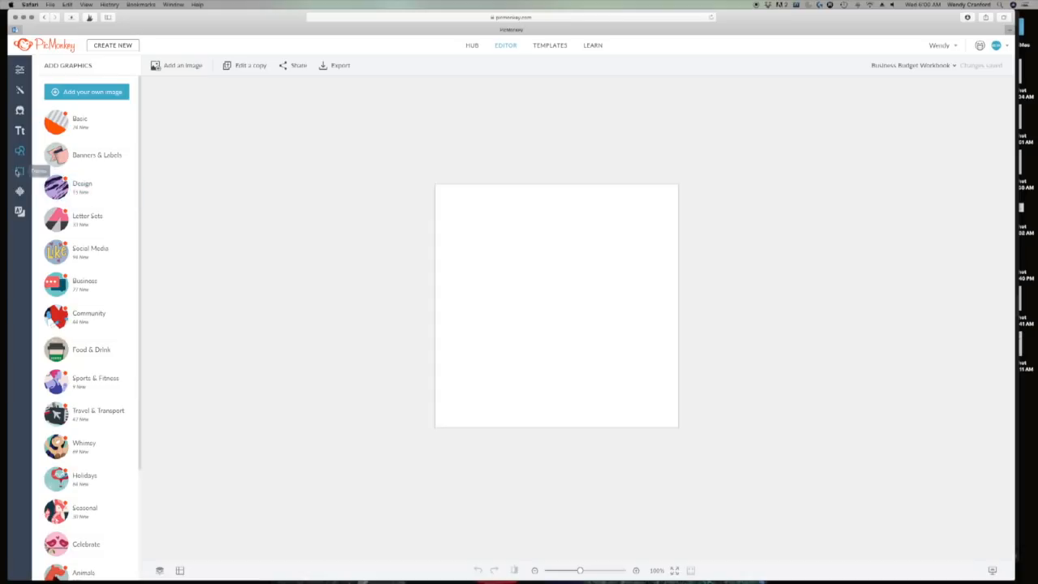
pyautogui.click(20, 172)
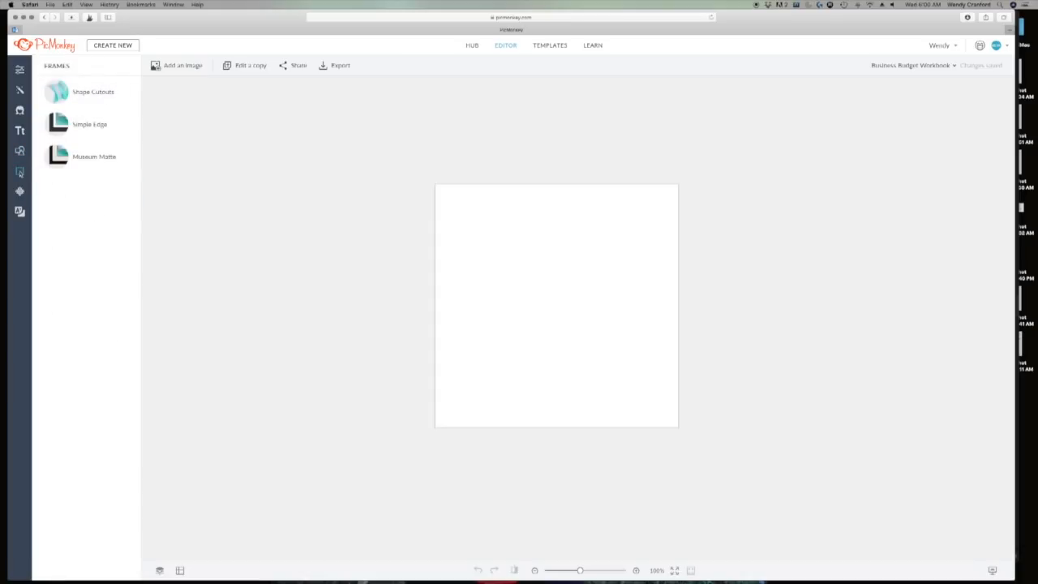
pyautogui.click(86, 123)
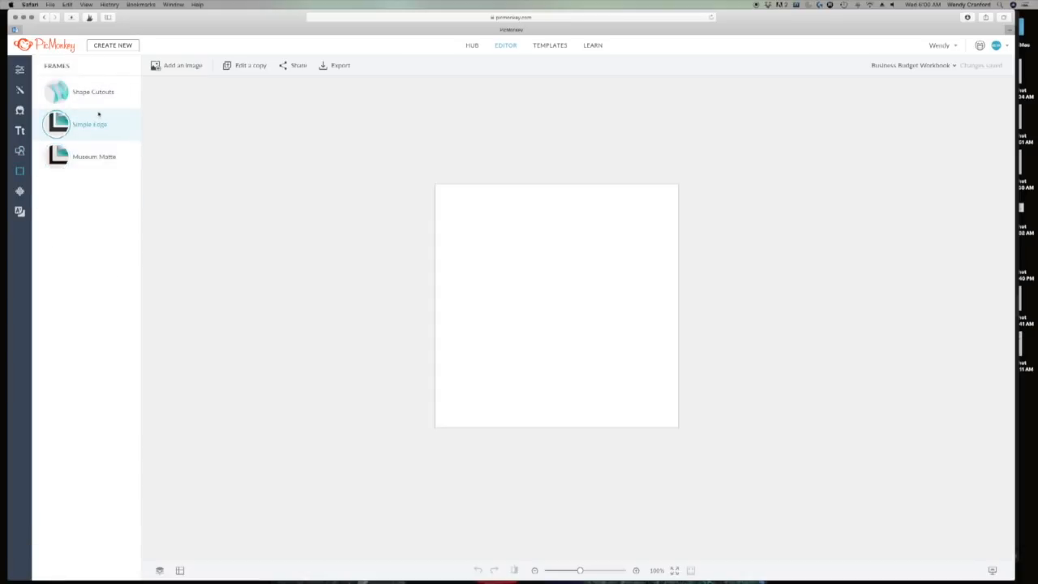
pyautogui.click(19, 191)
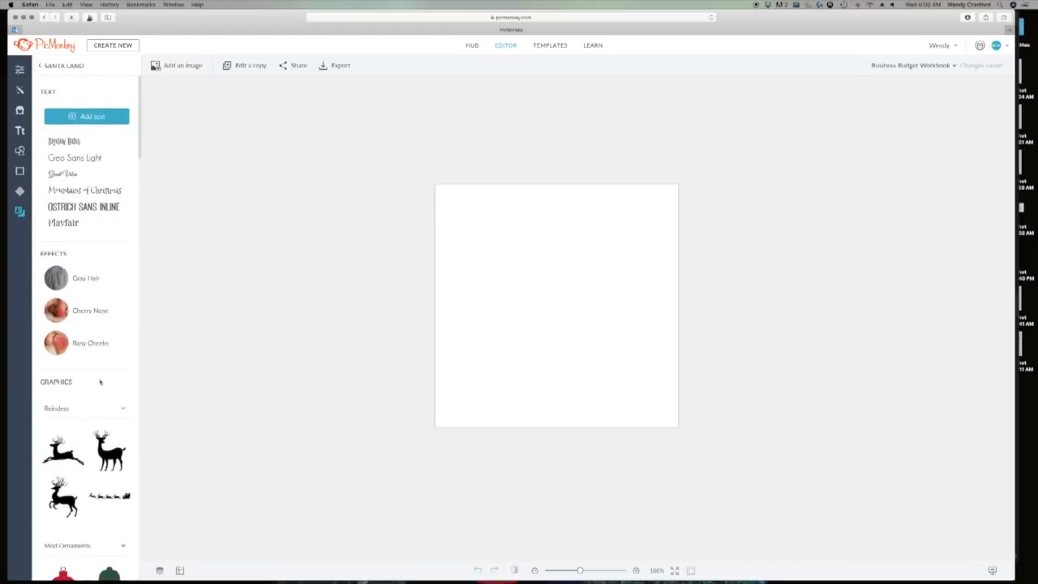
pyautogui.scroll(-3)
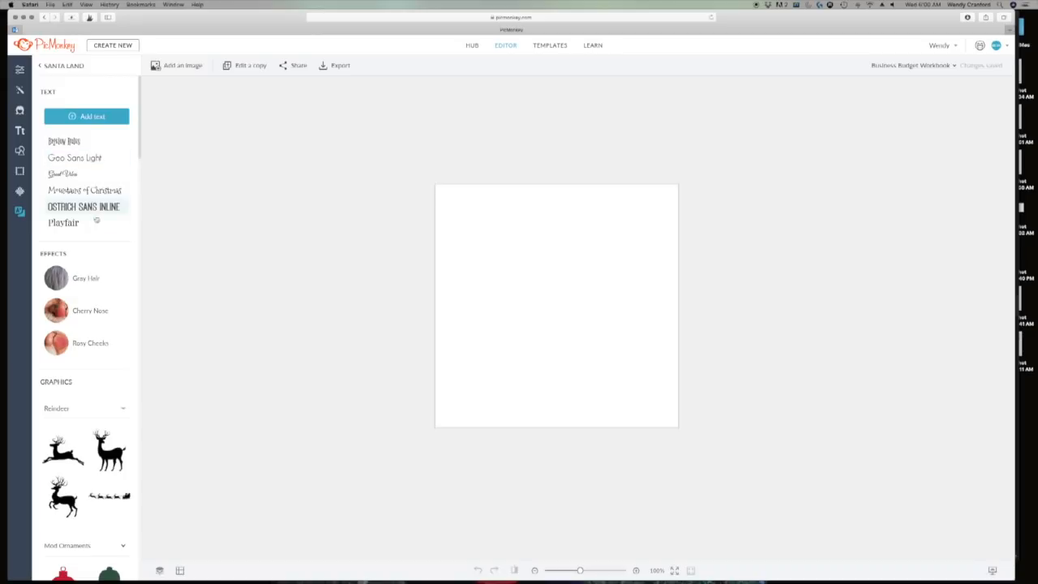
pyautogui.scroll(-3)
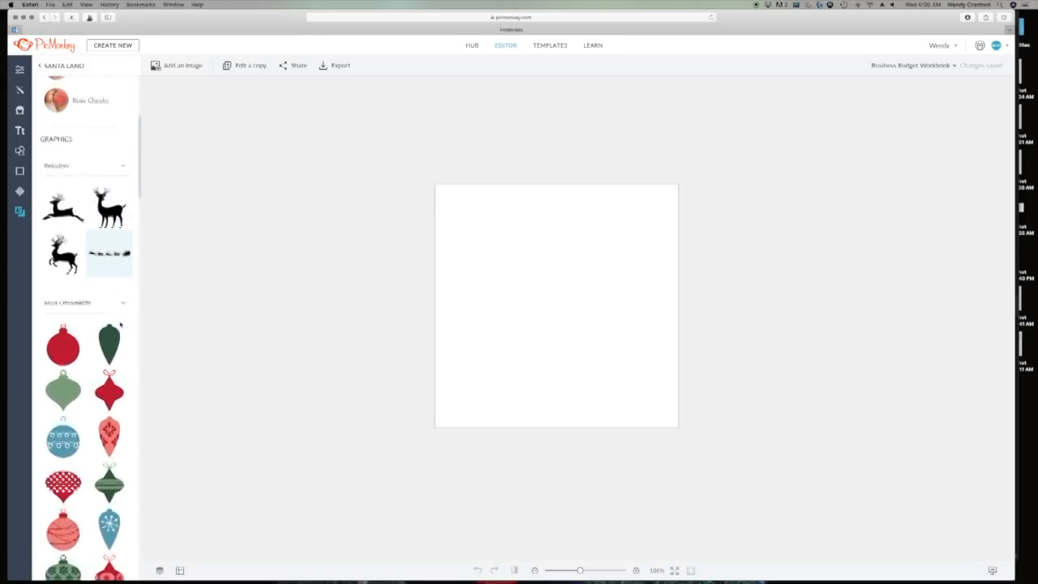
pyautogui.scroll(-3)
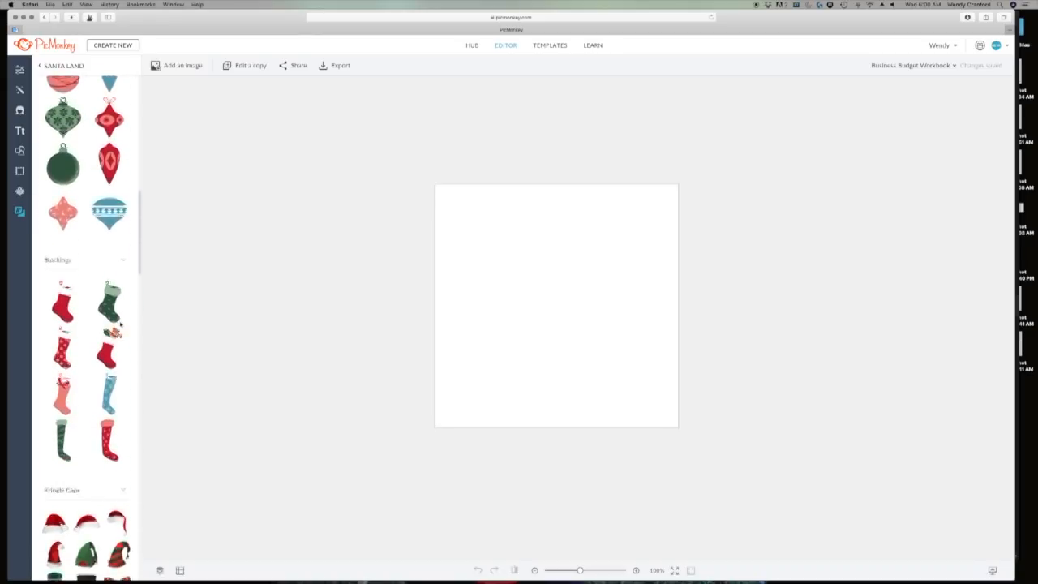
pyautogui.scroll(-3)
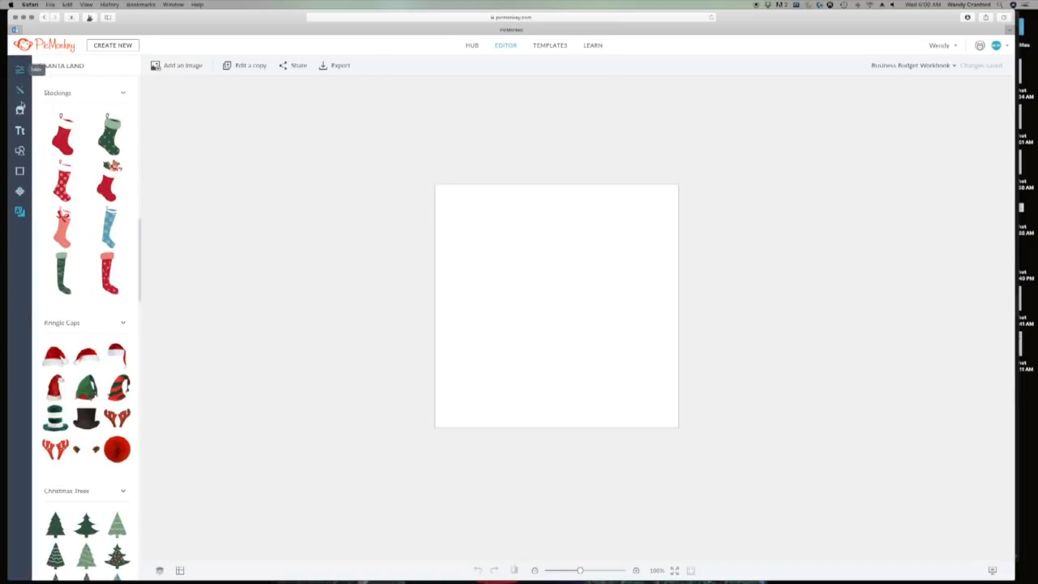
# Apply a Museum Matte frame with a teal outer border to the square canvas.
pyautogui.click(20, 130)
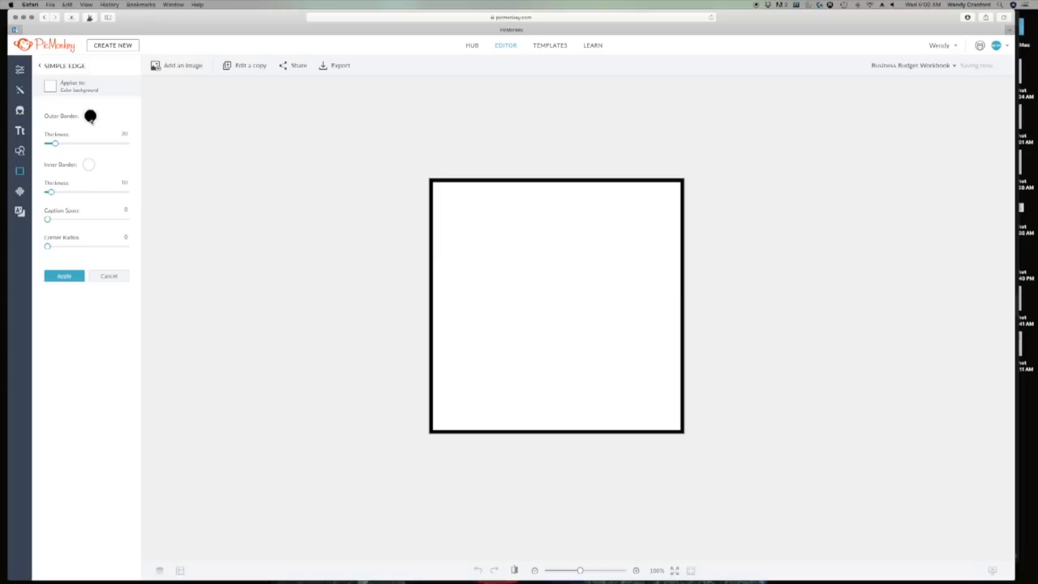
pyautogui.click(90, 116)
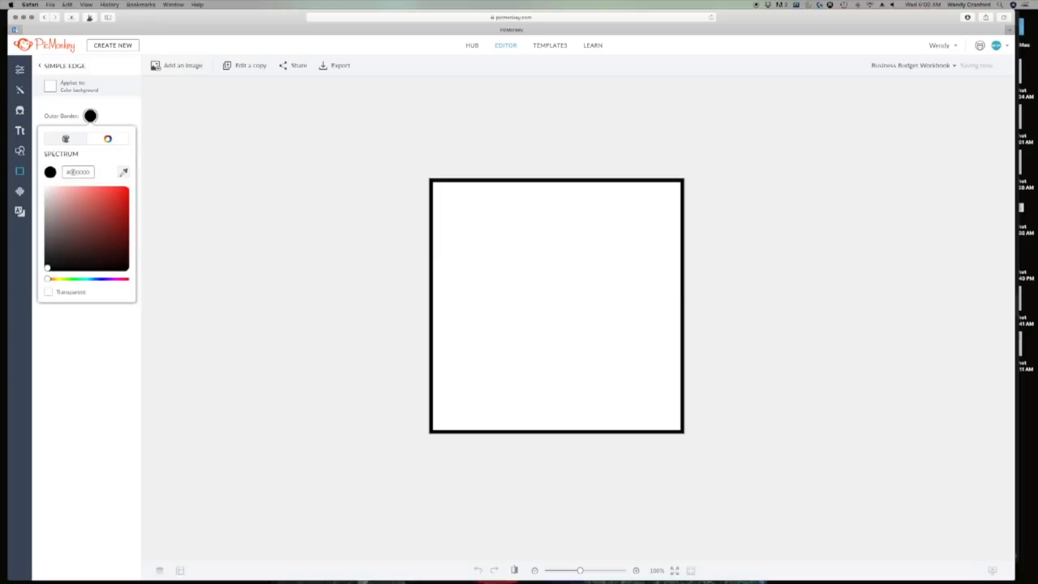
pyautogui.tripleClick(77, 172)
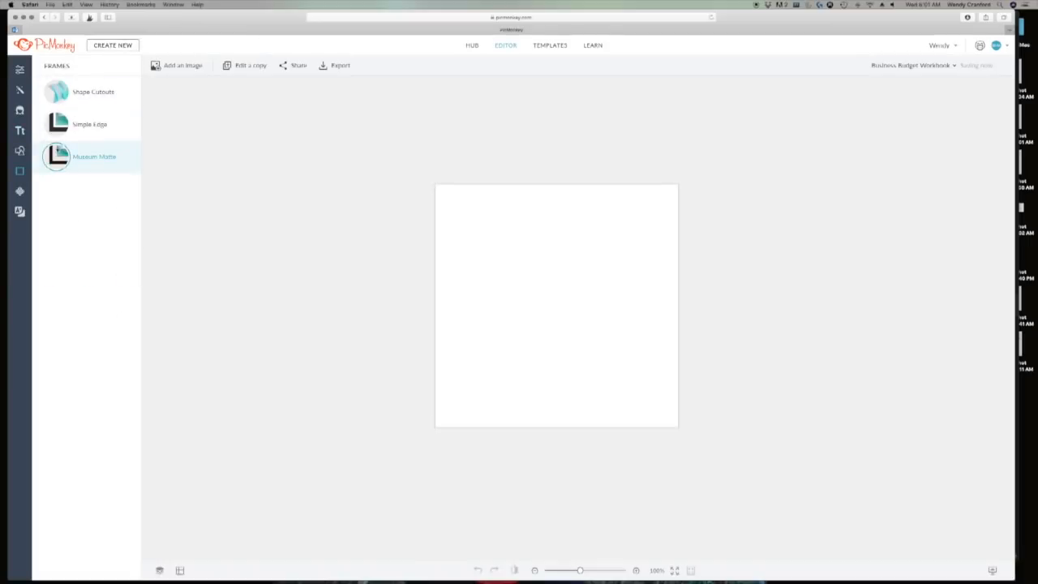
pyautogui.click(94, 155)
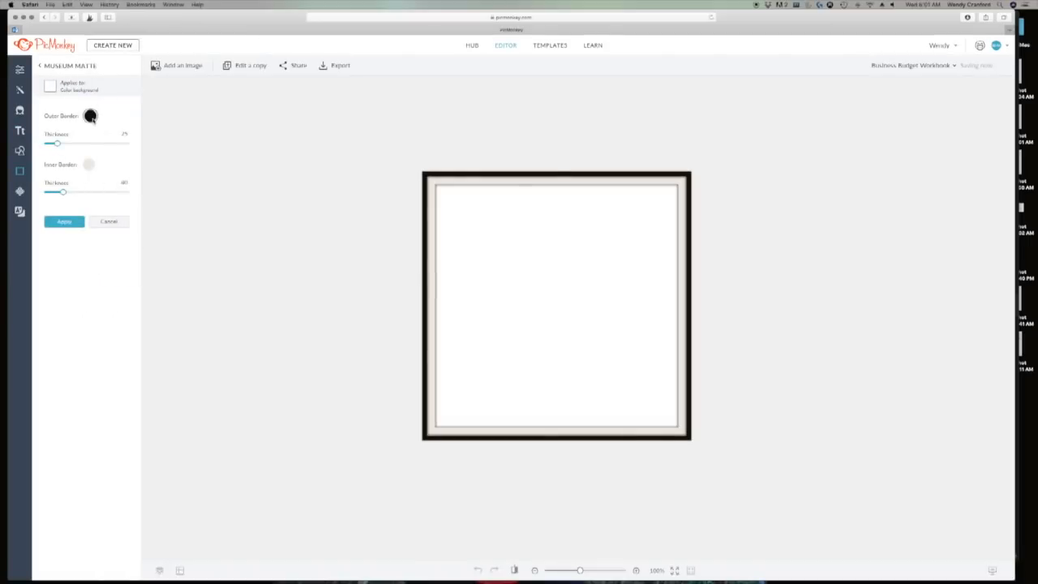
pyautogui.click(89, 115)
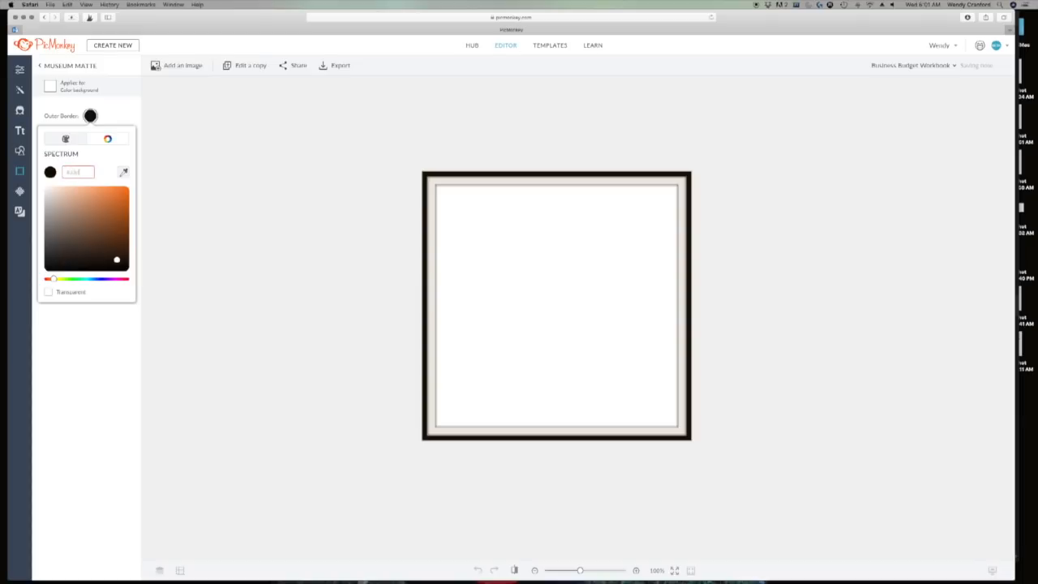
pyautogui.click(66, 201)
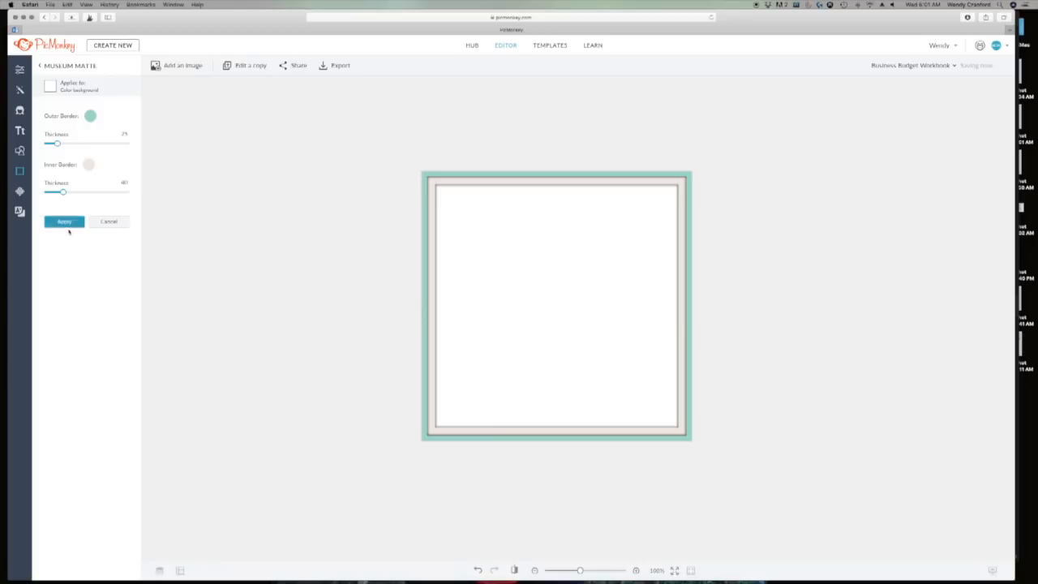
pyautogui.click(88, 163)
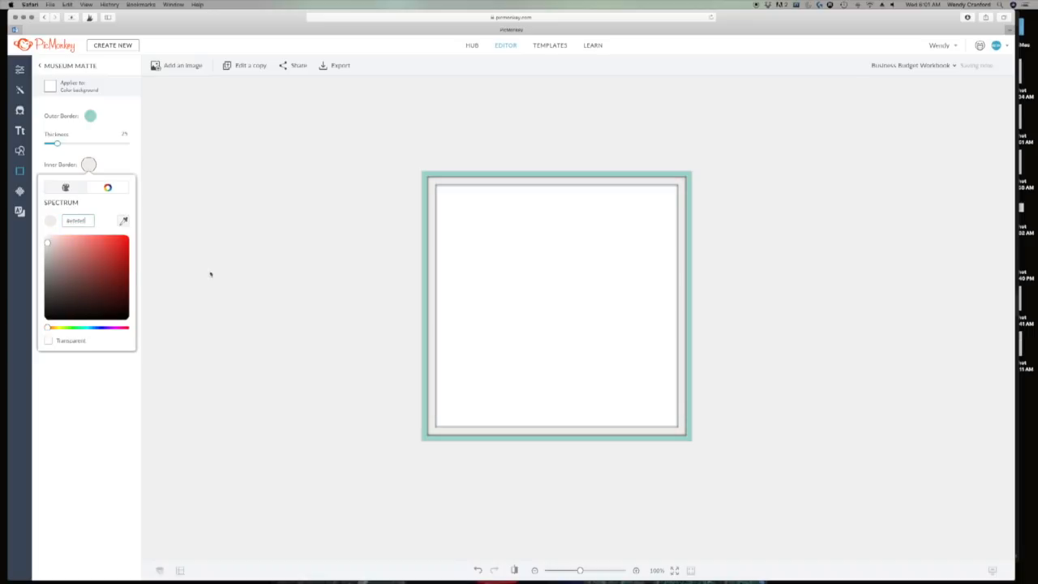
pyautogui.click(40, 65)
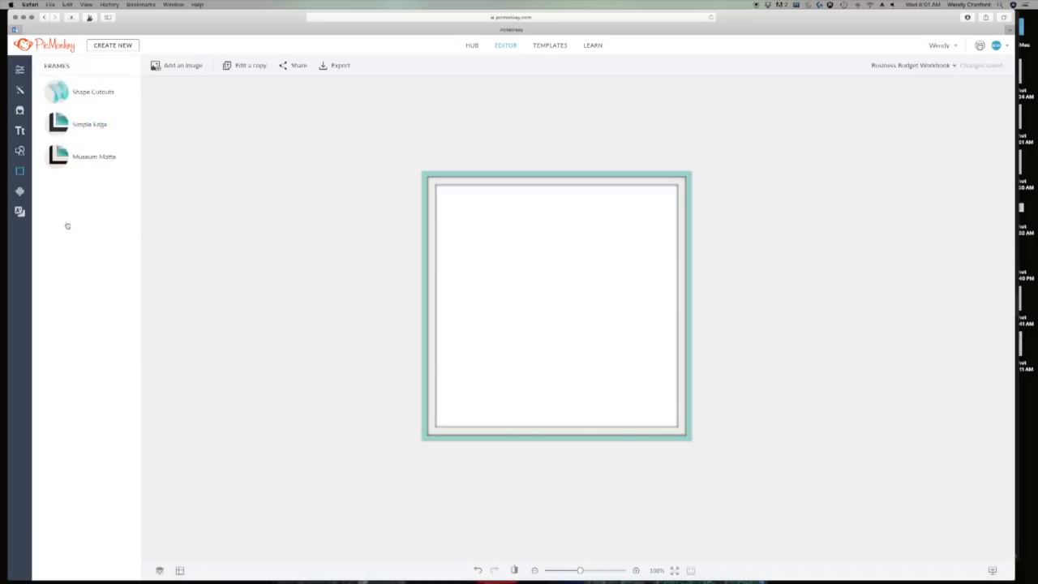
pyautogui.moveTo(19, 150)
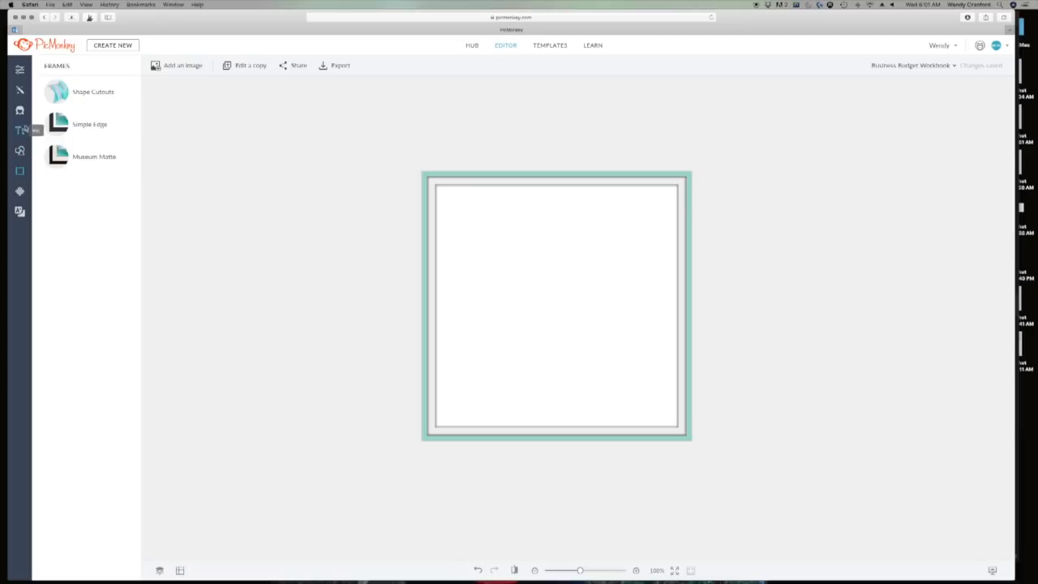
# Add a 'click here' script text box and colour it dark red.
pyautogui.click(20, 129)
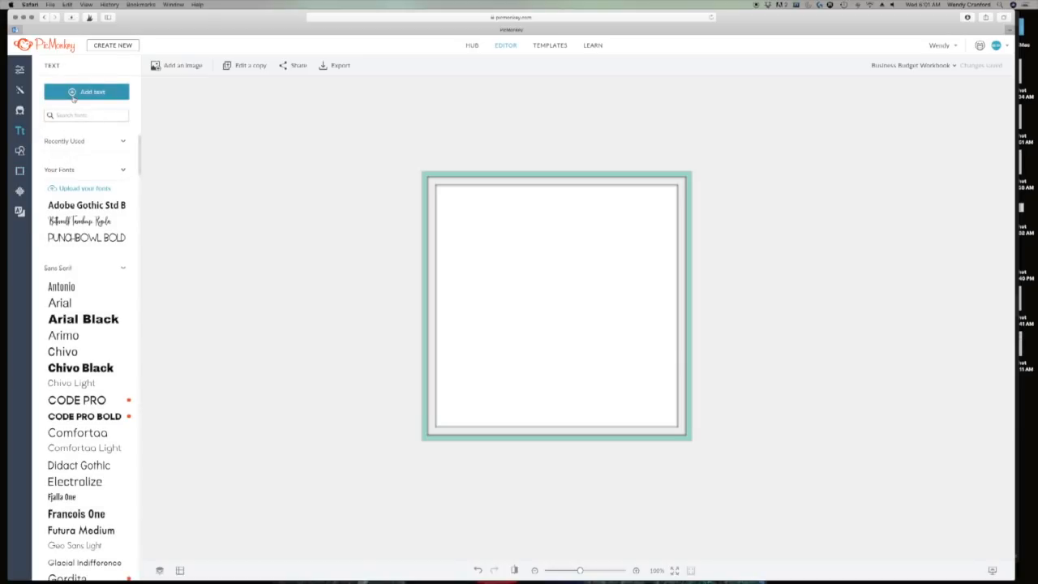
pyautogui.click(86, 91)
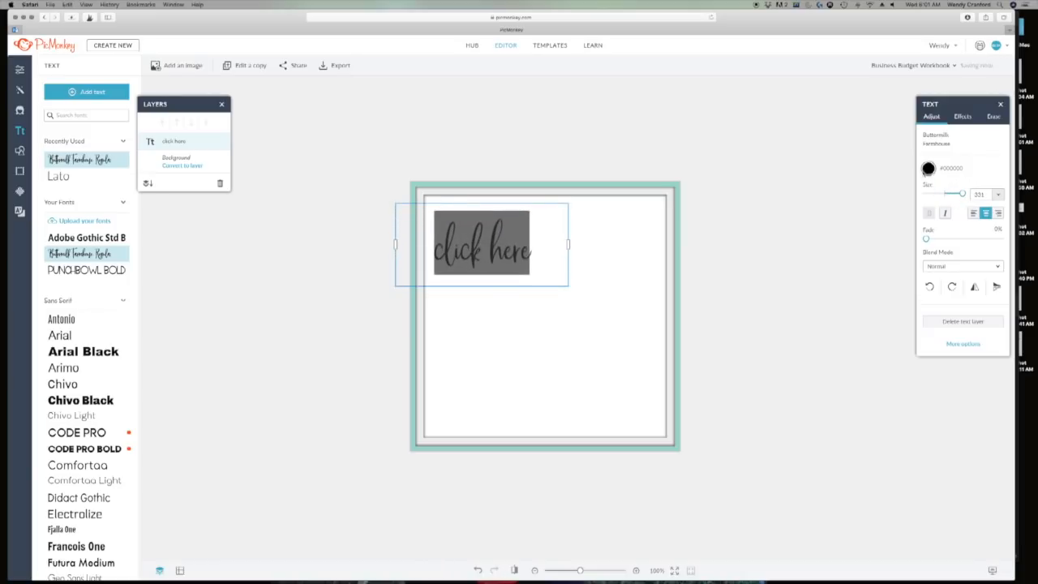
pyautogui.click(928, 168)
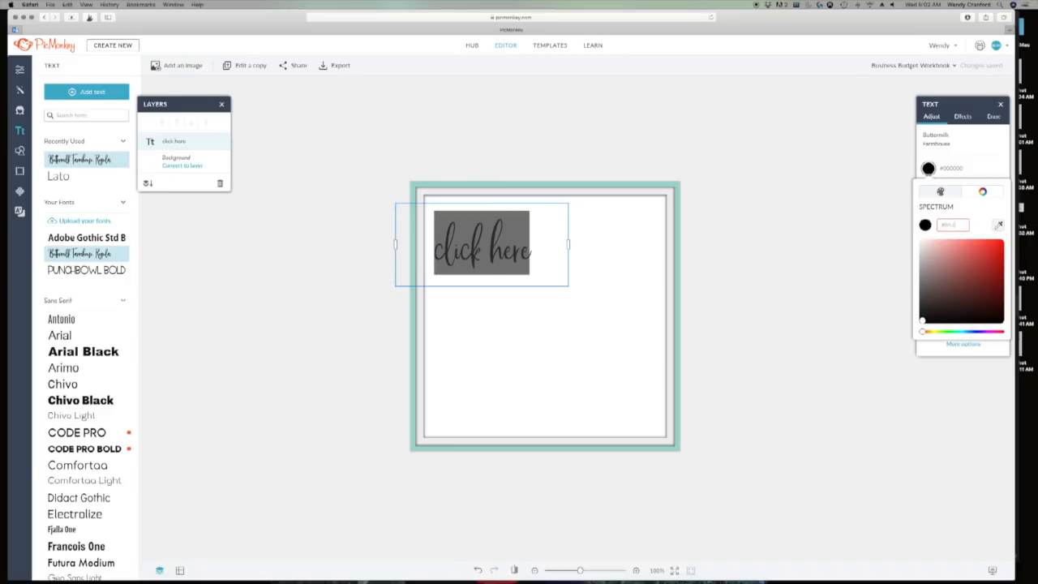
pyautogui.click(981, 265)
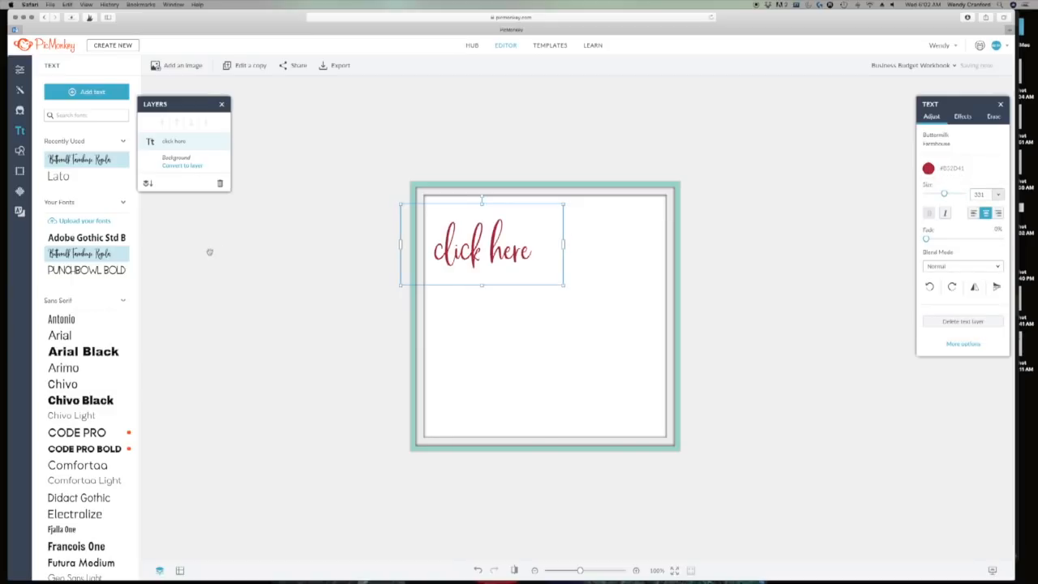
pyautogui.click(92, 90)
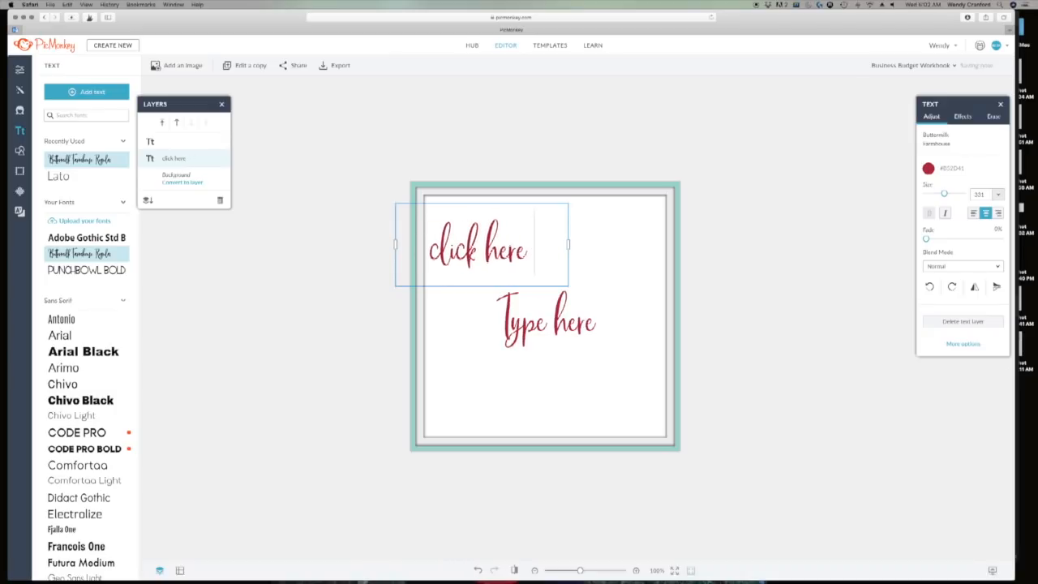
# Extend the text to 'click here for' and type the 'Business Budget Workbook' title.
pyautogui.write('f')
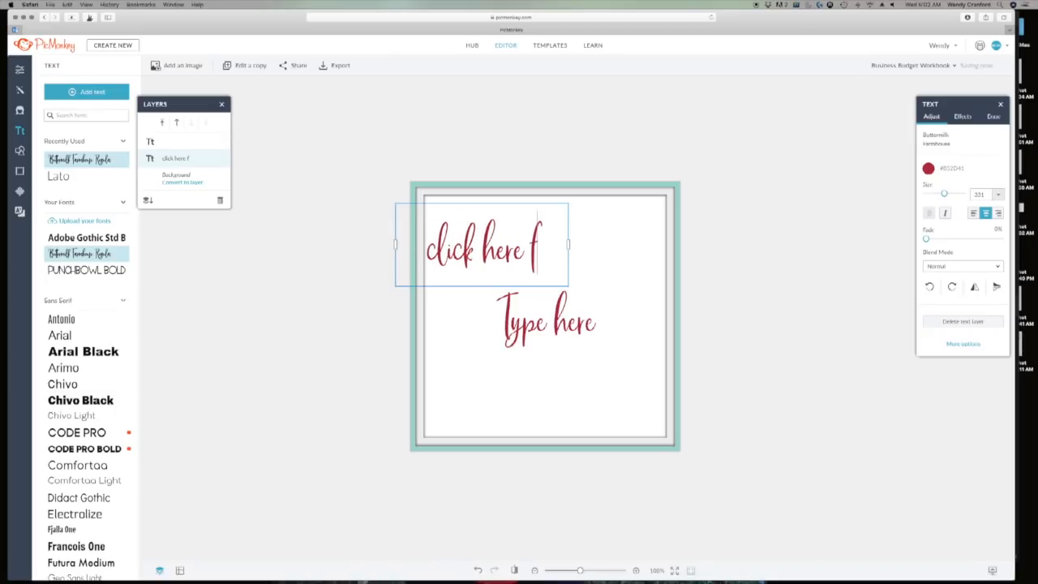
pyautogui.write('or')
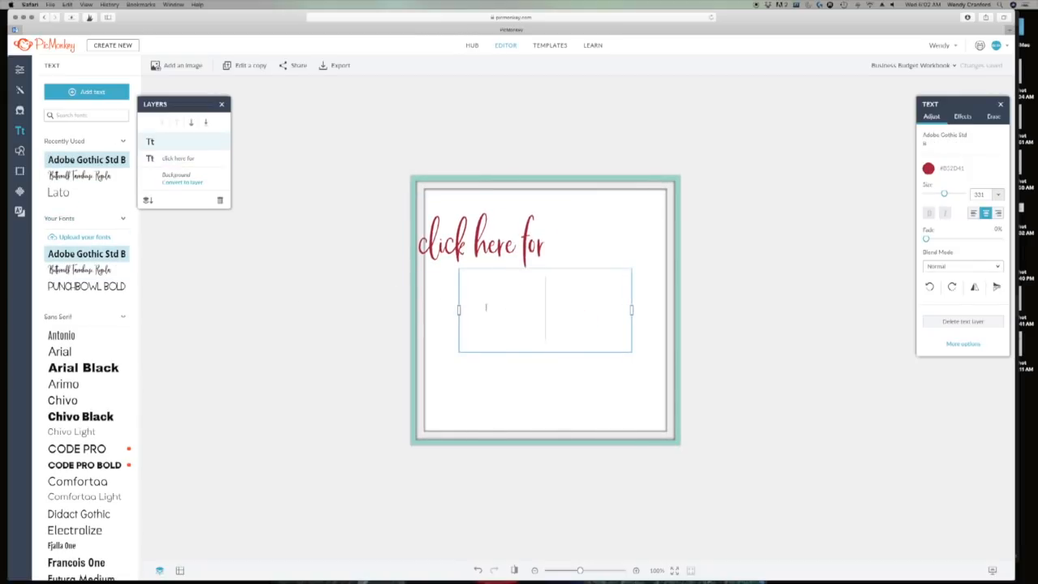
pyautogui.write('bu')
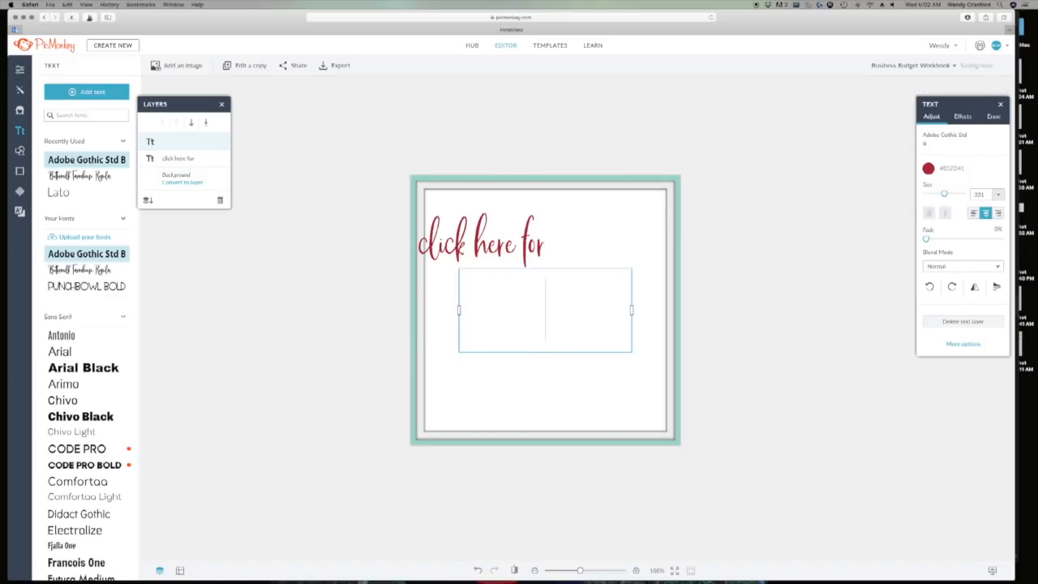
pyautogui.write('Business Budget Workbooks')
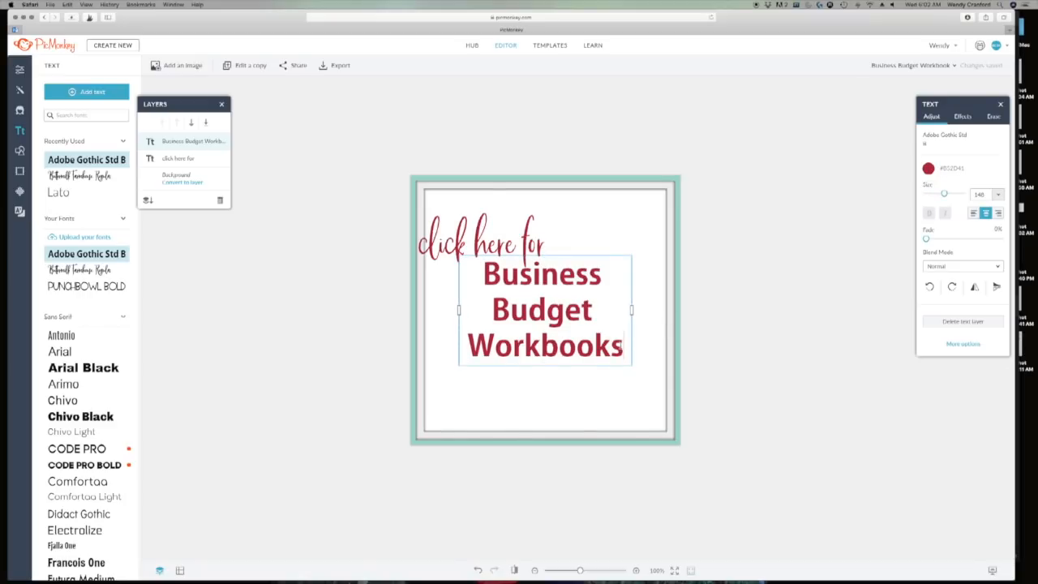
pyautogui.press('Backspace')
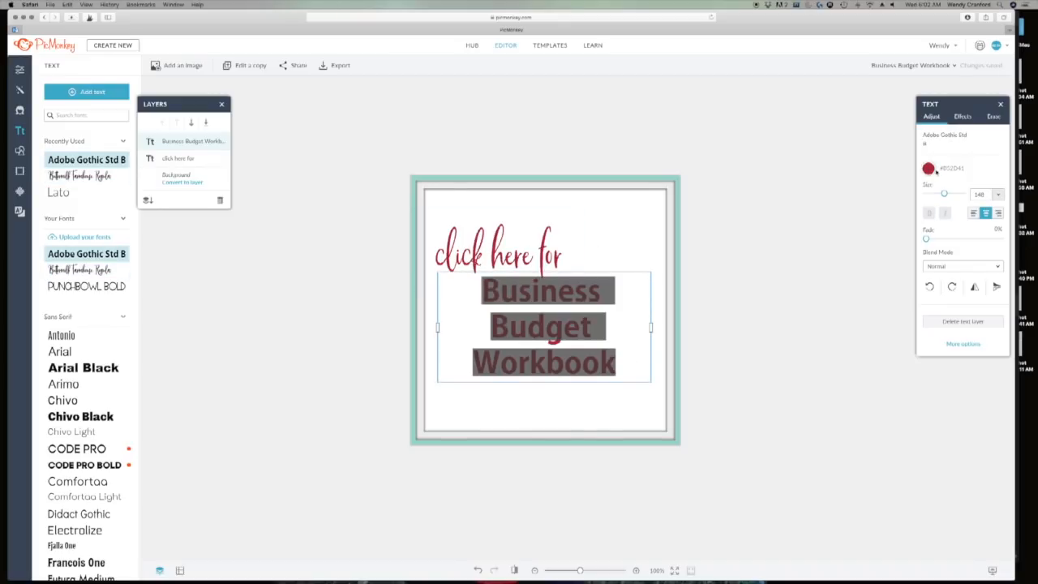
# Open the title's colour choices and select the 'click here' text for editing.
pyautogui.click(928, 168)
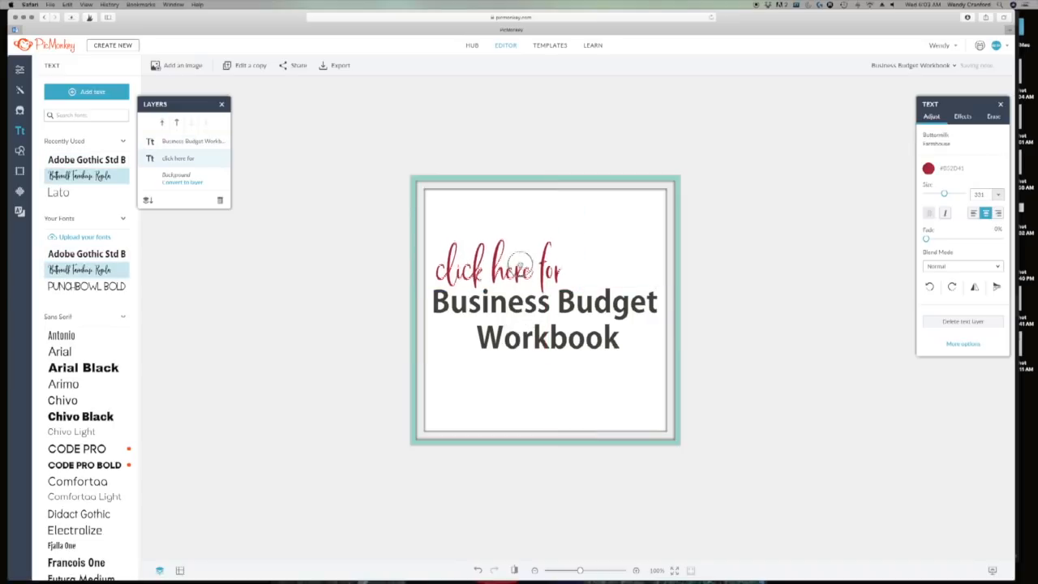
pyautogui.click(499, 272)
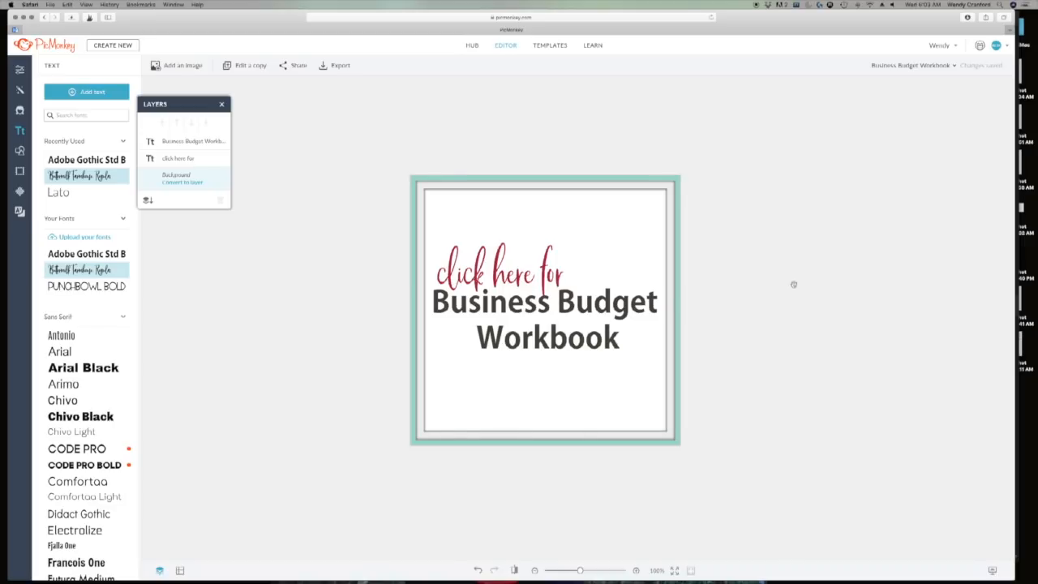
pyautogui.click(498, 273)
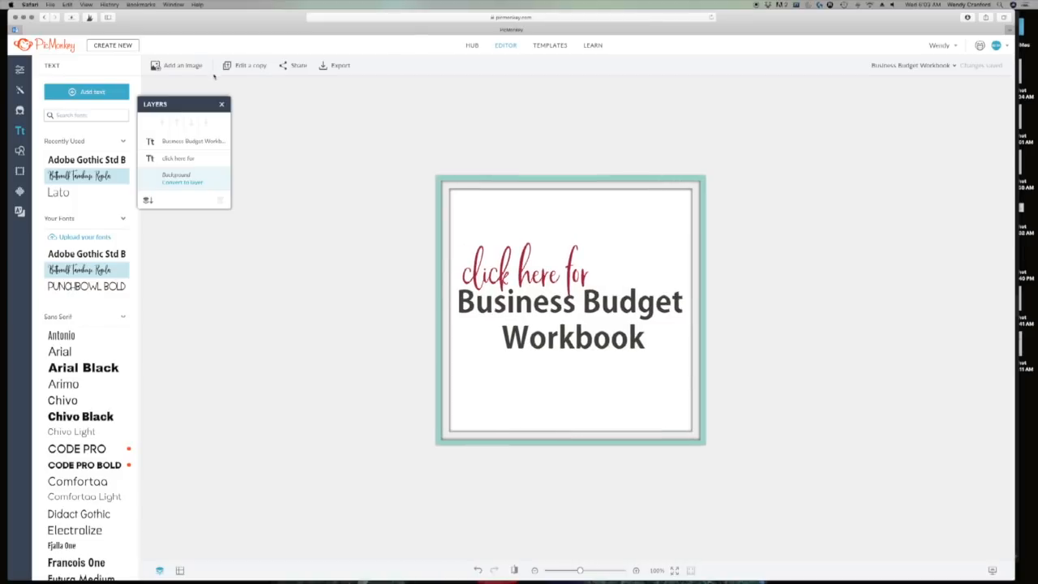
pyautogui.click(182, 65)
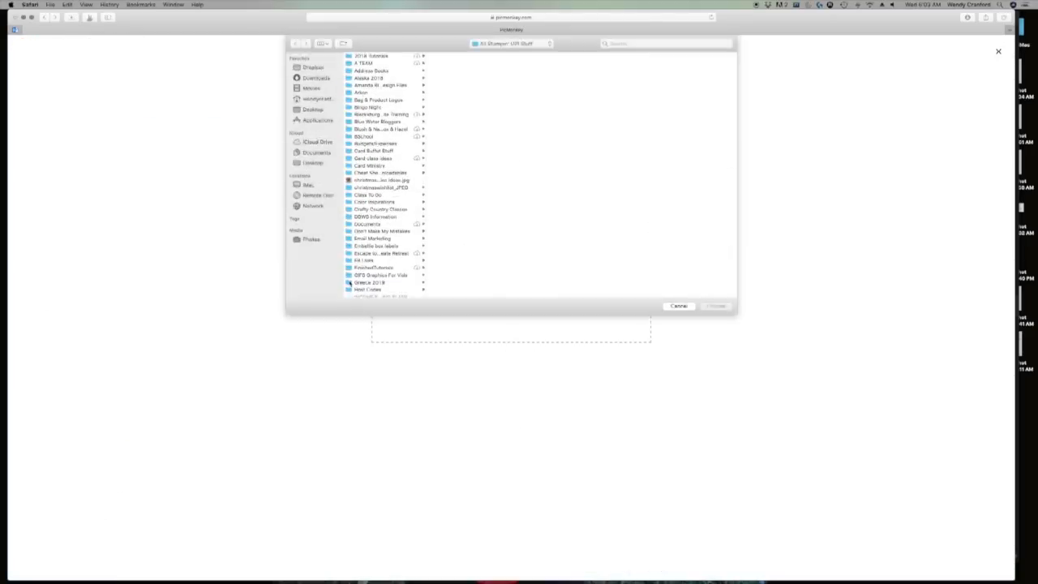
pyautogui.click(312, 239)
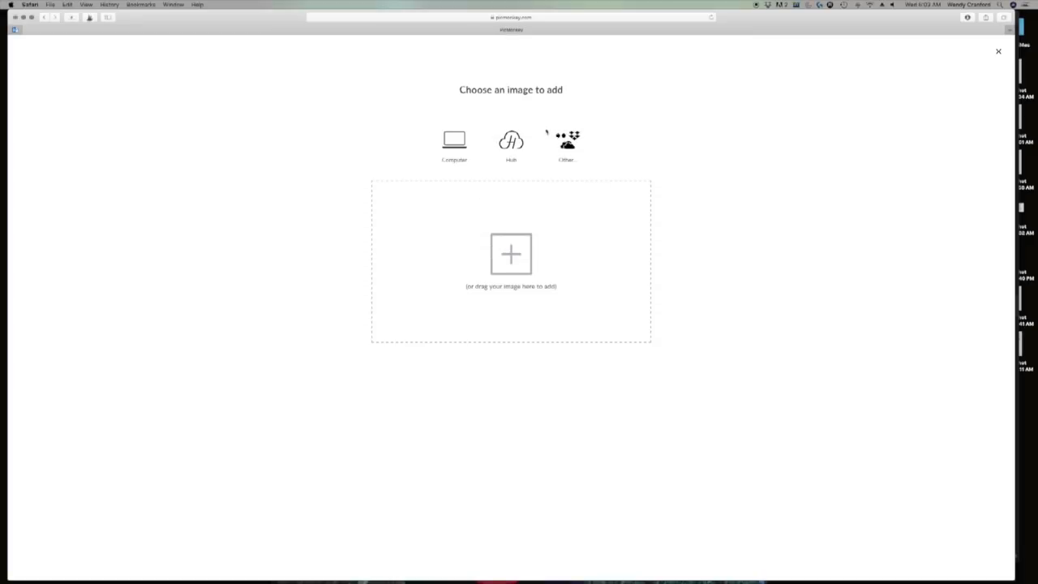
pyautogui.click(998, 51)
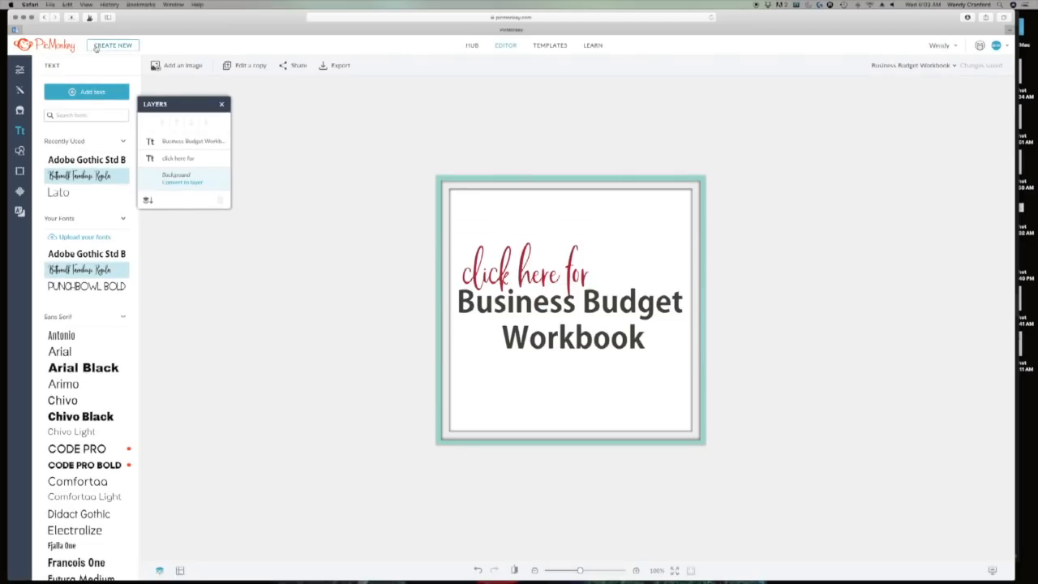
pyautogui.moveTo(104, 50)
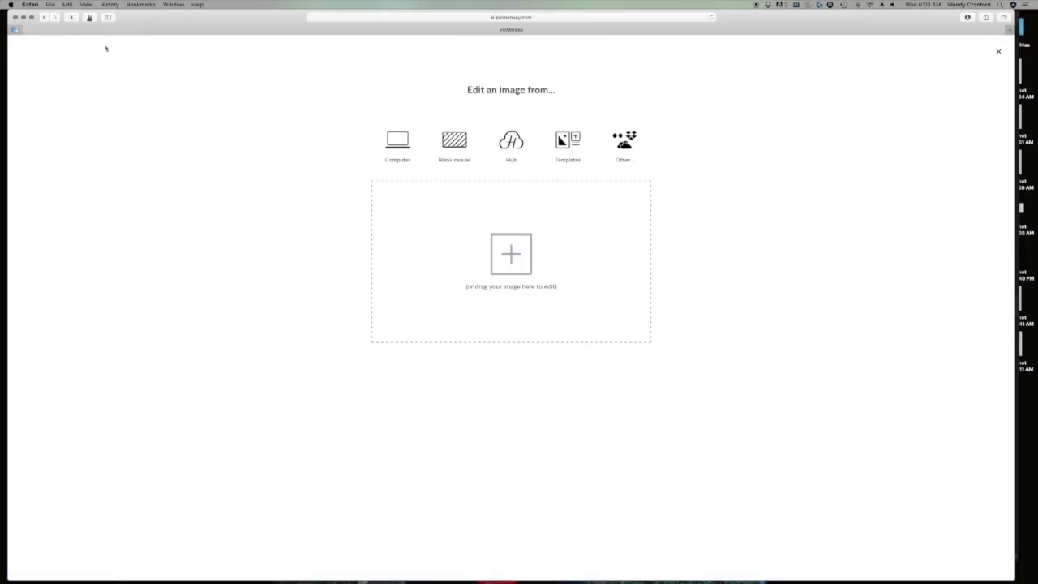
# Browse the computer's Photos library for the dog photo to start a new project.
pyautogui.click(397, 146)
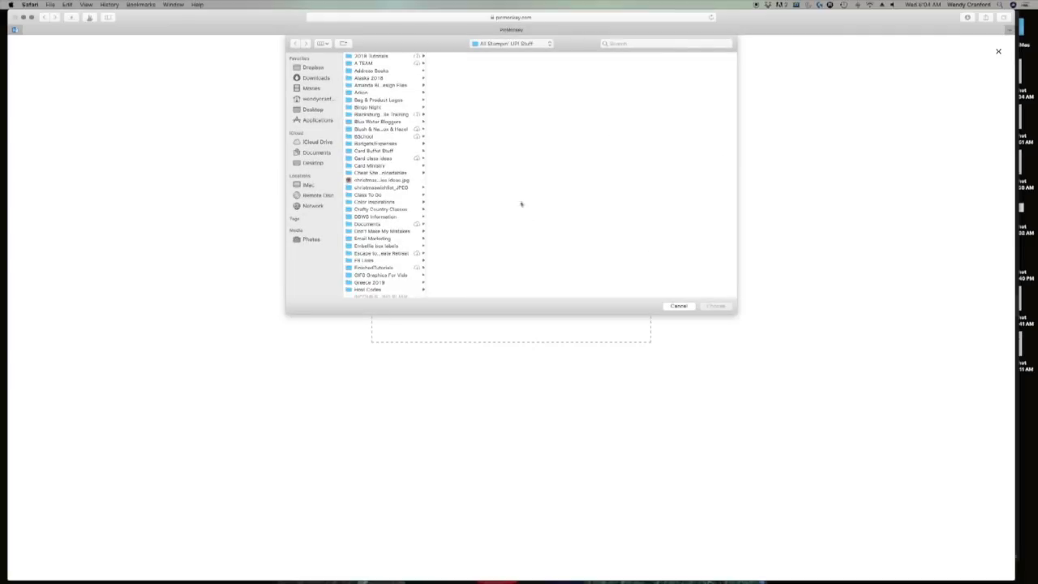
pyautogui.moveTo(515, 195)
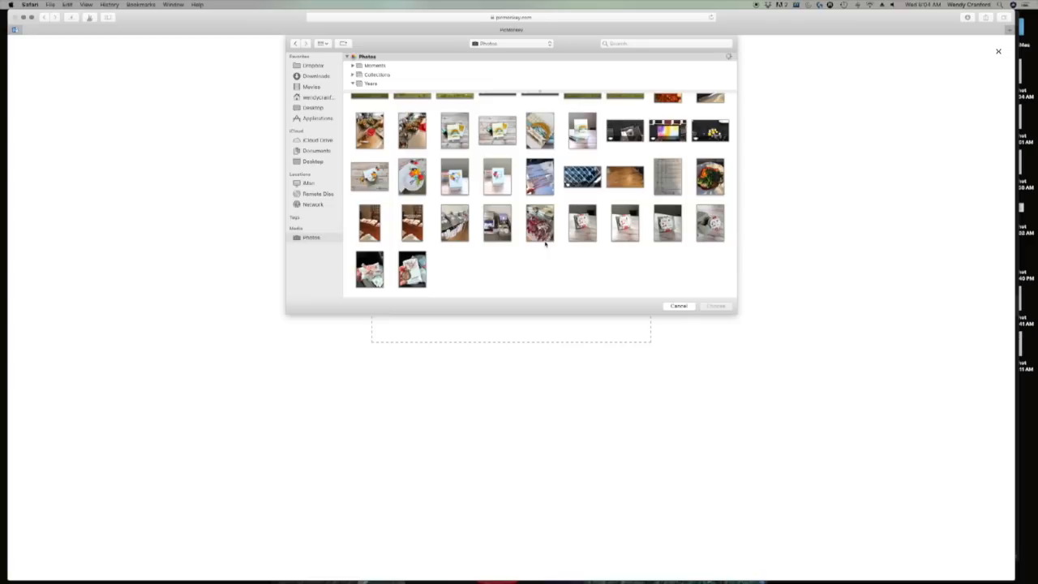
pyautogui.moveTo(428, 222)
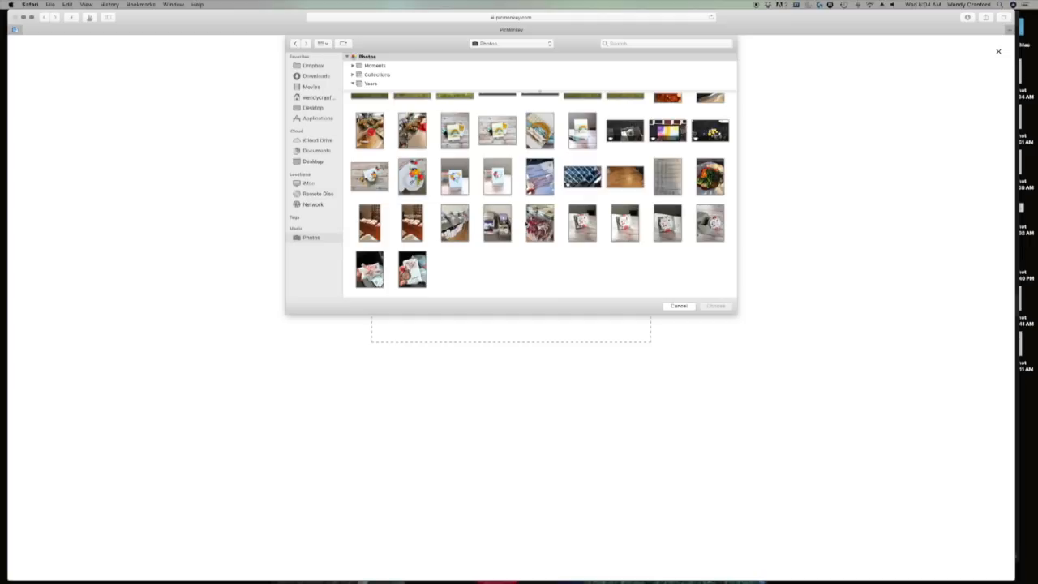
pyautogui.scroll(-3)
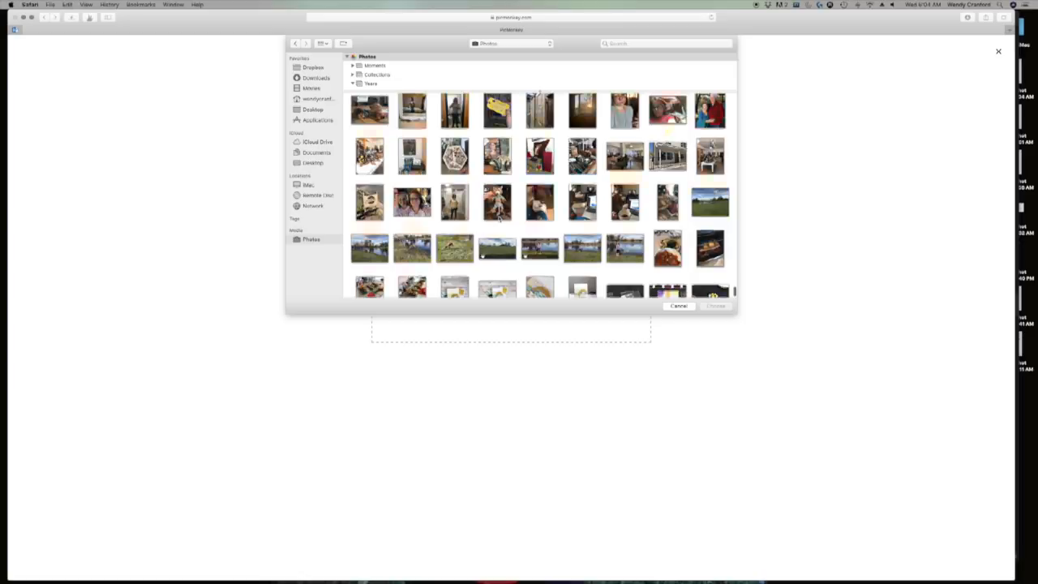
pyautogui.scroll(-3)
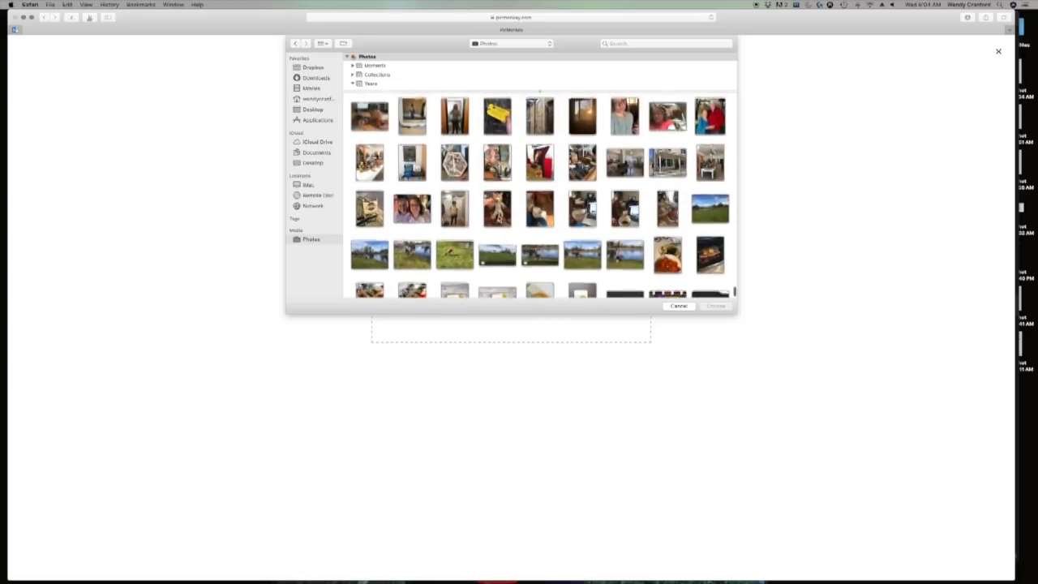
pyautogui.scroll(-3)
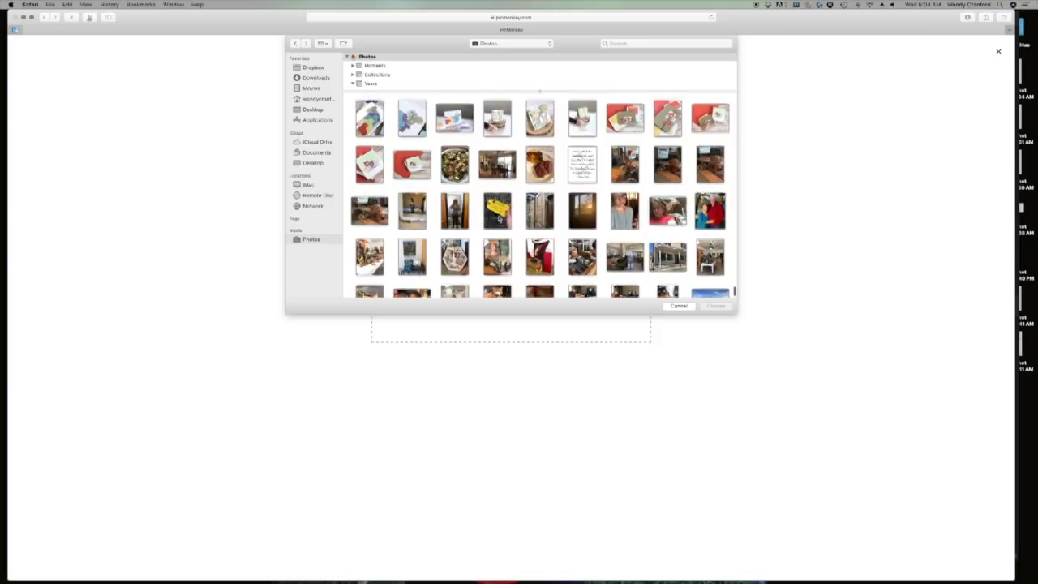
pyautogui.scroll(-3)
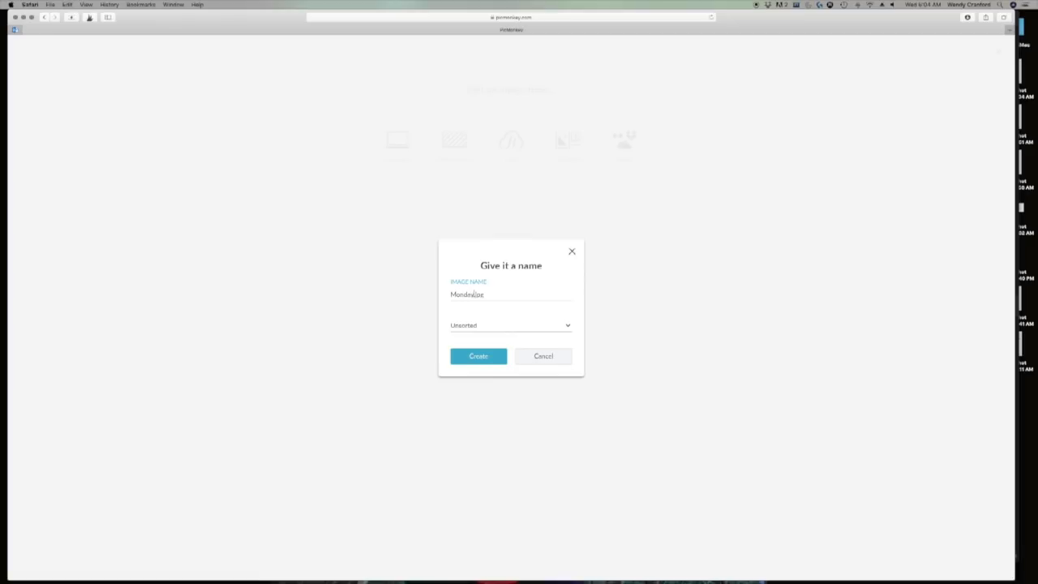
# Create a new image from the dog photo and crop its right edge in slightly.
pyautogui.click(477, 356)
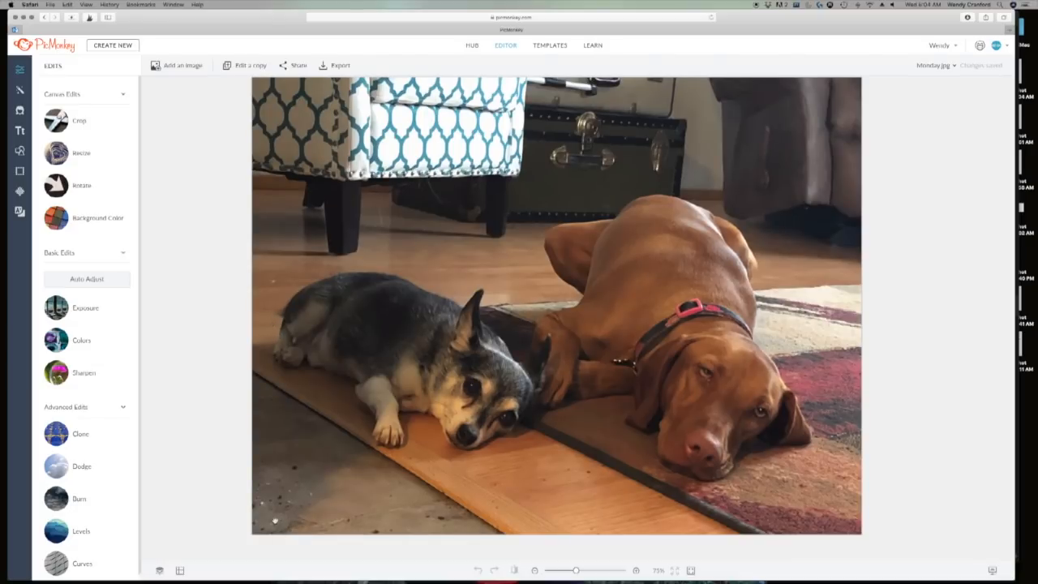
pyautogui.click(79, 120)
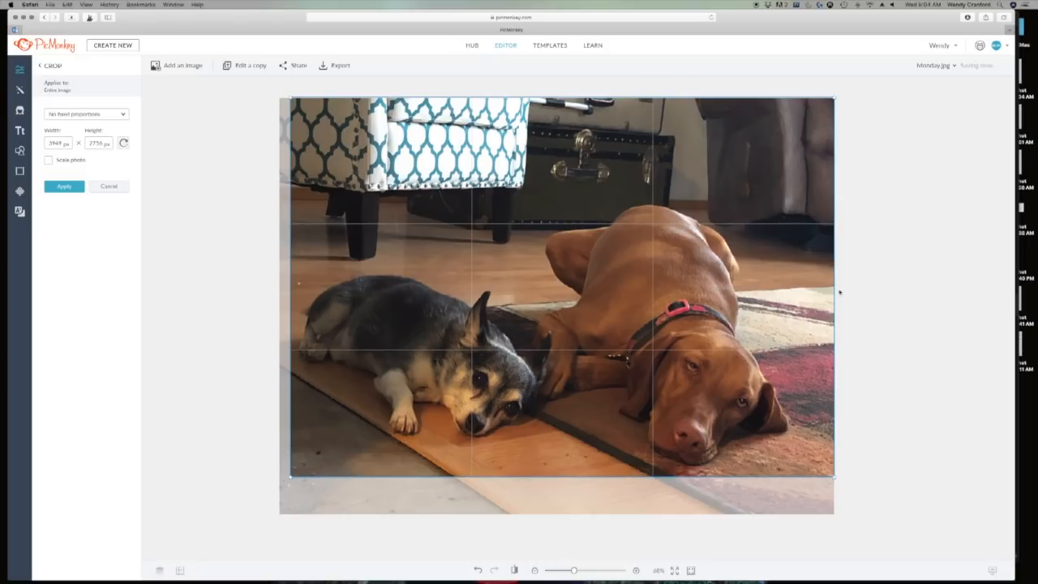
pyautogui.moveTo(831, 292); pyautogui.dragTo(808, 292)
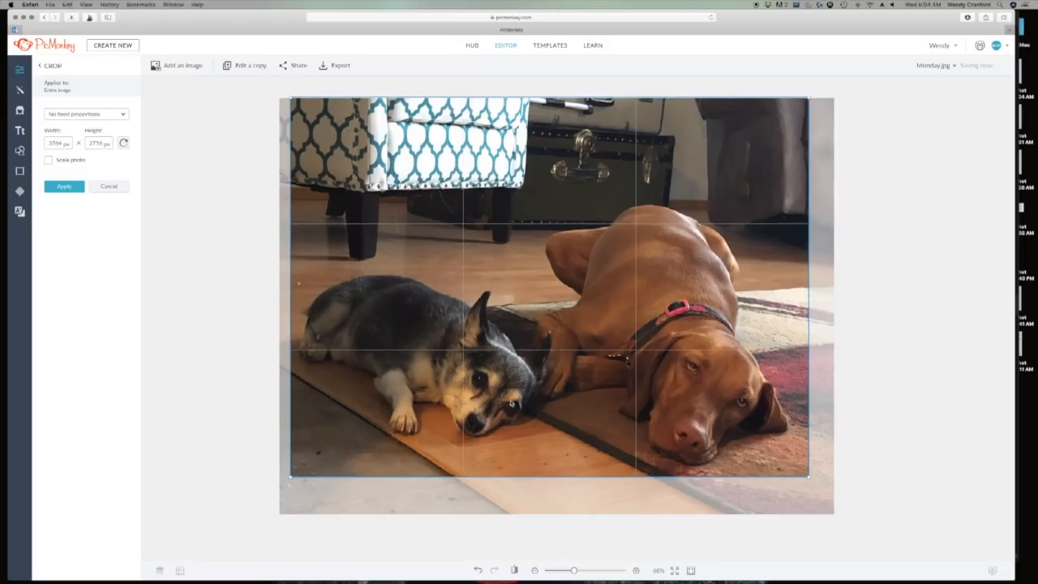
pyautogui.click(109, 186)
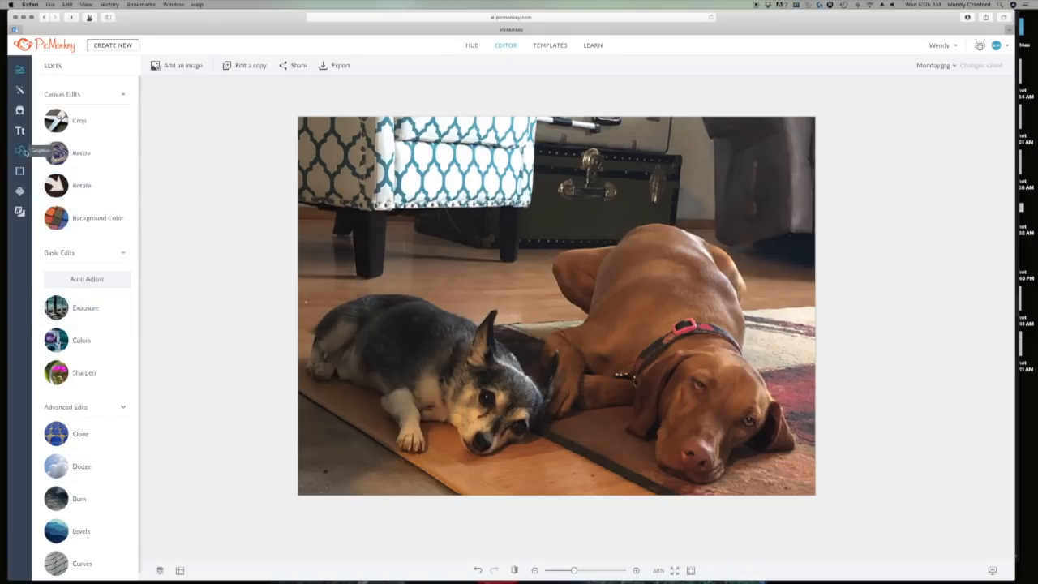
# Add the faded wendy cranford watermark PNG and position it bottom-left on the photo.
pyautogui.click(182, 65)
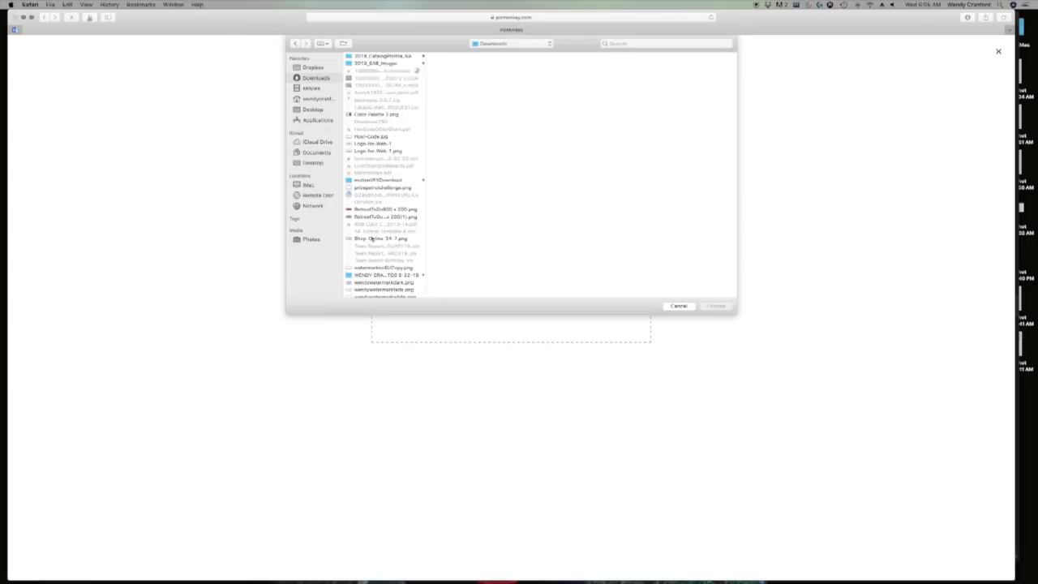
pyautogui.click(383, 290)
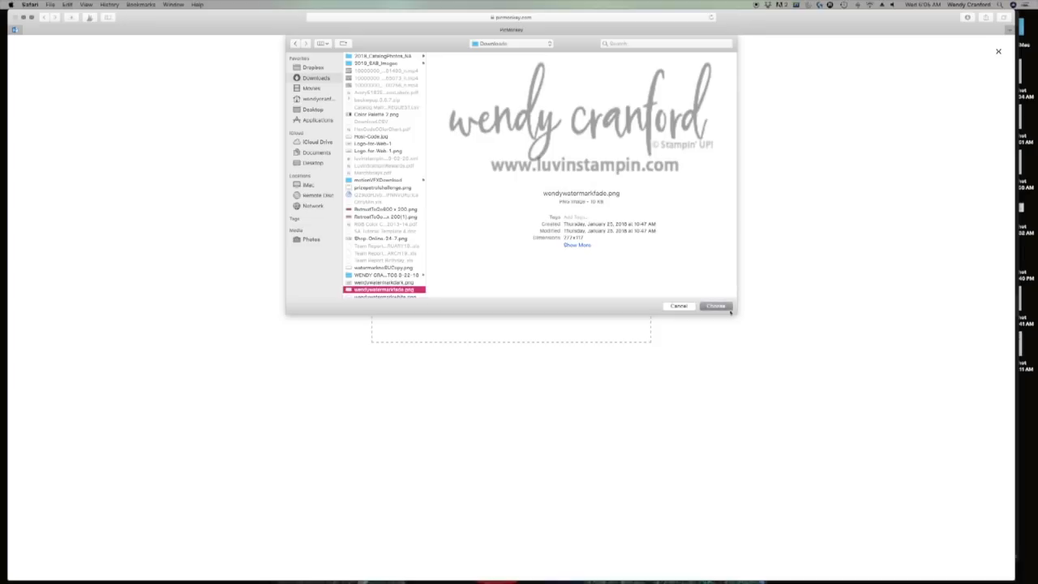
pyautogui.click(715, 306)
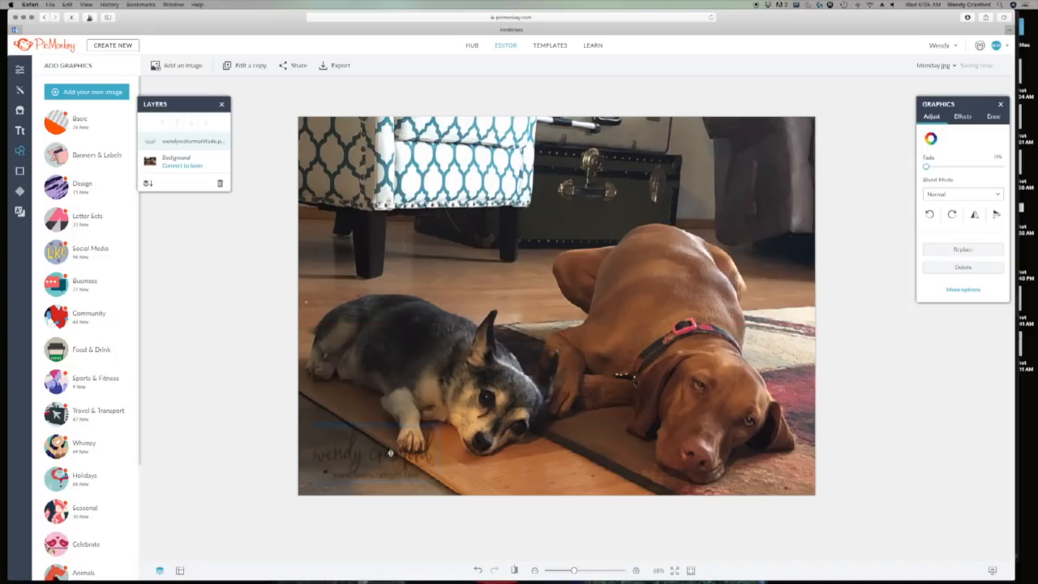
pyautogui.click(373, 452)
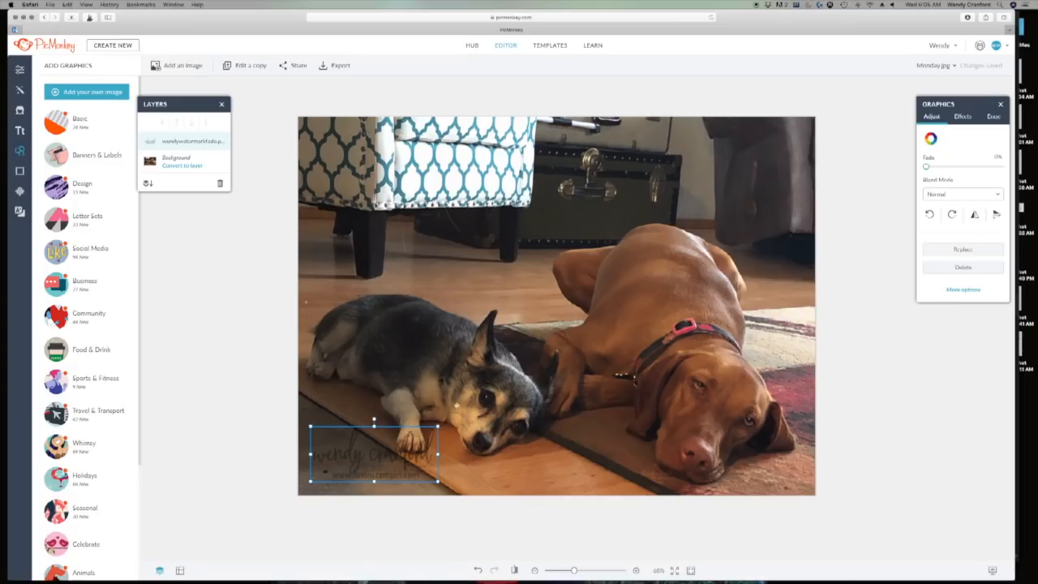
pyautogui.moveTo(85, 154)
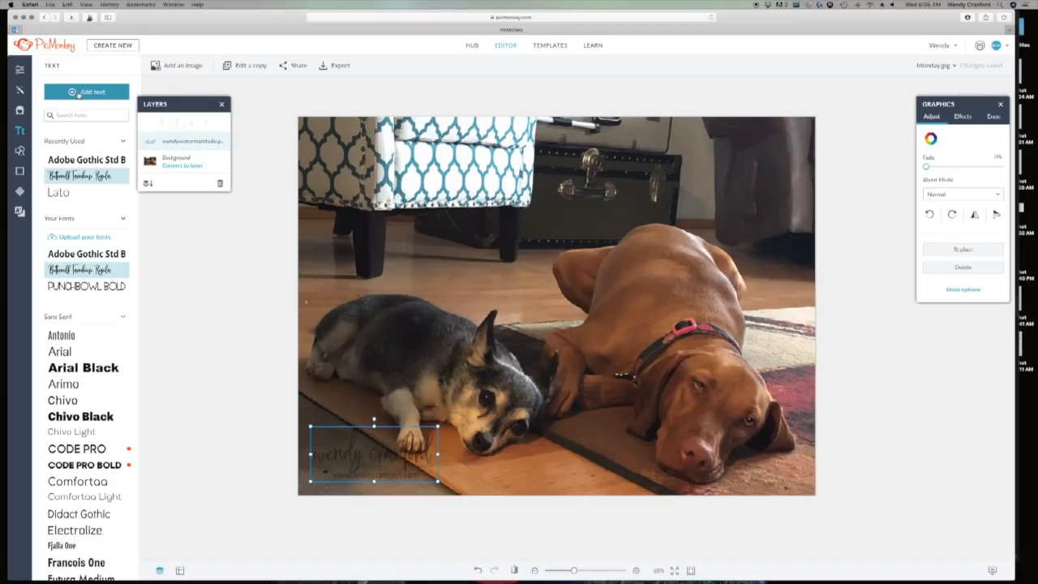
# Caption the photo "Monday's got us like....." in white Chivo Black text.
pyautogui.click(80, 416)
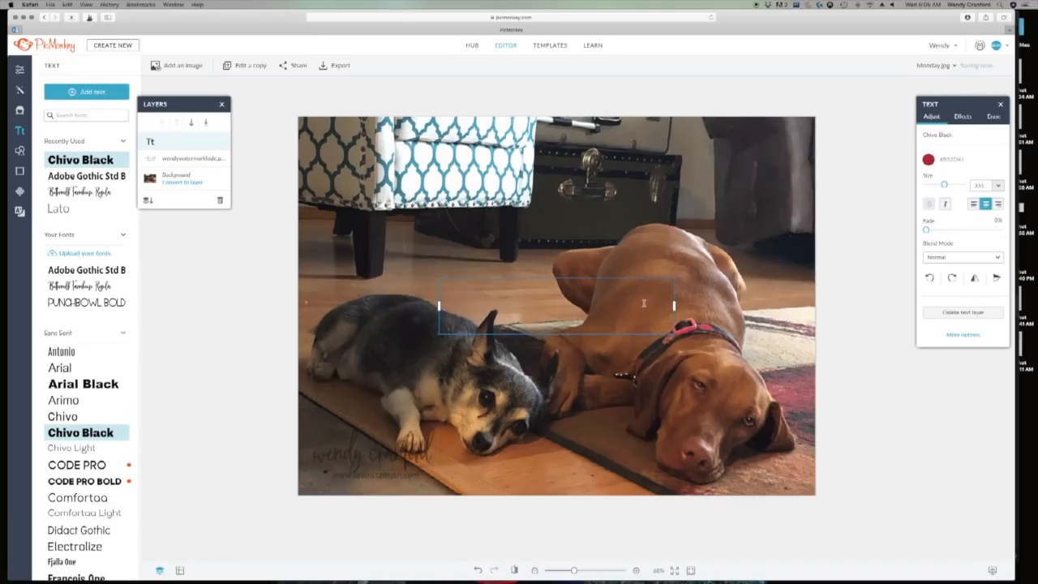
pyautogui.write("monday's")
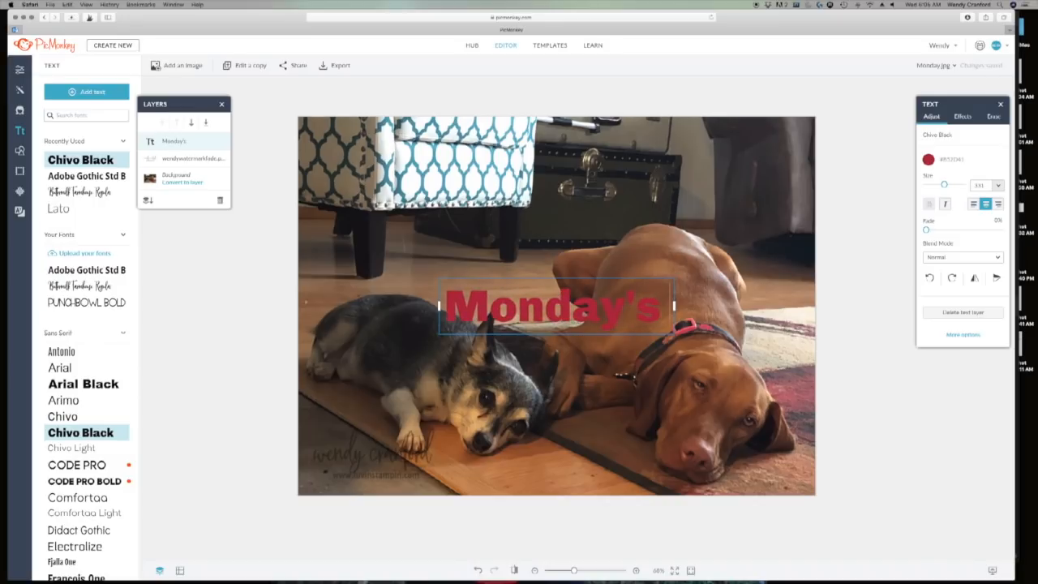
pyautogui.write('got us like...')
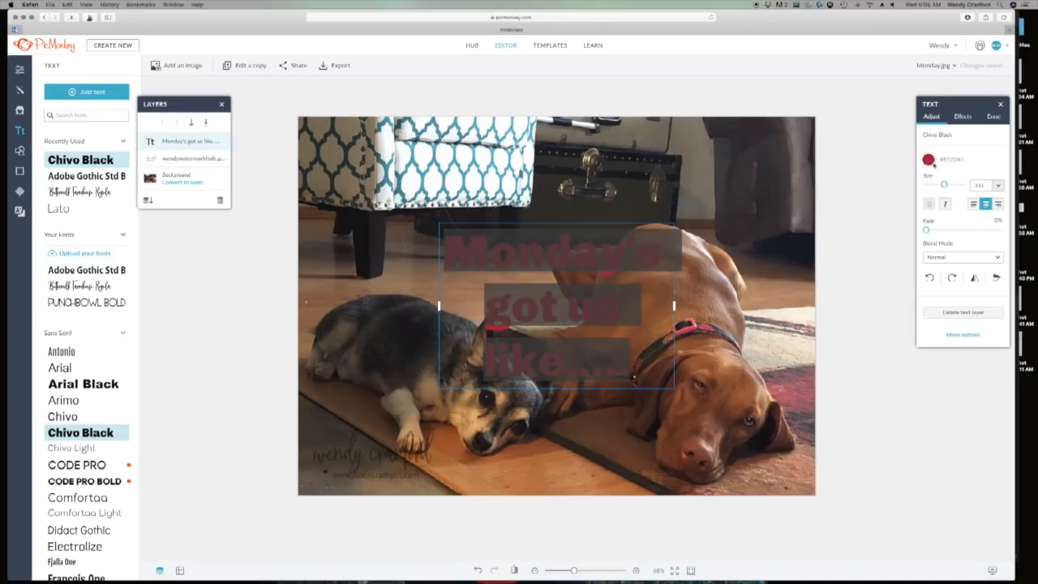
pyautogui.click(928, 159)
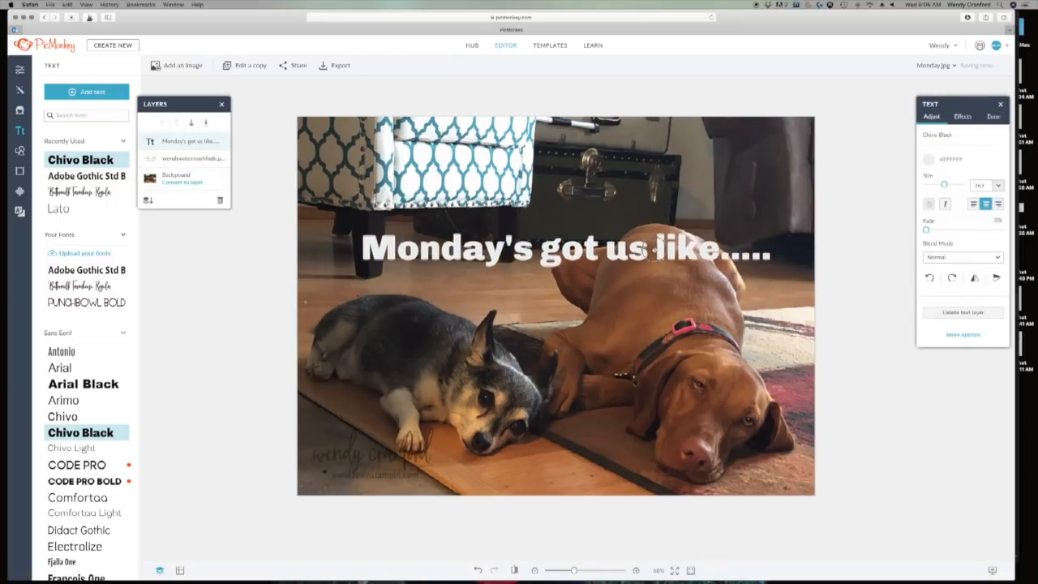
pyautogui.click(556, 249)
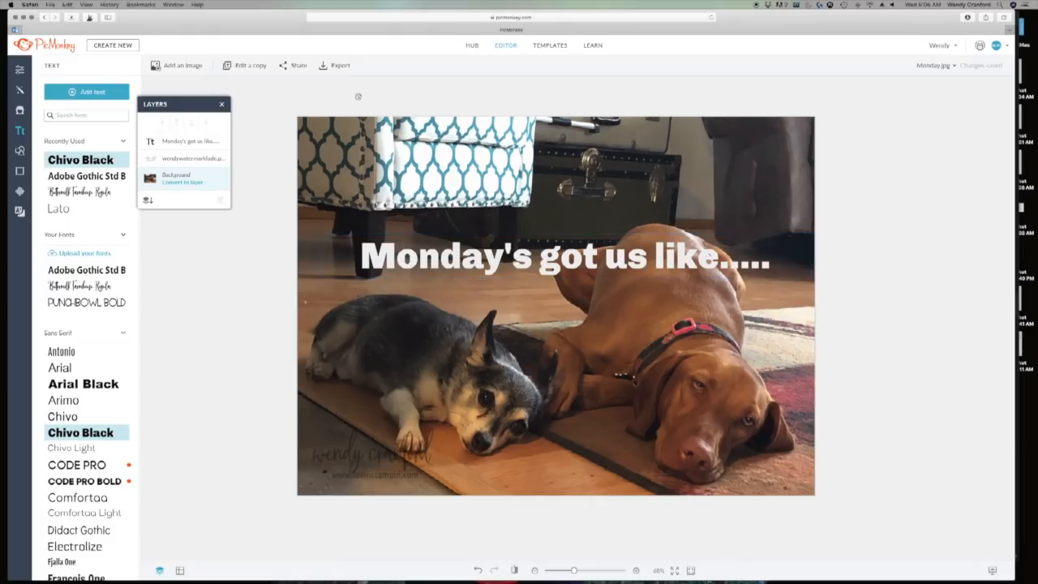
pyautogui.moveTo(824, 234)
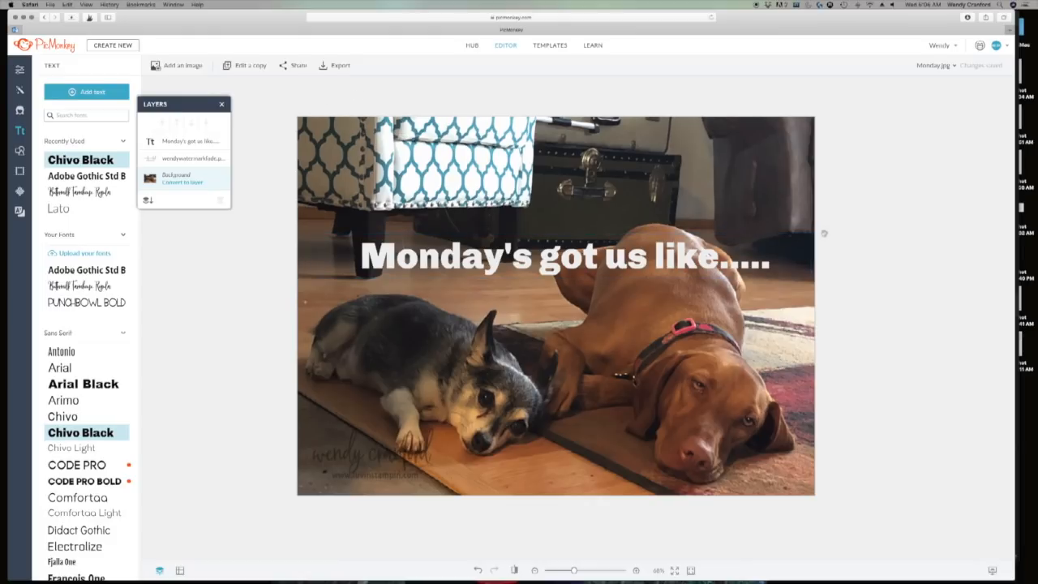
pyautogui.moveTo(138, 109)
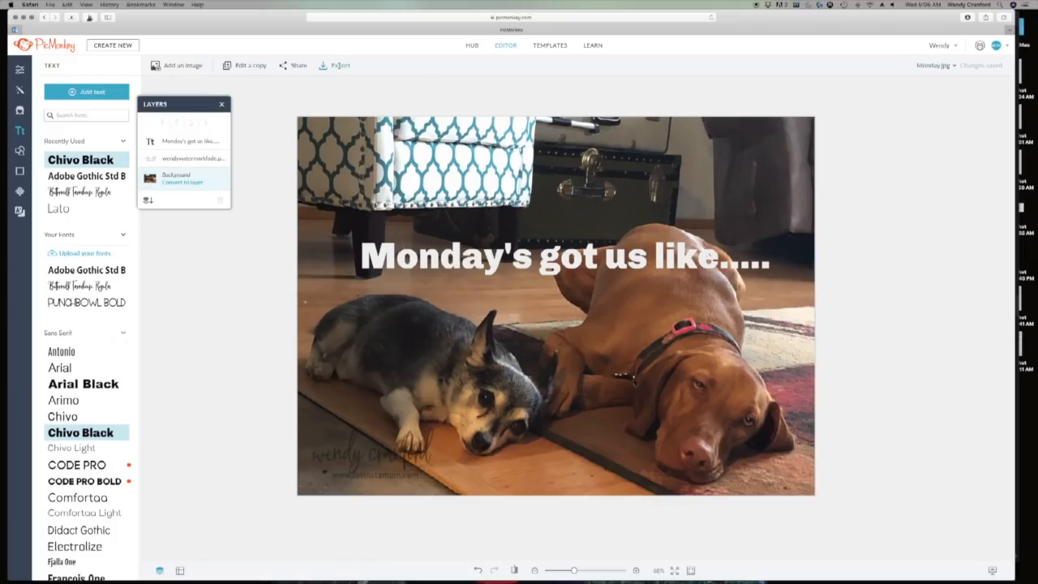
# Export the image named Monday as a high-quality JPG to the computer.
pyautogui.click(340, 65)
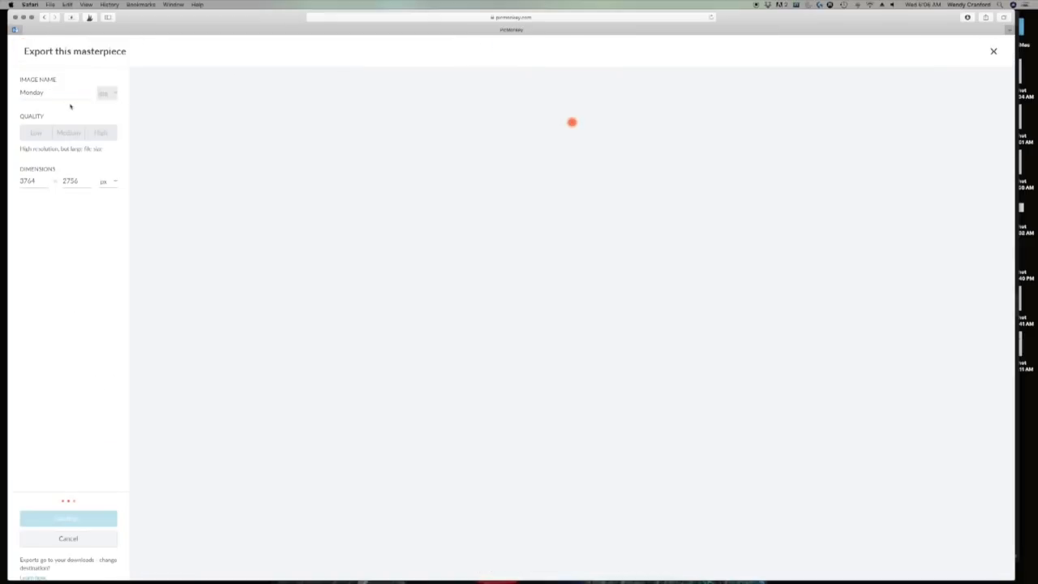
pyautogui.click(100, 132)
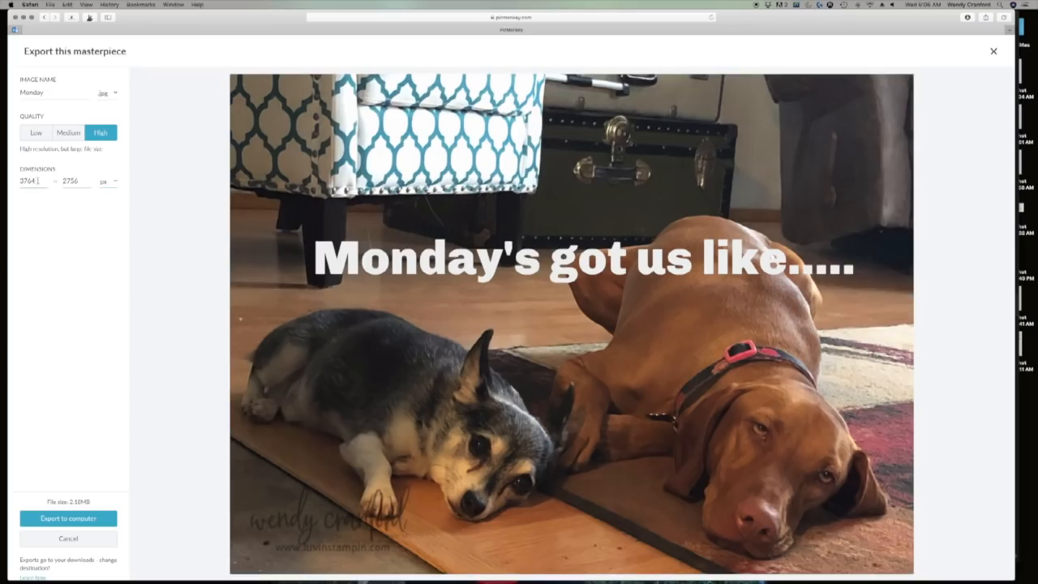
pyautogui.click(69, 518)
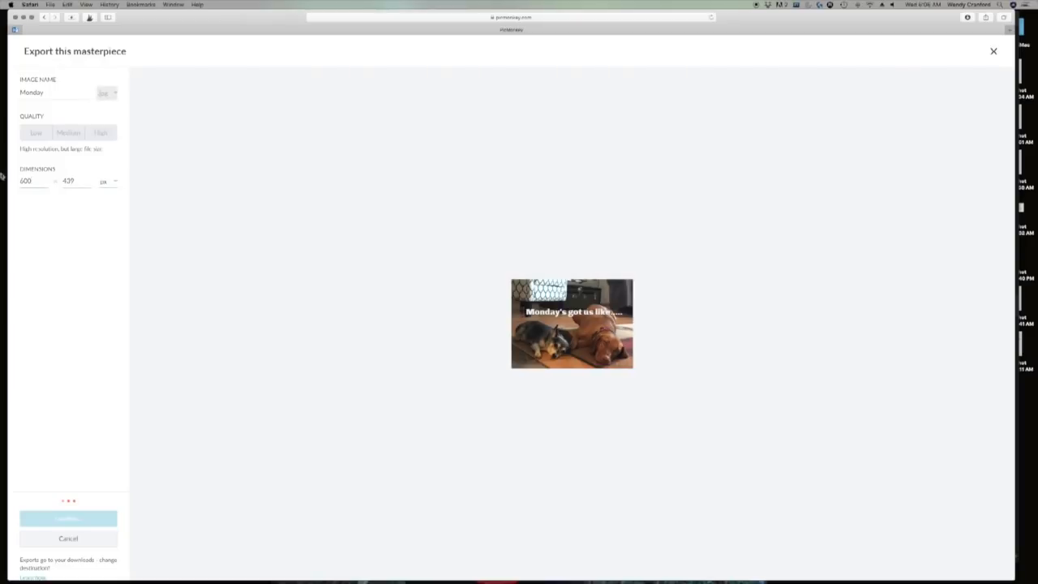
pyautogui.click(100, 133)
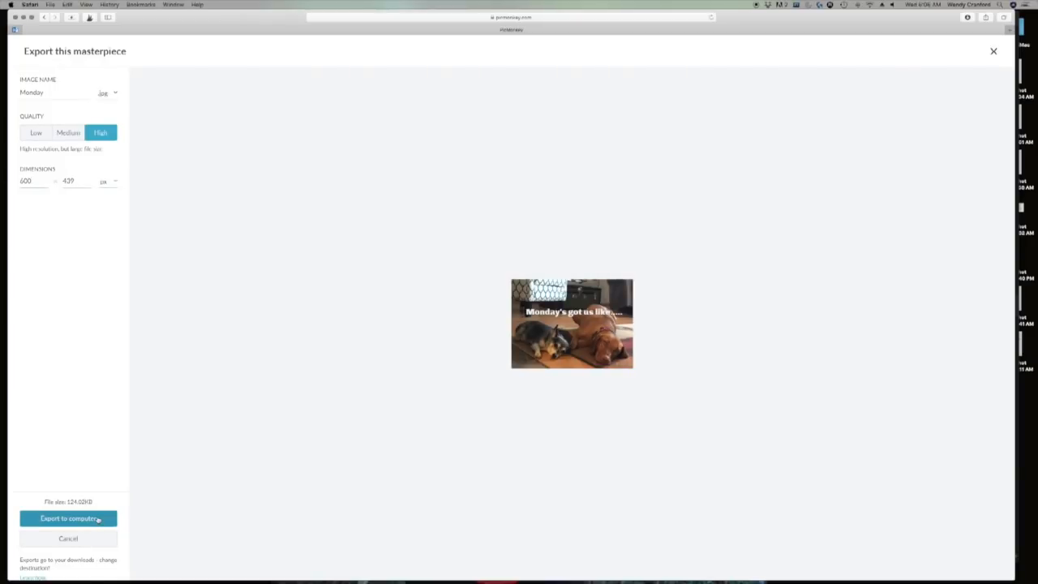
pyautogui.click(69, 518)
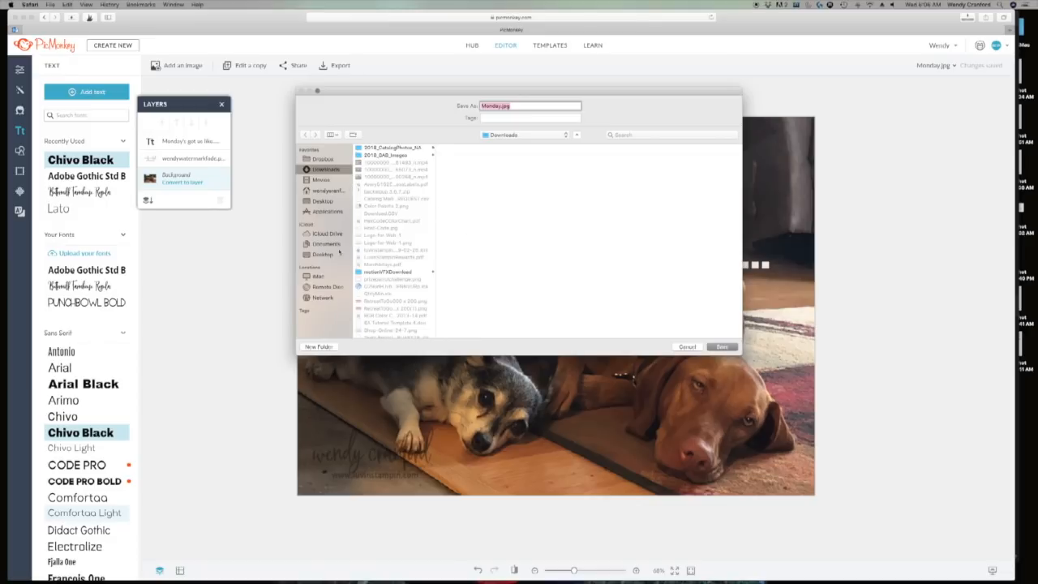
# Browse to the Documents folder in the save dialog.
pyautogui.click(324, 243)
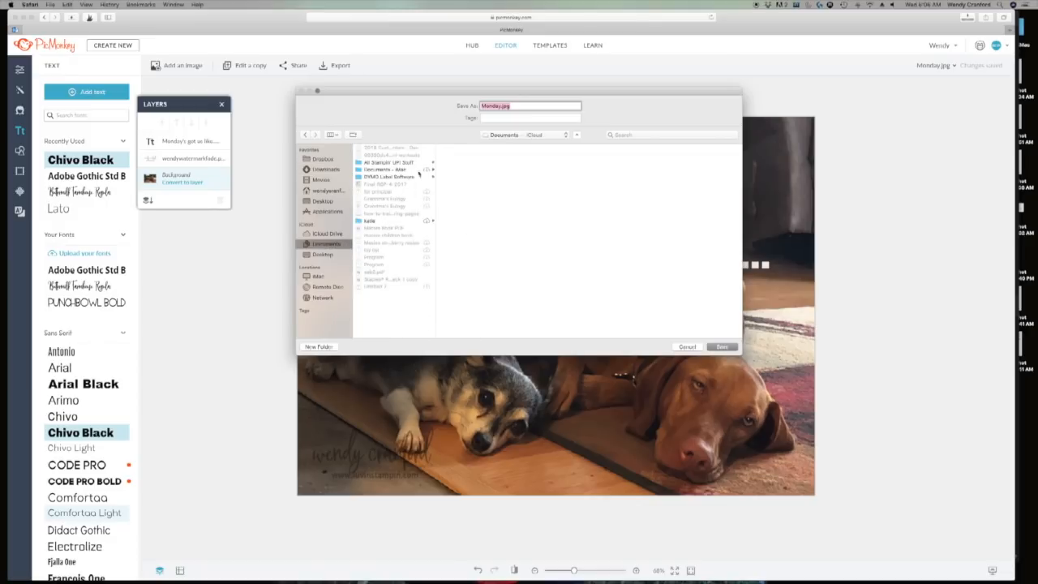
pyautogui.click(385, 169)
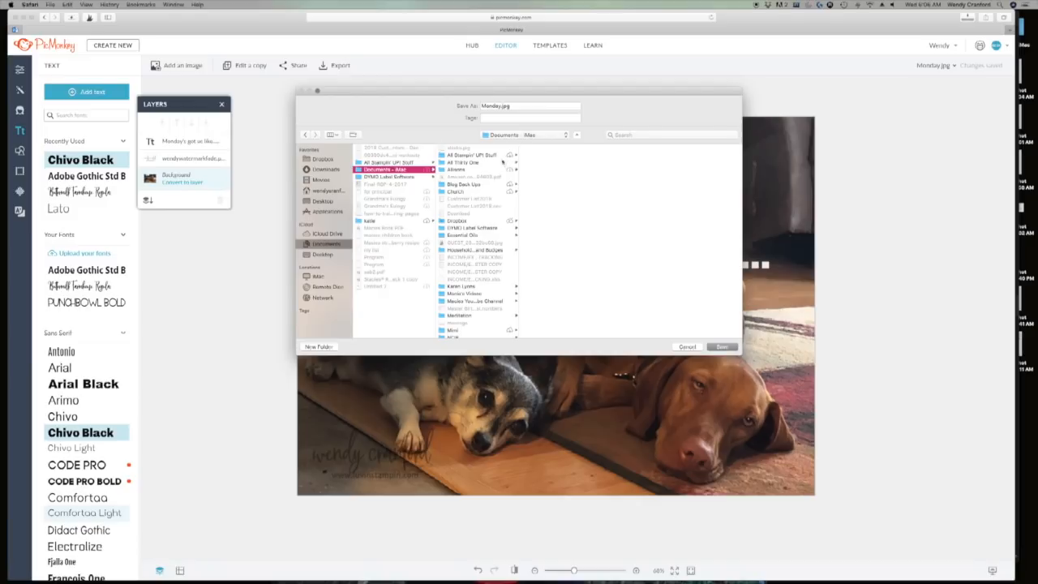
pyautogui.click(466, 155)
pyautogui.write('mail')
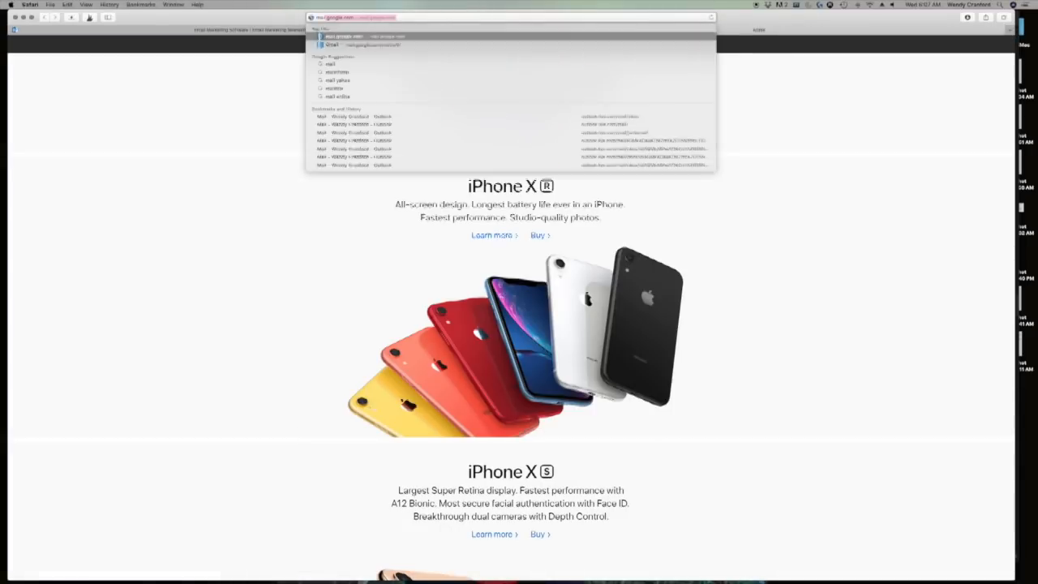
# Open Mailchimp's Pricing page and scroll through the Pro, Grow and Free plan comparison.
pyautogui.write('constant')
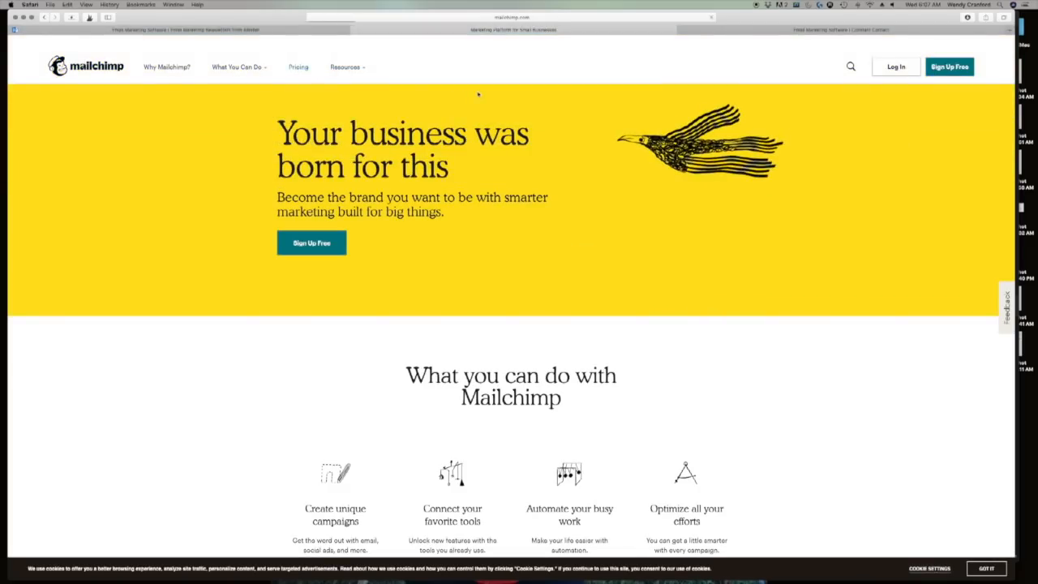
pyautogui.click(297, 66)
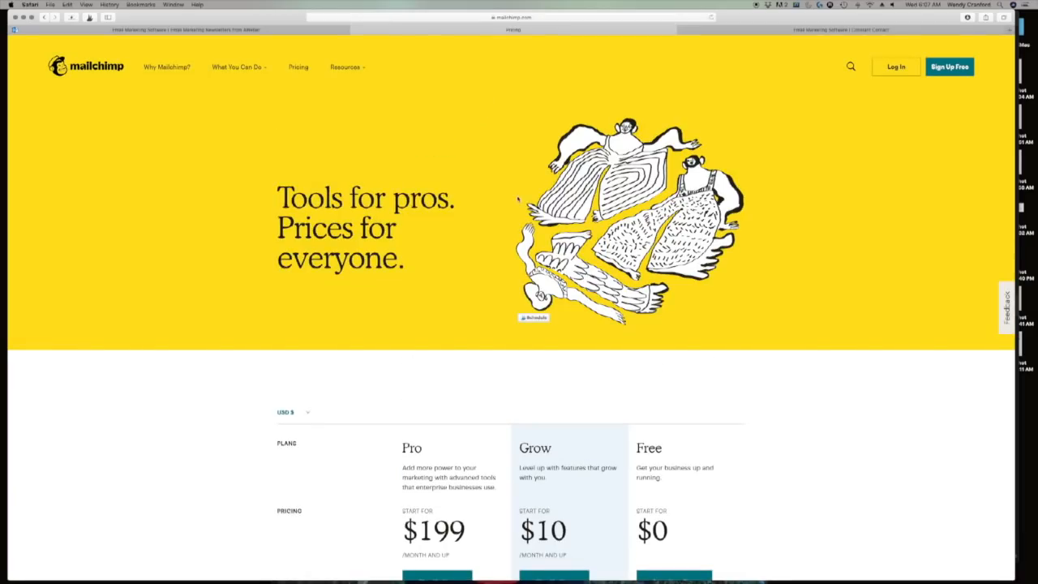
pyautogui.scroll(-3)
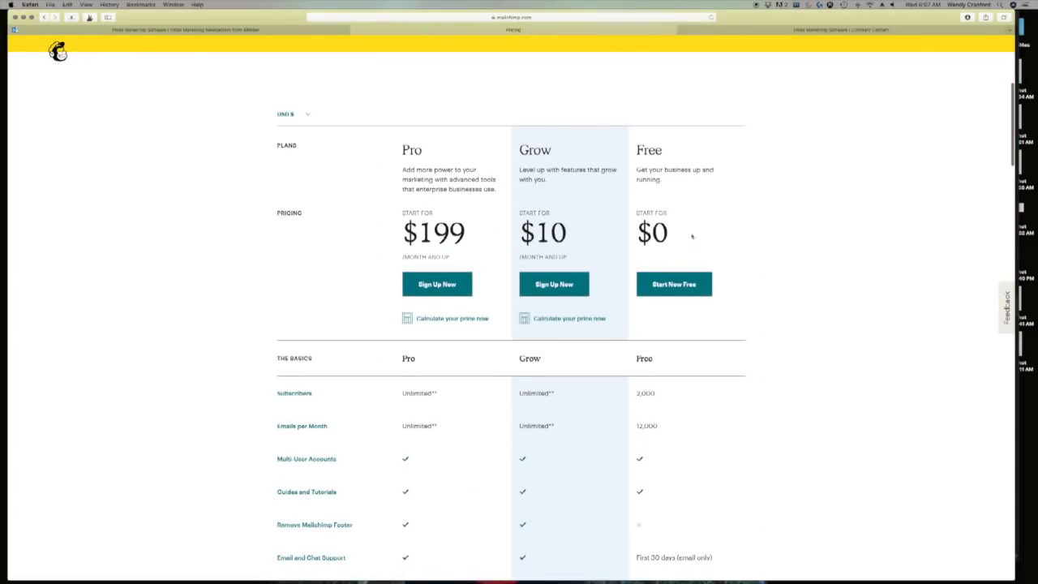
pyautogui.scroll(-3)
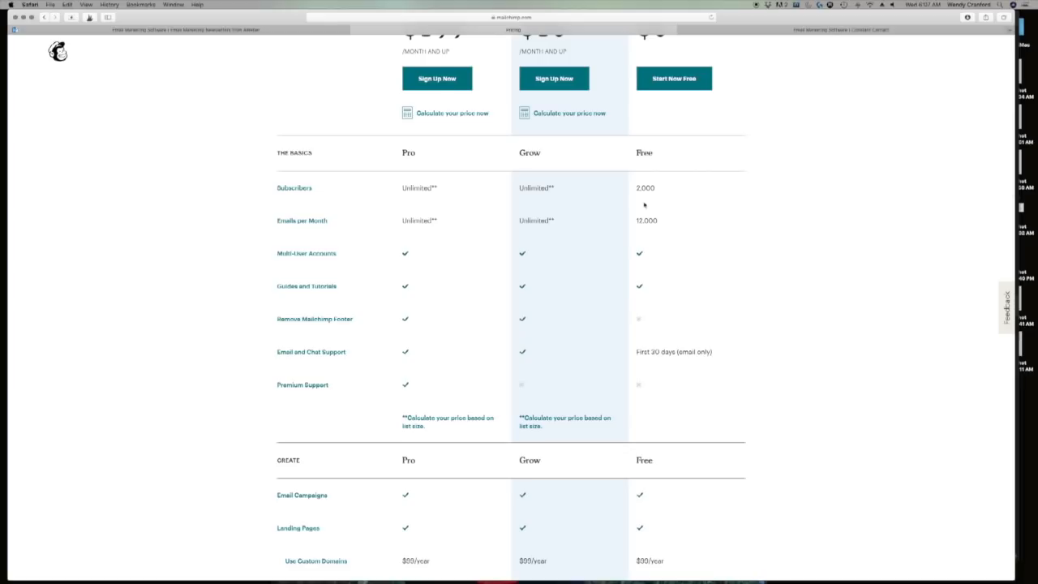
pyautogui.moveTo(646, 217)
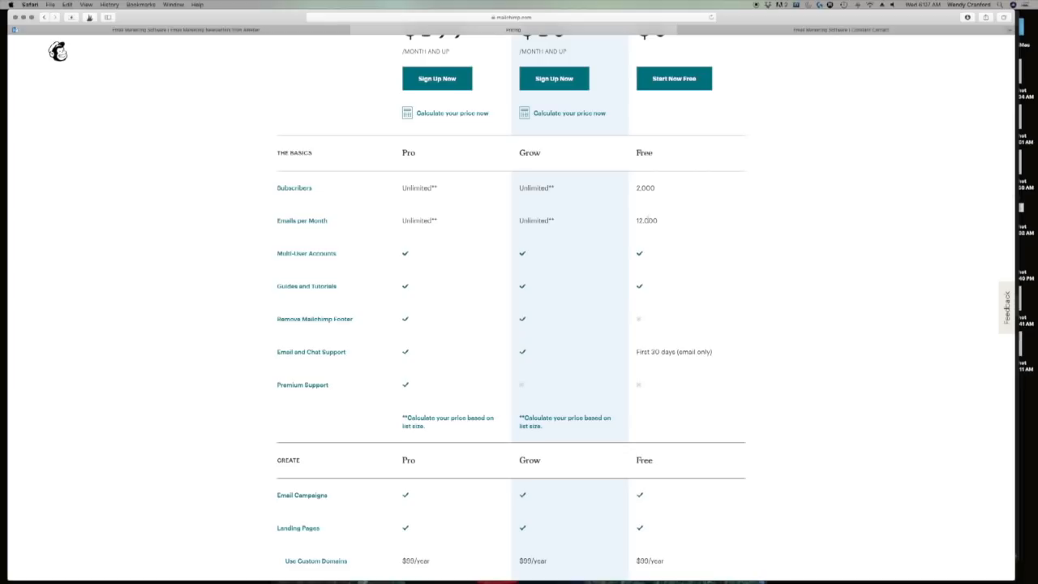
pyautogui.moveTo(697, 233)
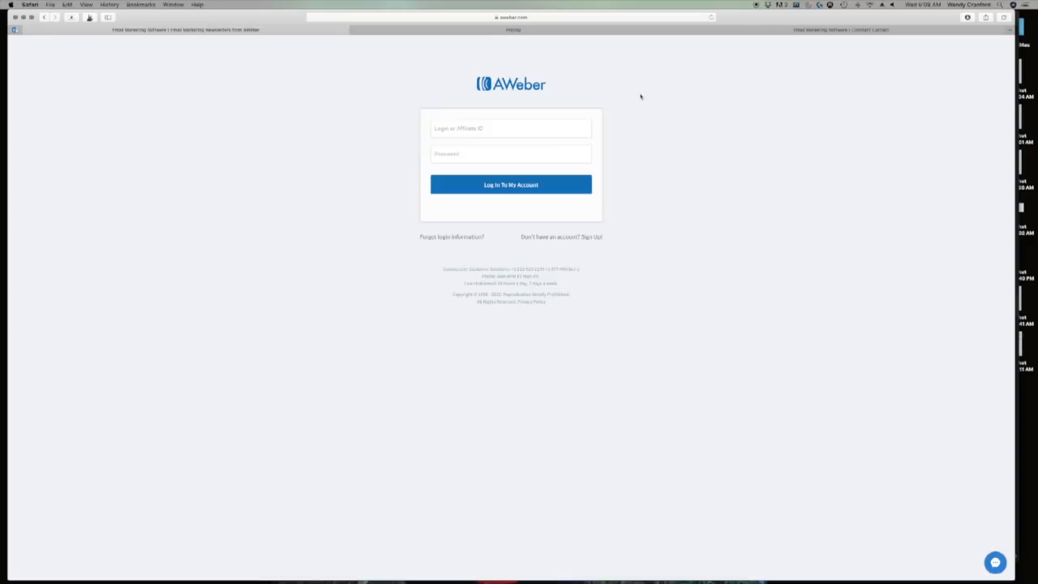
# Log into AWeber with Safari's autofilled saved credentials to reach Account Overview.
pyautogui.click(510, 128)
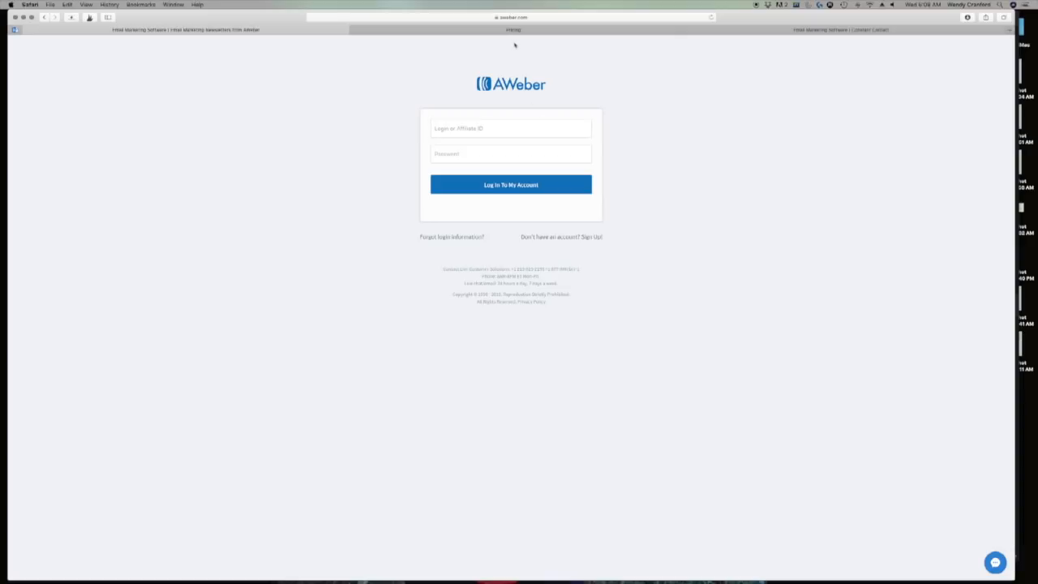
pyautogui.moveTo(488, 73)
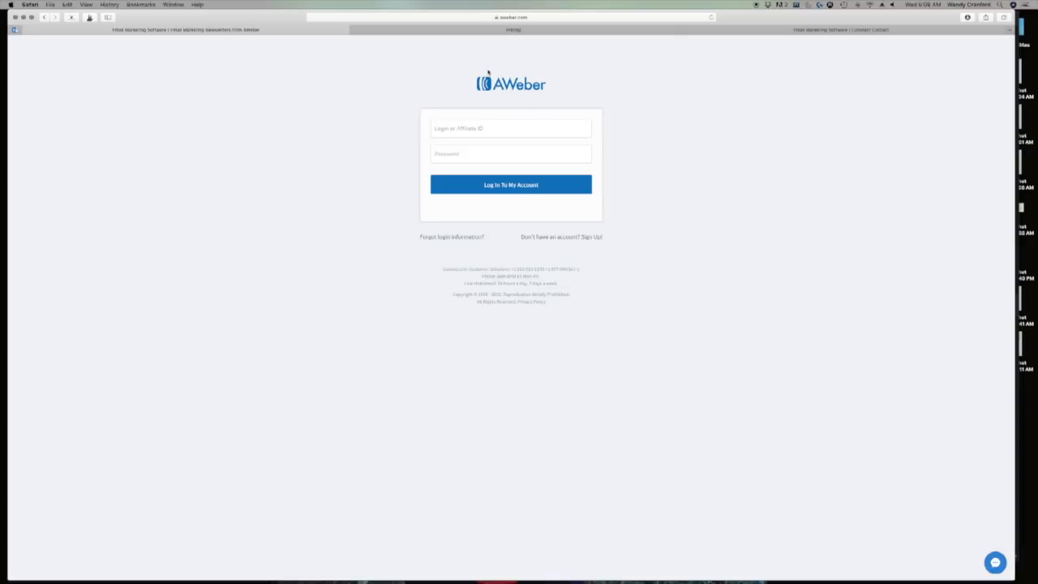
pyautogui.moveTo(486, 73)
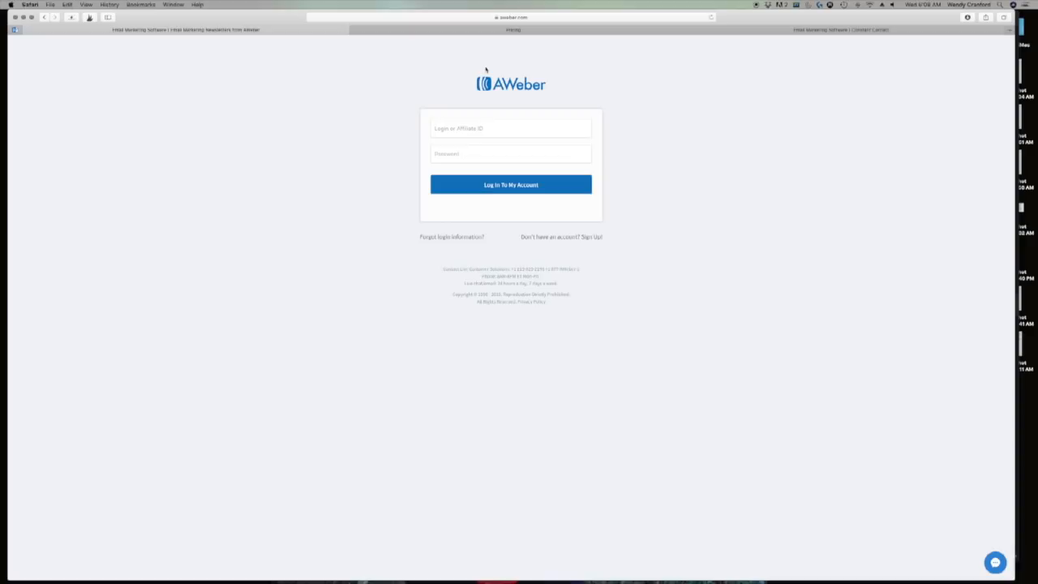
pyautogui.click(511, 128)
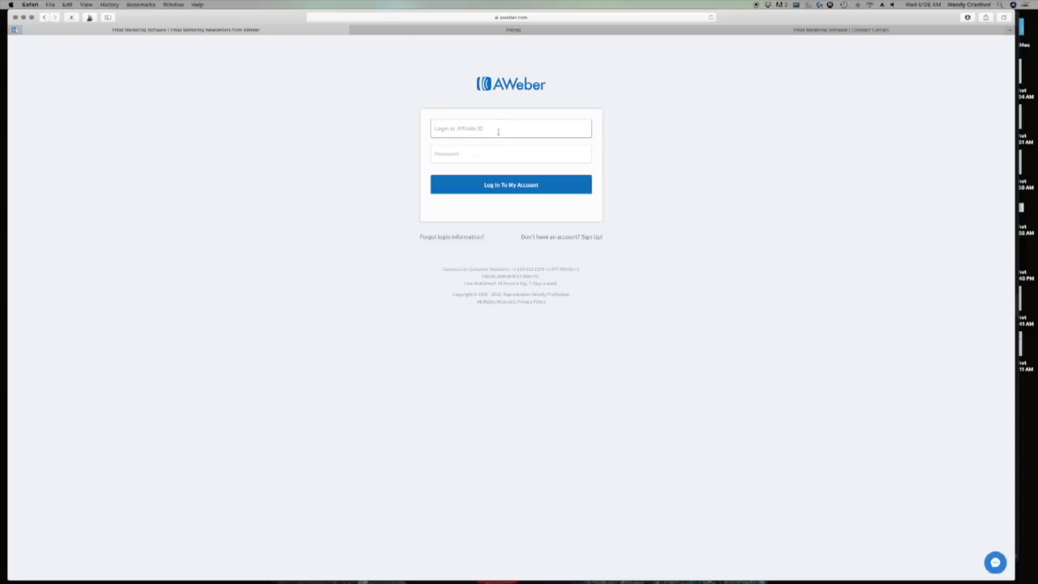
pyautogui.click(510, 128)
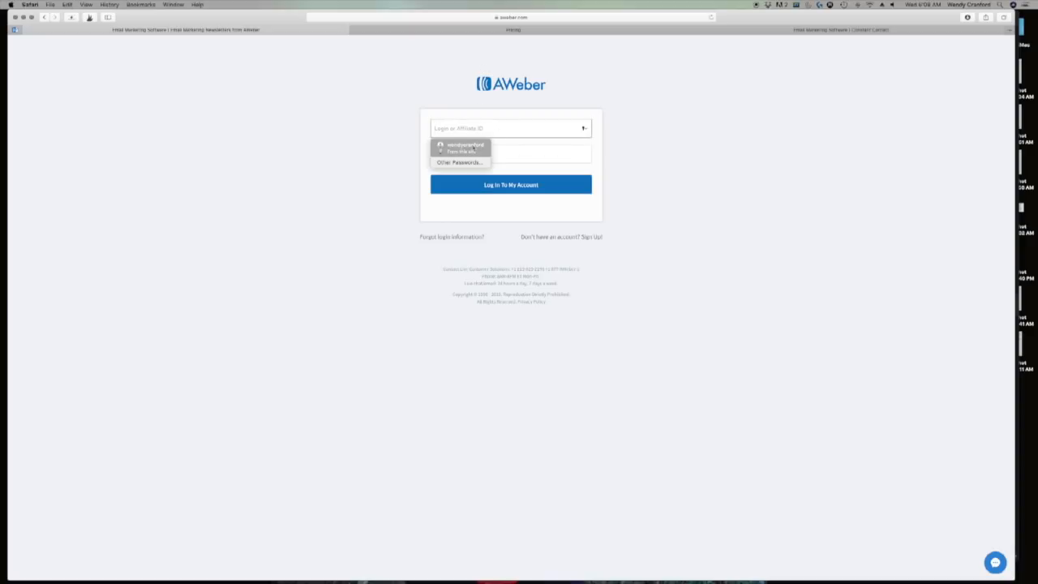
pyautogui.click(461, 147)
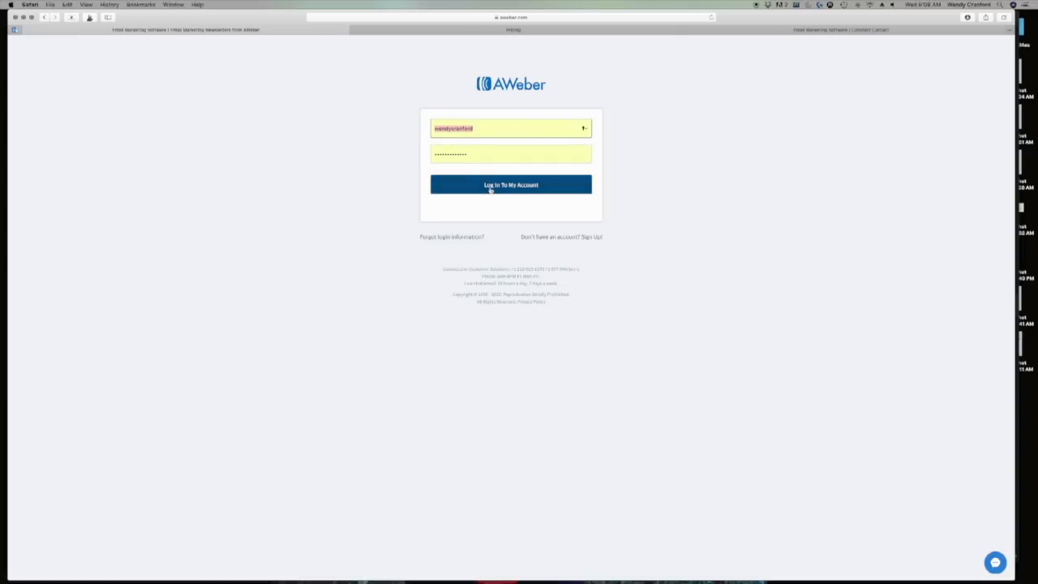
pyautogui.click(510, 184)
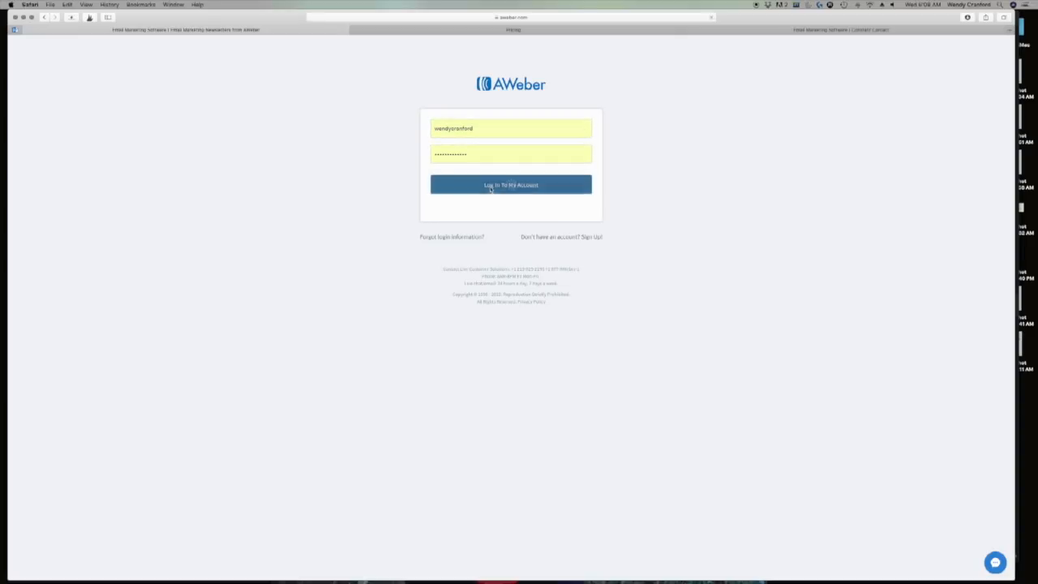
pyautogui.click(511, 184)
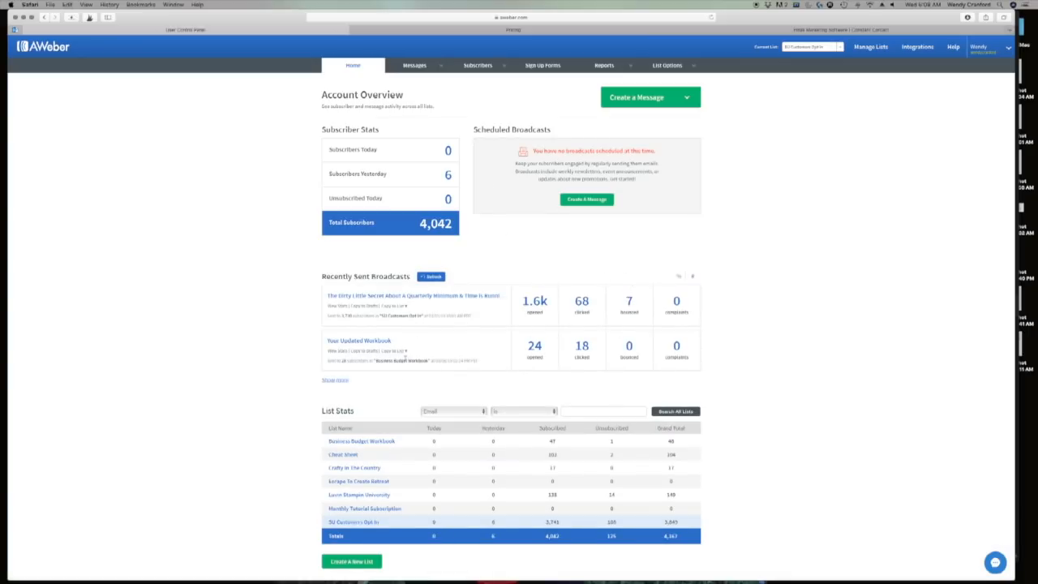
pyautogui.moveTo(793, 306)
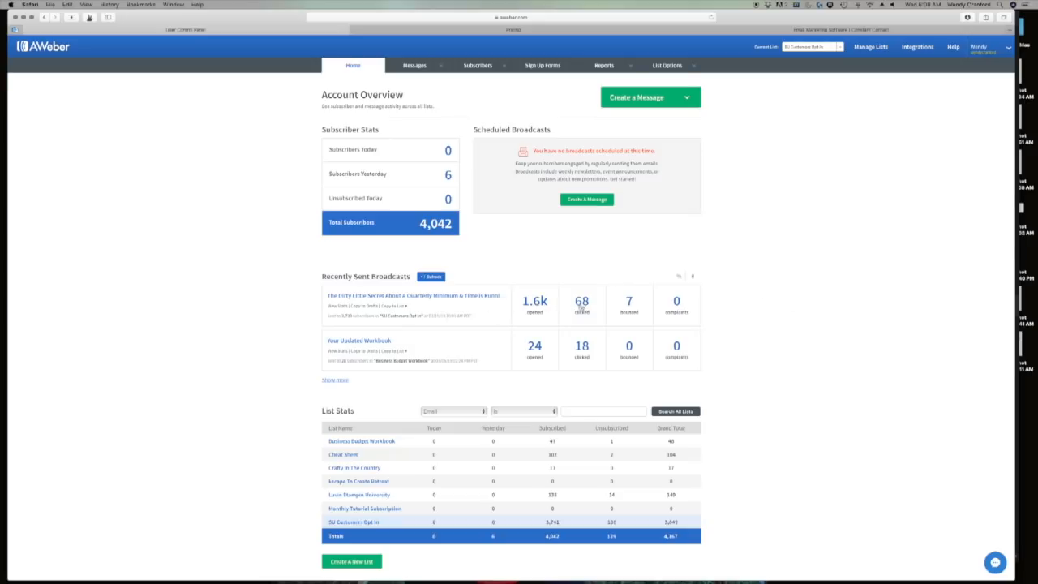
pyautogui.moveTo(581, 301)
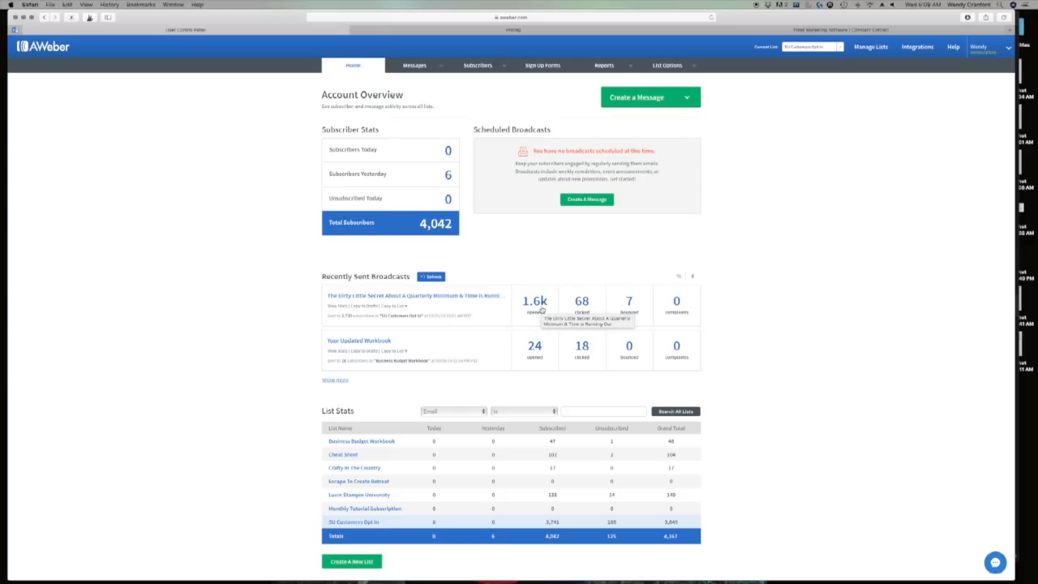
pyautogui.moveTo(685, 310)
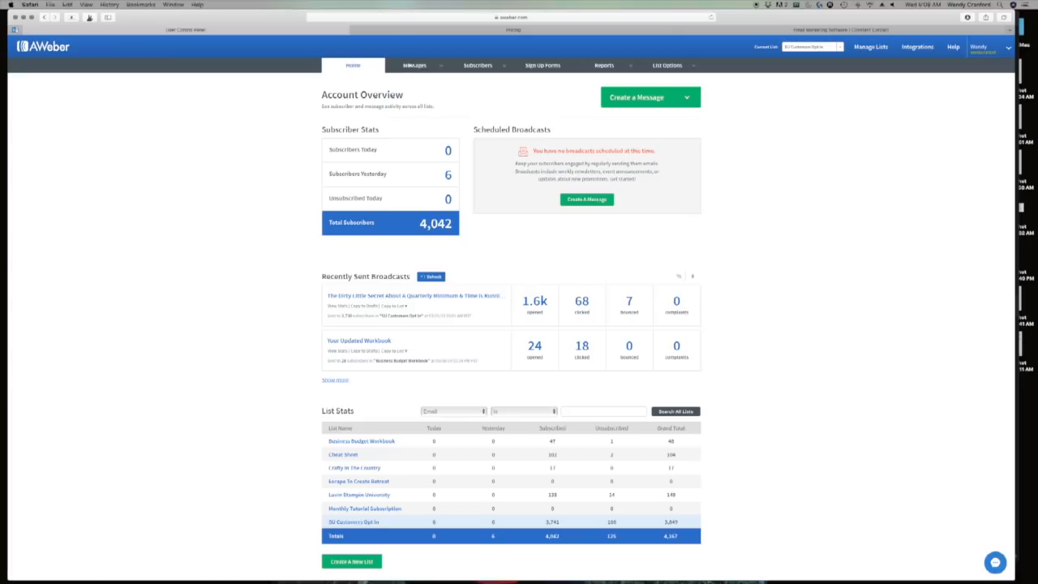
pyautogui.moveTo(431, 336)
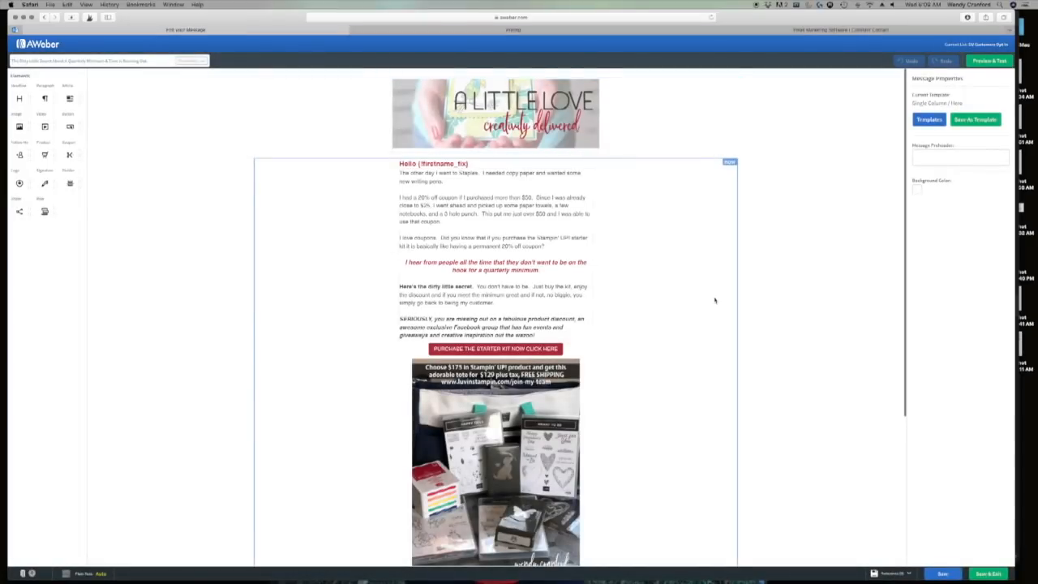
pyautogui.moveTo(706, 290)
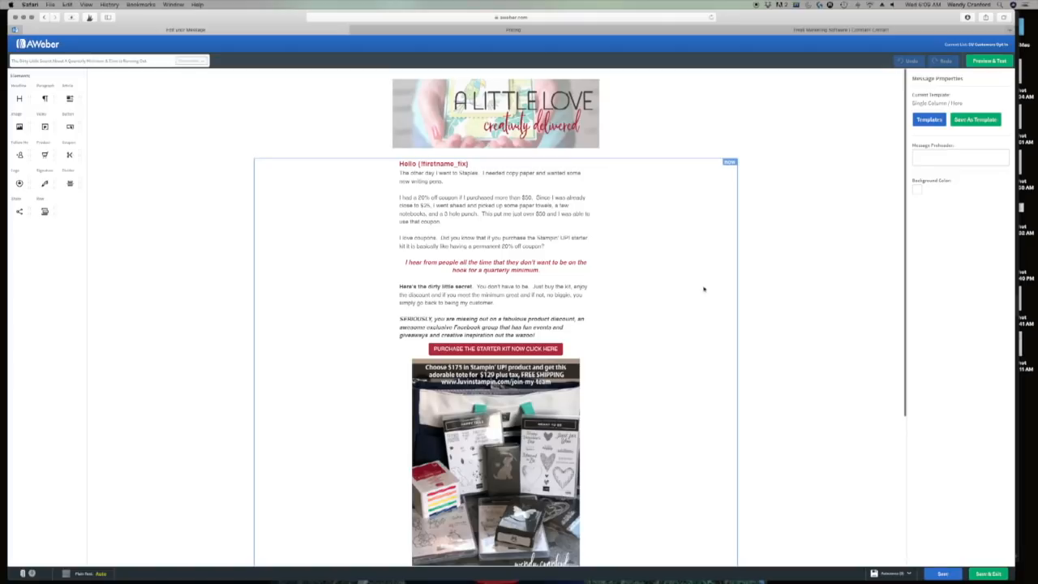
pyautogui.moveTo(395, 266)
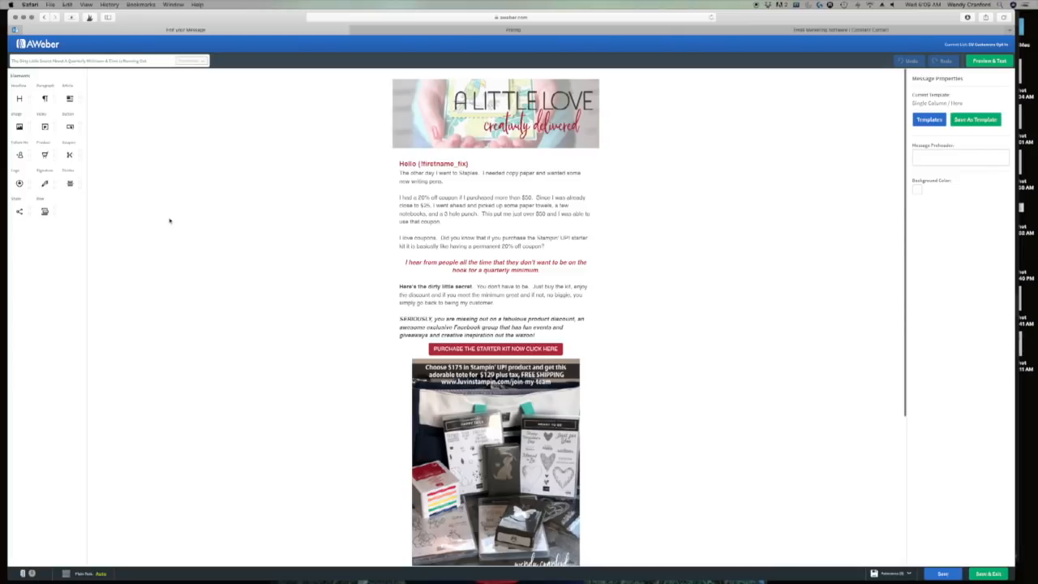
pyautogui.moveTo(173, 217)
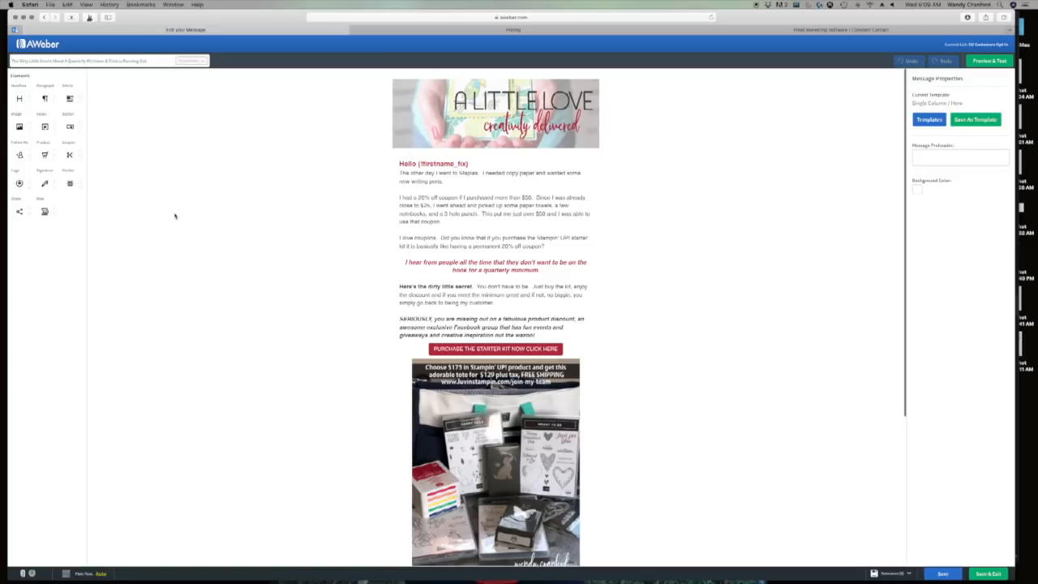
pyautogui.moveTo(194, 199)
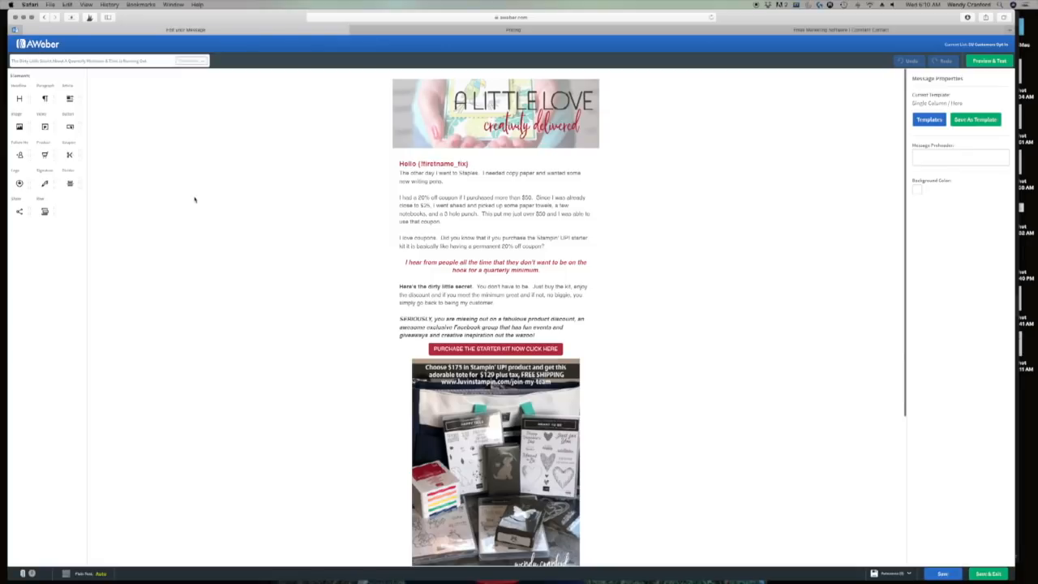
pyautogui.moveTo(204, 202)
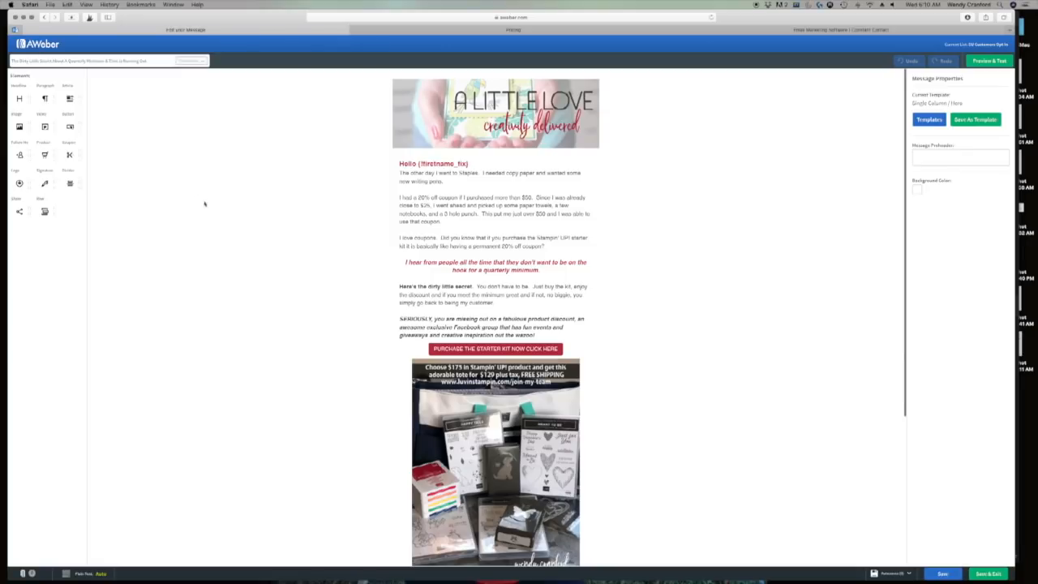
pyautogui.moveTo(243, 205)
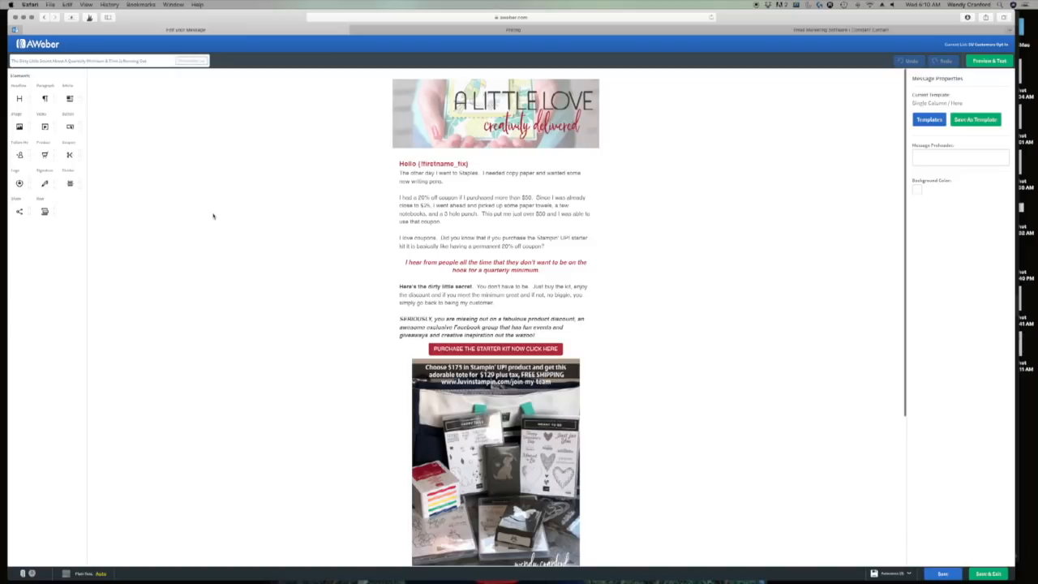
pyautogui.moveTo(213, 216)
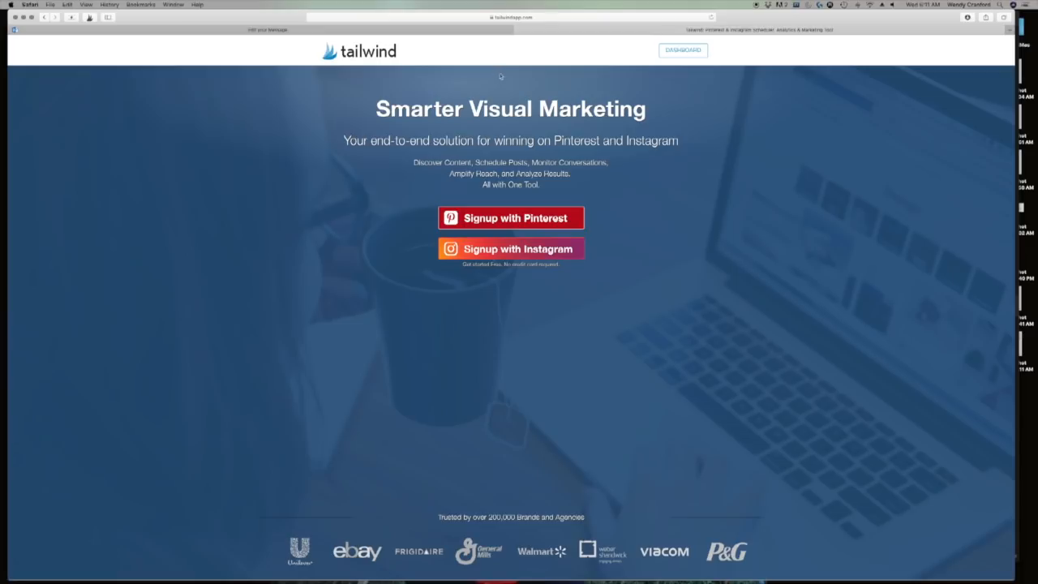
pyautogui.moveTo(439, 145)
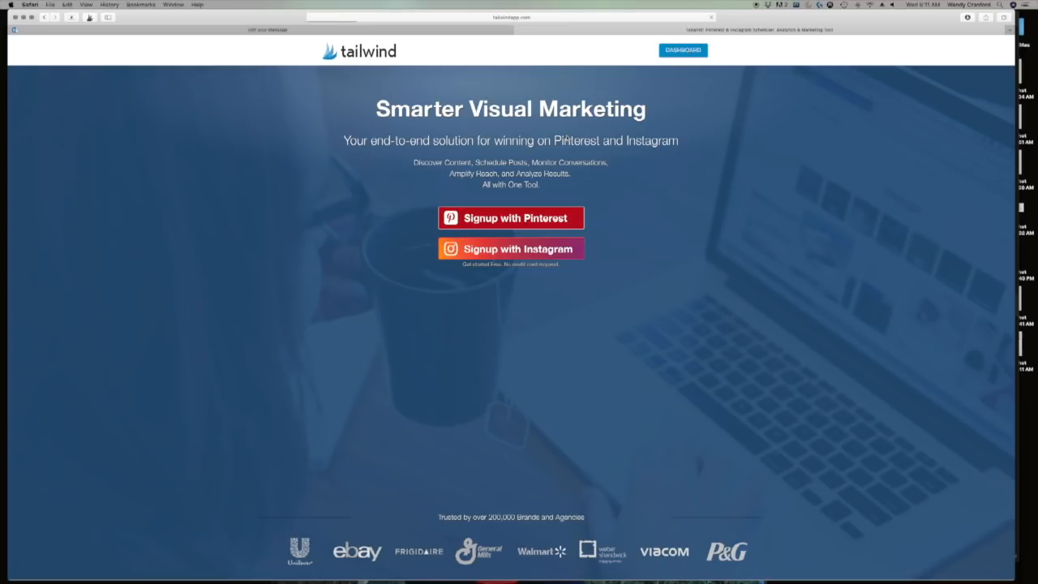
# Open Tailwind's Dashboard Overview of seven-day repins, domain pins and followers.
pyautogui.click(681, 49)
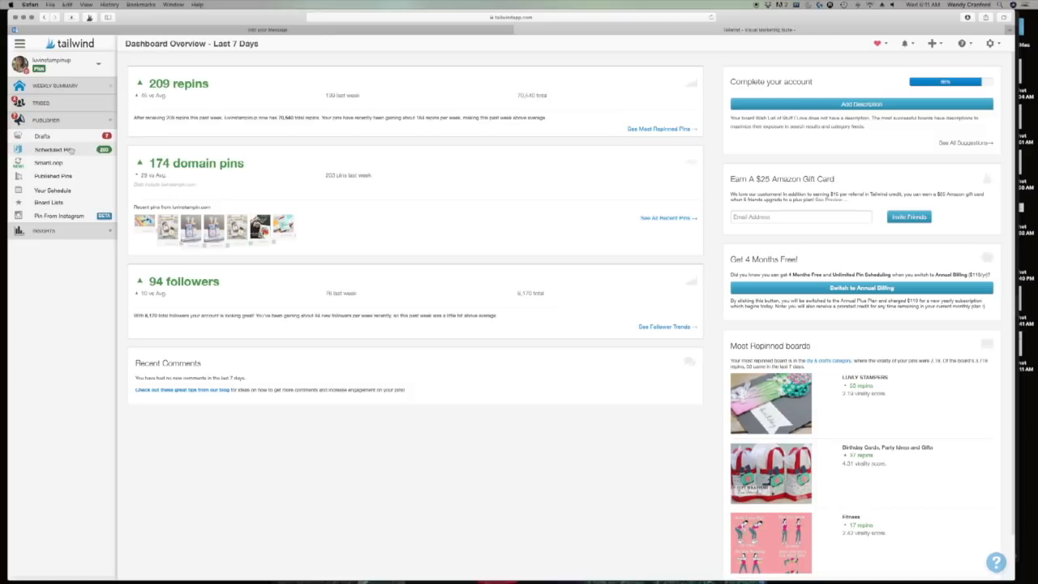
pyautogui.moveTo(55, 150)
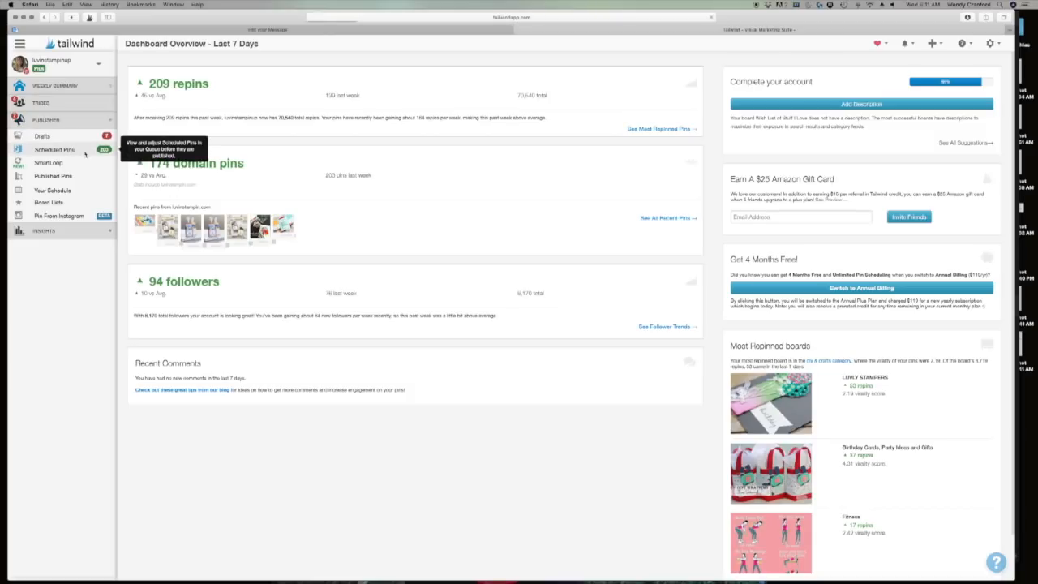
# Open Publisher's Scheduled Pins to see today's queued pins and the weekly calendar.
pyautogui.click(54, 149)
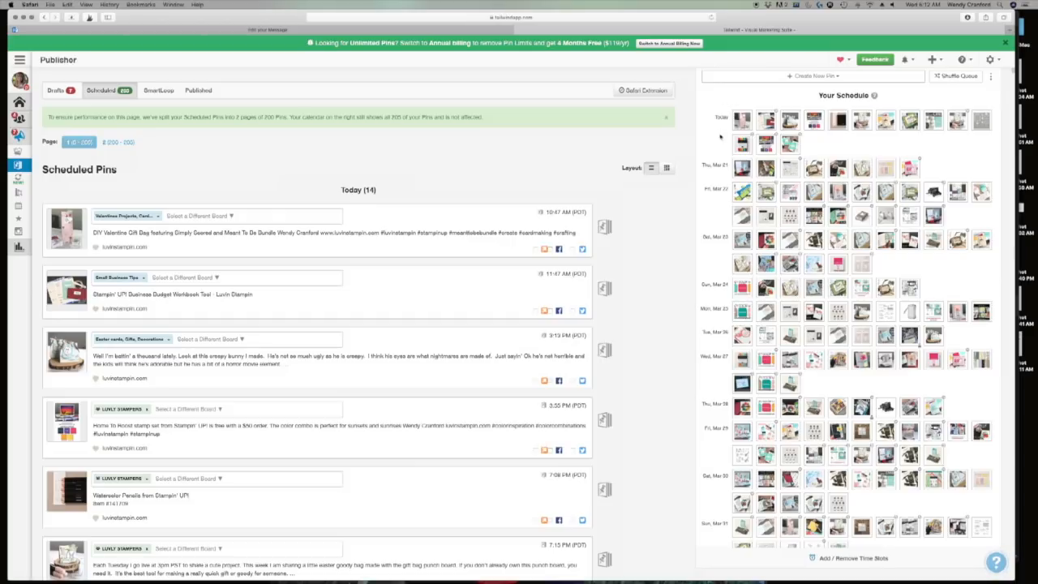
pyautogui.moveTo(740, 119)
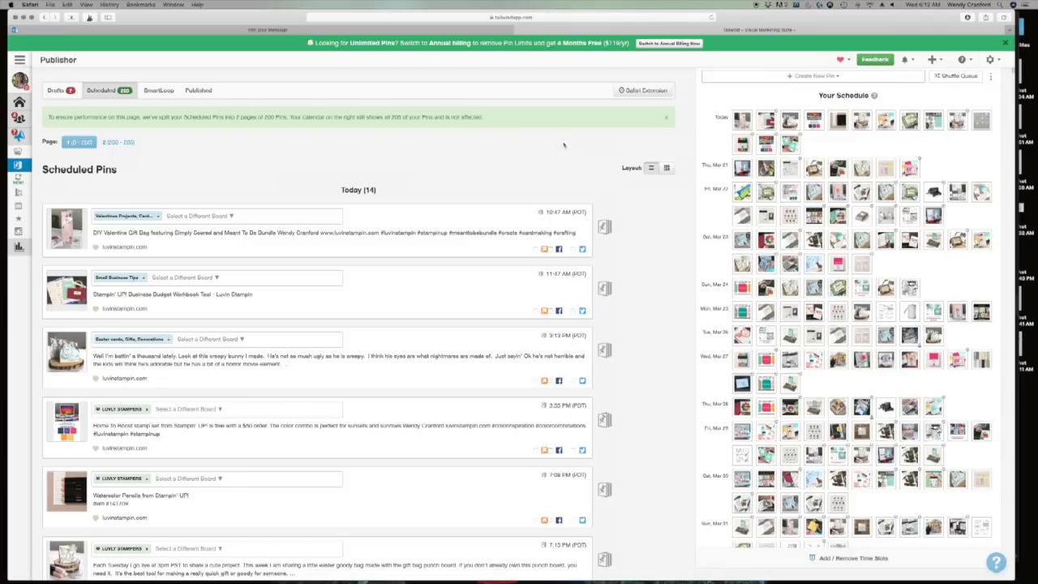
pyautogui.moveTo(564, 144)
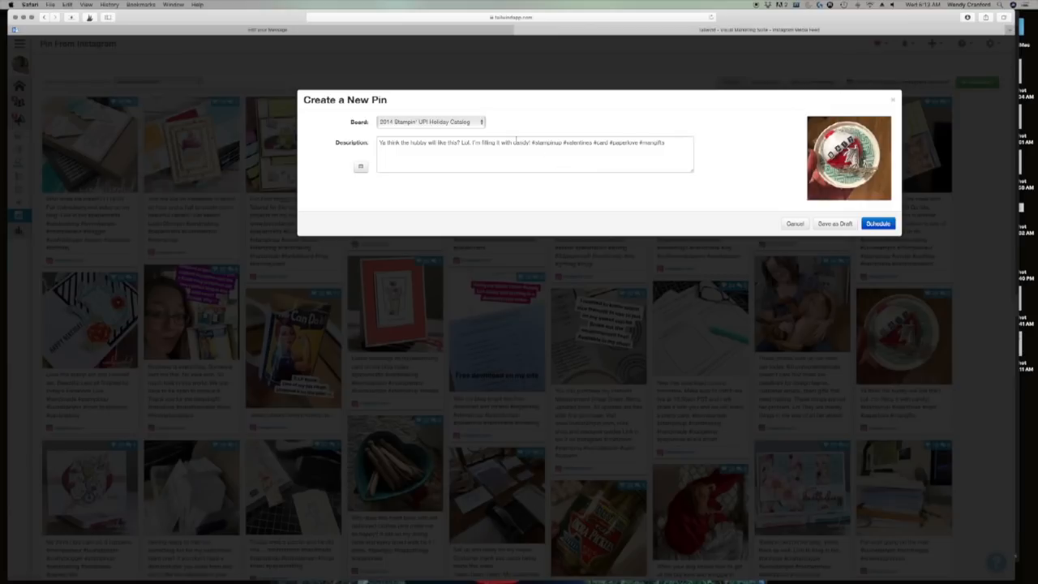
# Choose Man Cards & Gifts as the board and schedule the candy photo pin.
pyautogui.click(430, 122)
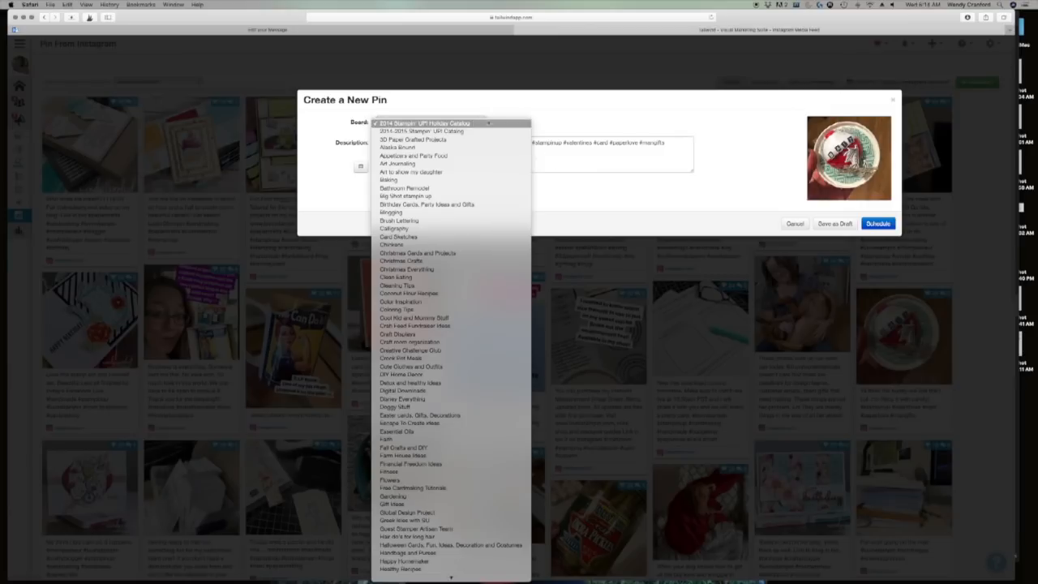
pyautogui.scroll(-3)
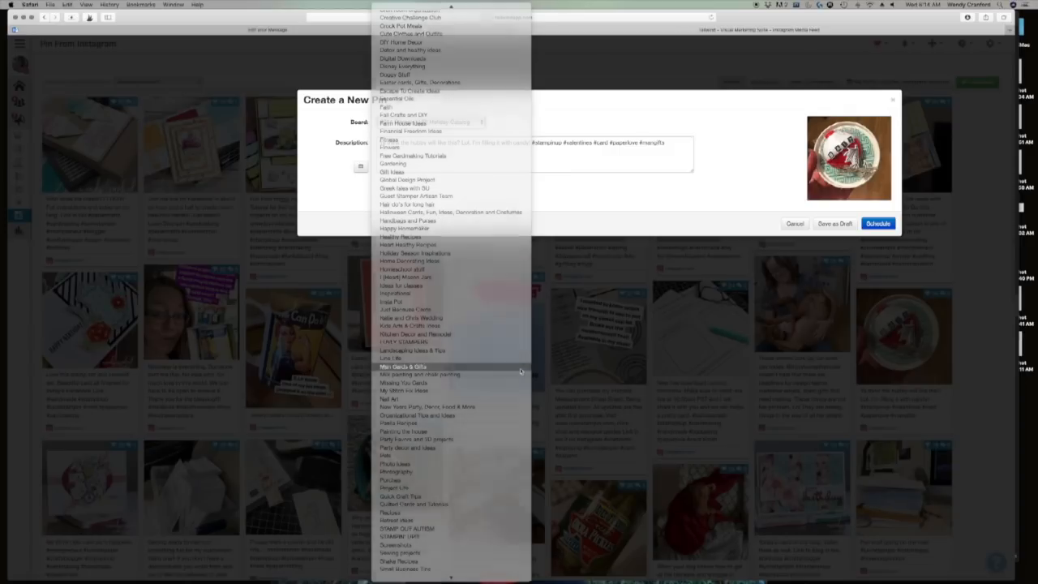
pyautogui.click(403, 367)
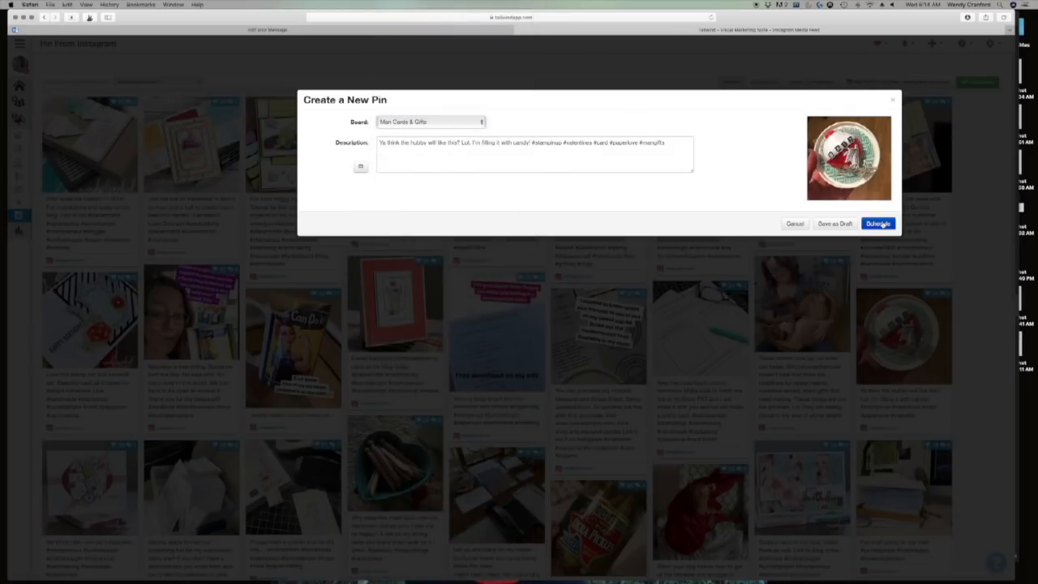
pyautogui.click(877, 223)
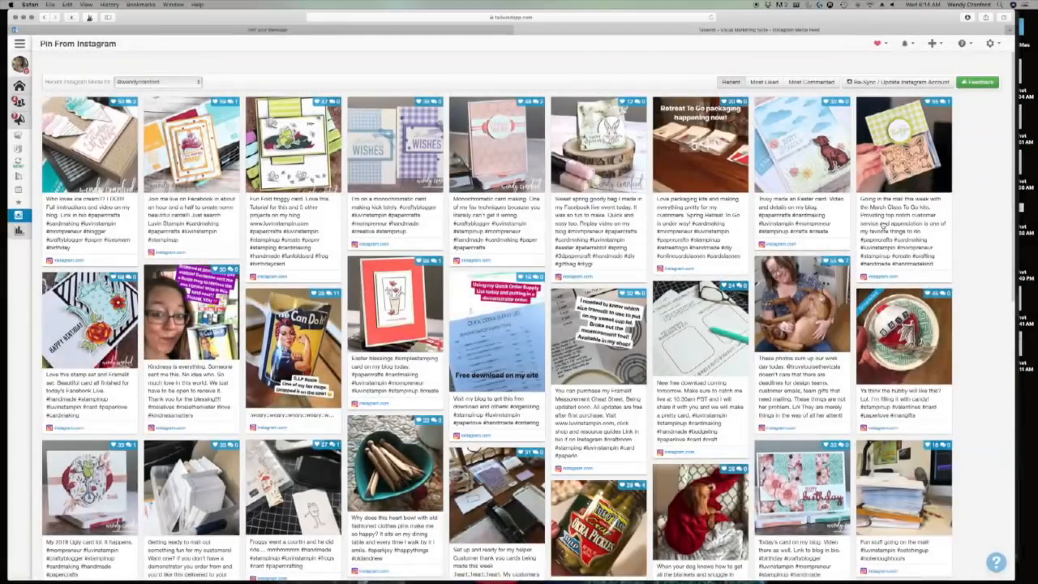
# Scroll down the Pin From Instagram feed to reach the hummingbird card photo.
pyautogui.scroll(-3)
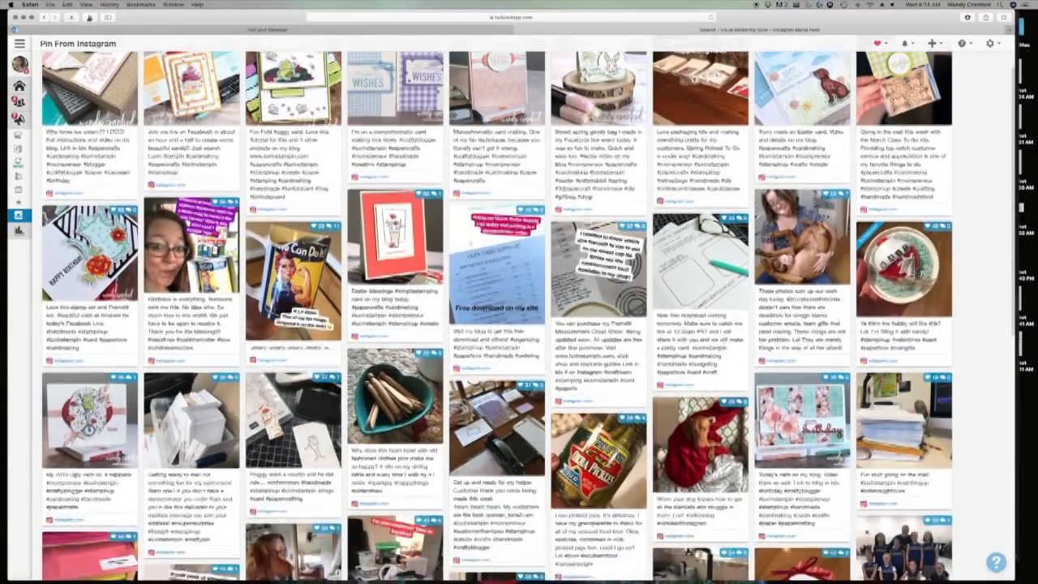
pyautogui.scroll(-3)
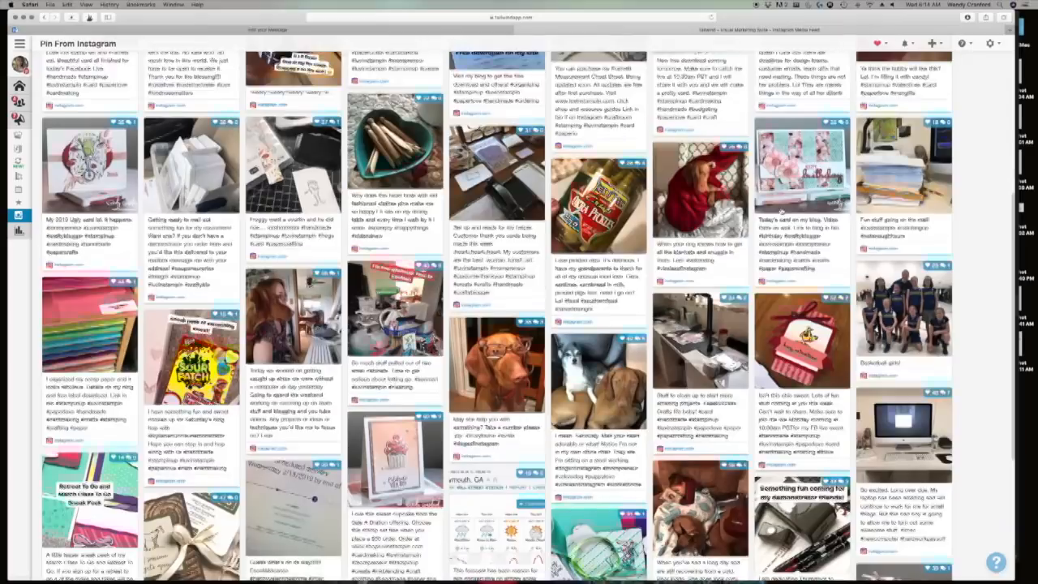
pyautogui.scroll(-3)
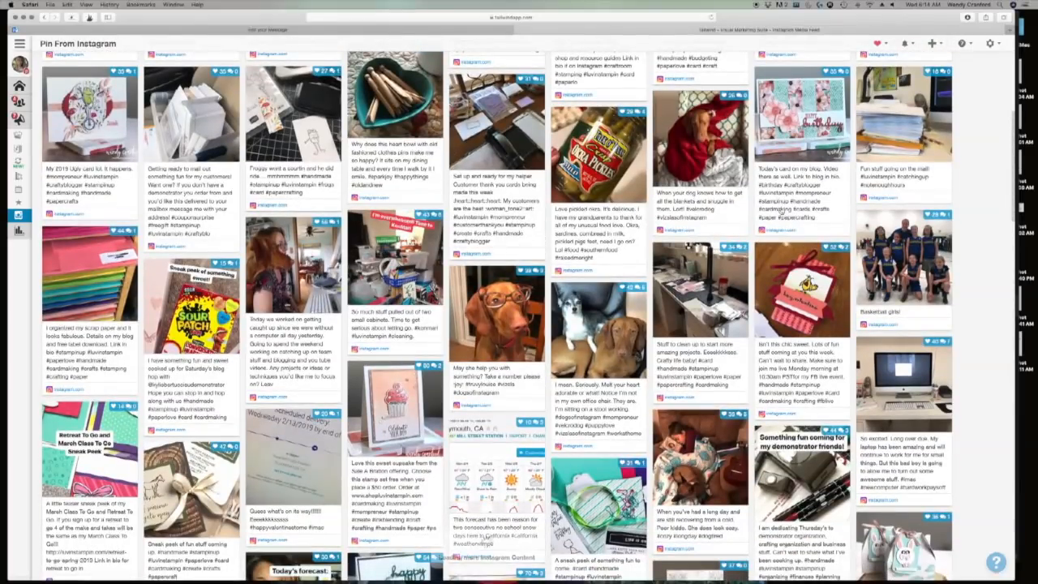
pyautogui.scroll(-3)
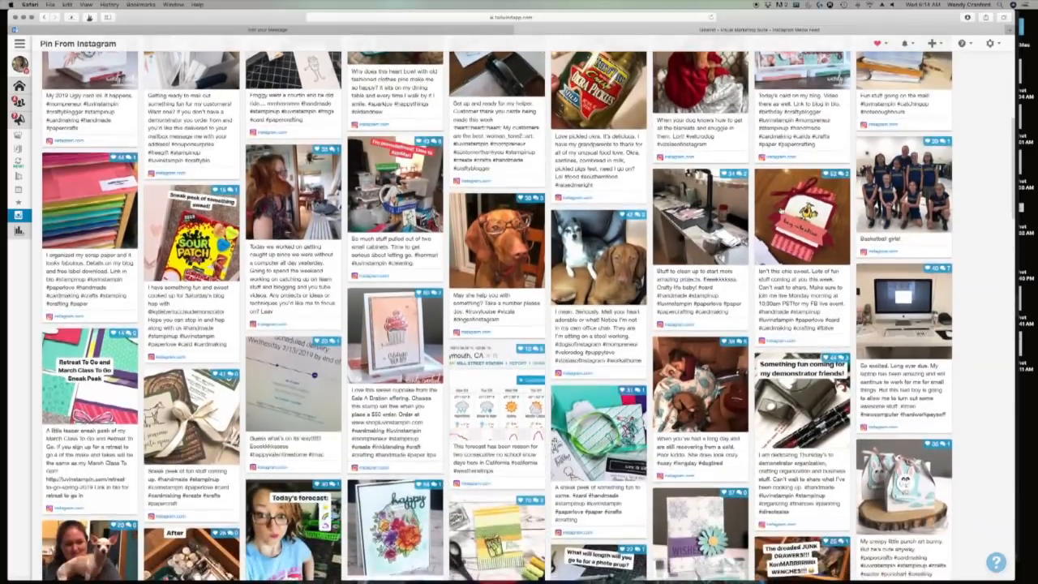
pyautogui.scroll(-3)
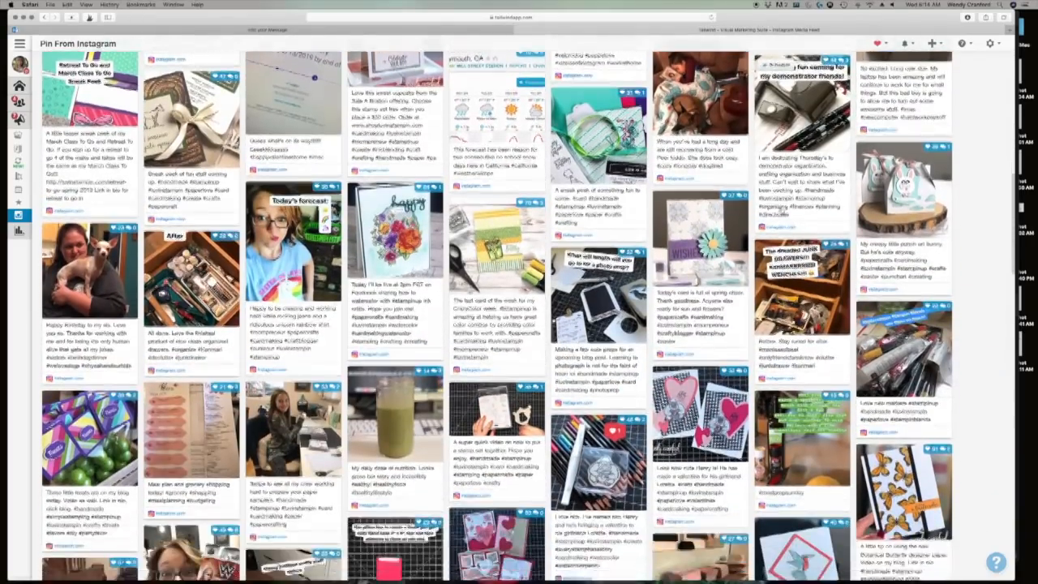
pyautogui.scroll(-3)
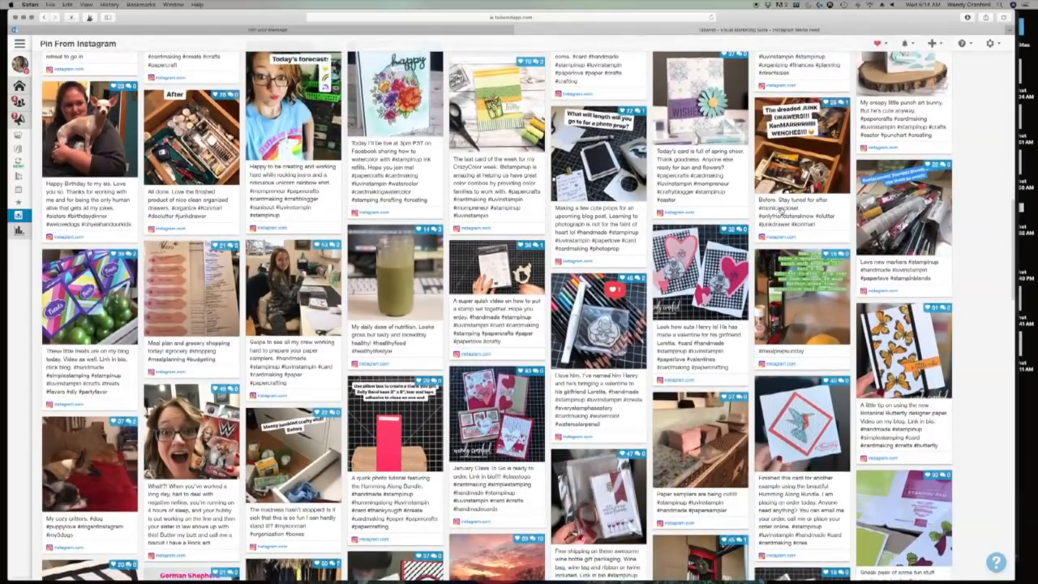
pyautogui.scroll(-3)
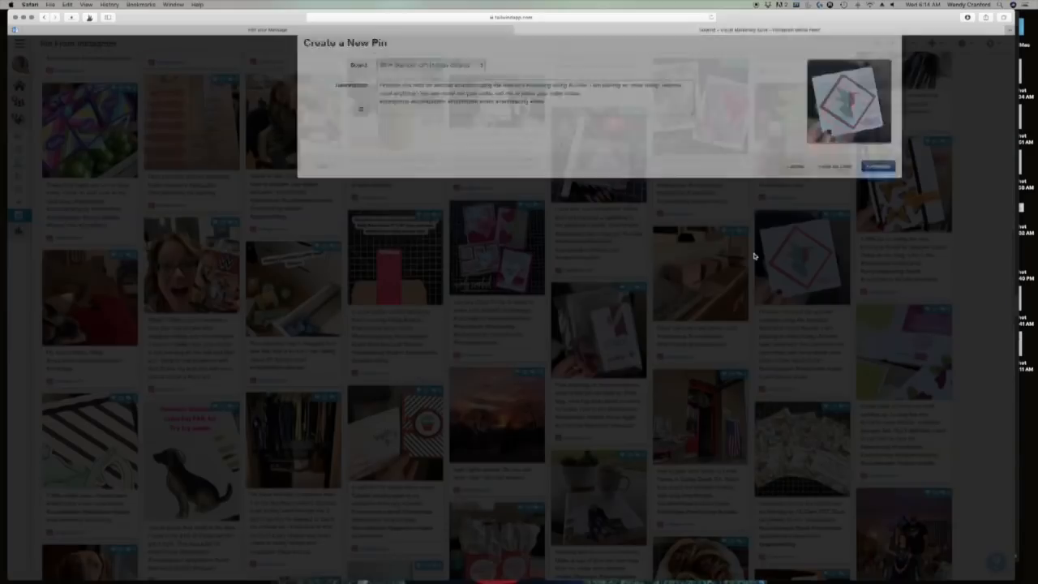
# Assign the hummingbird card pin to the LUVLY STAMPERS board and schedule both pending pins.
pyautogui.click(432, 122)
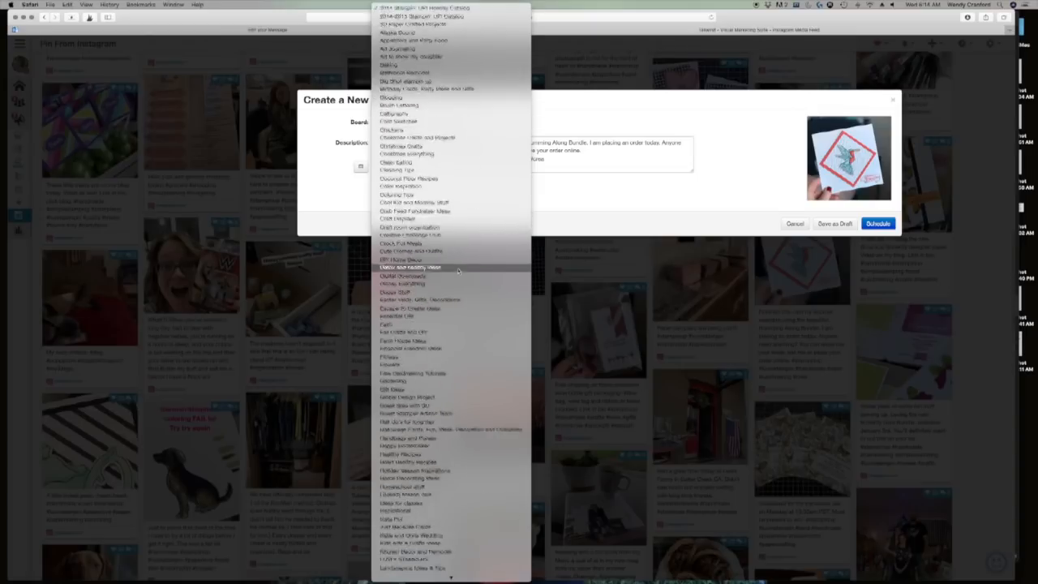
pyautogui.scroll(-3)
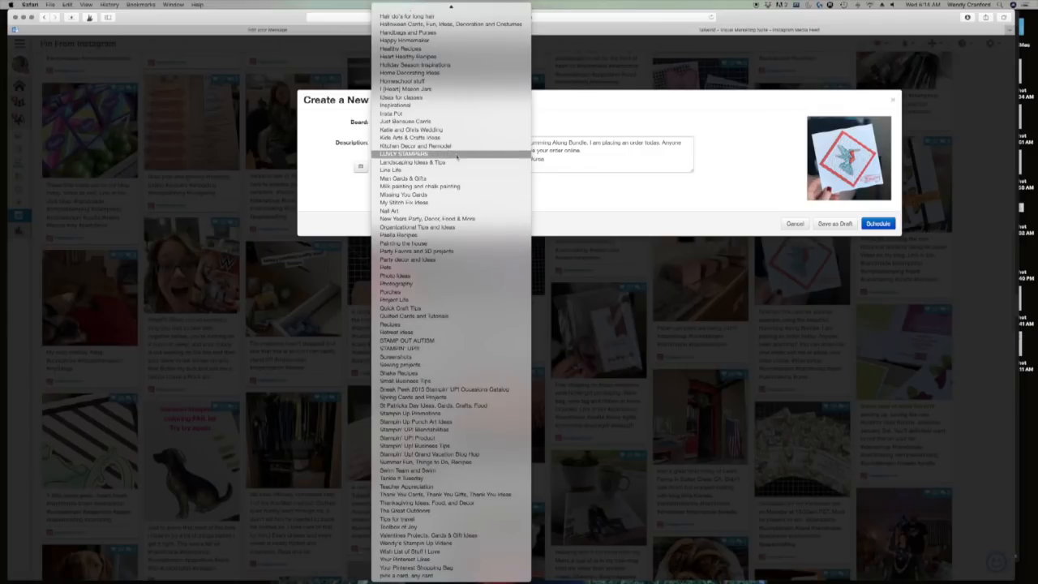
pyautogui.click(403, 154)
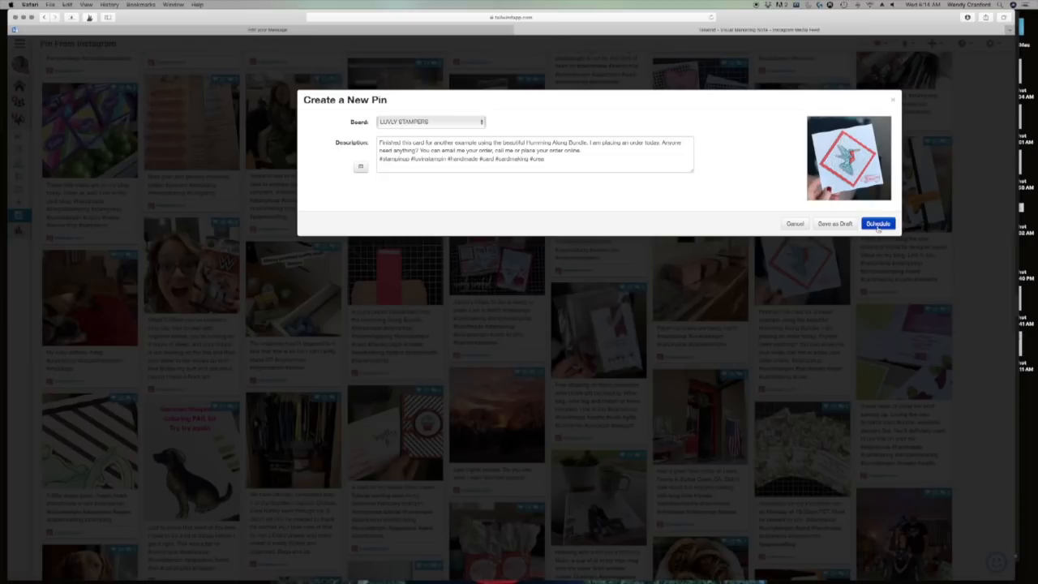
pyautogui.click(877, 223)
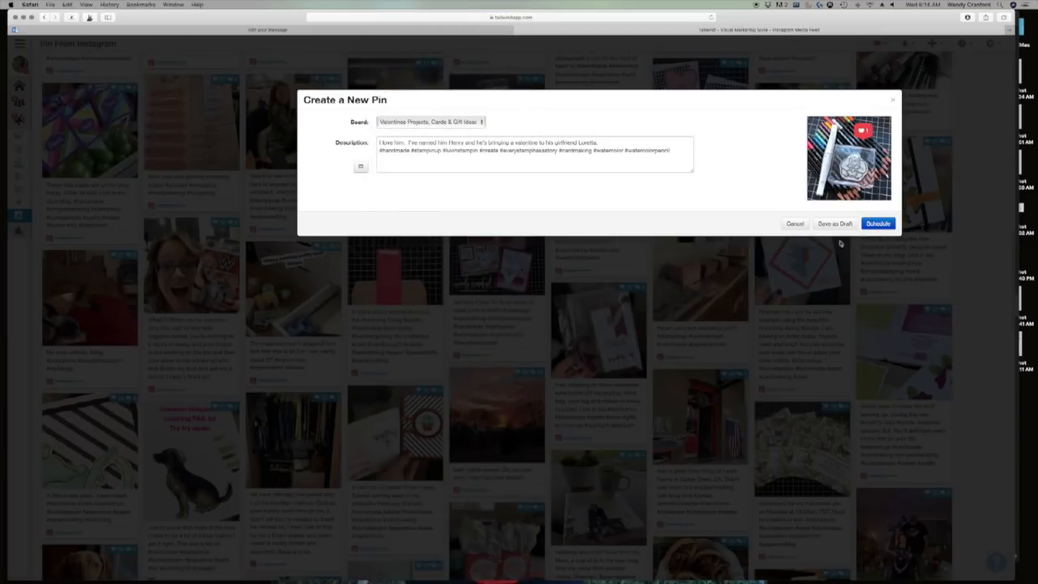
pyautogui.click(877, 223)
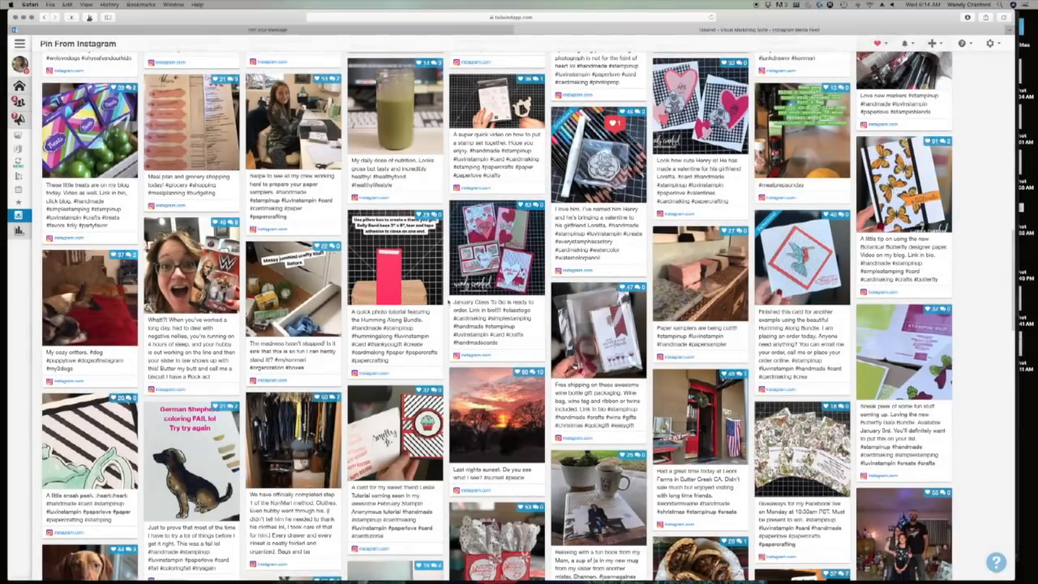
# Go to Tailwind Video Guides from the Help (?) menu.
pyautogui.scroll(-3)
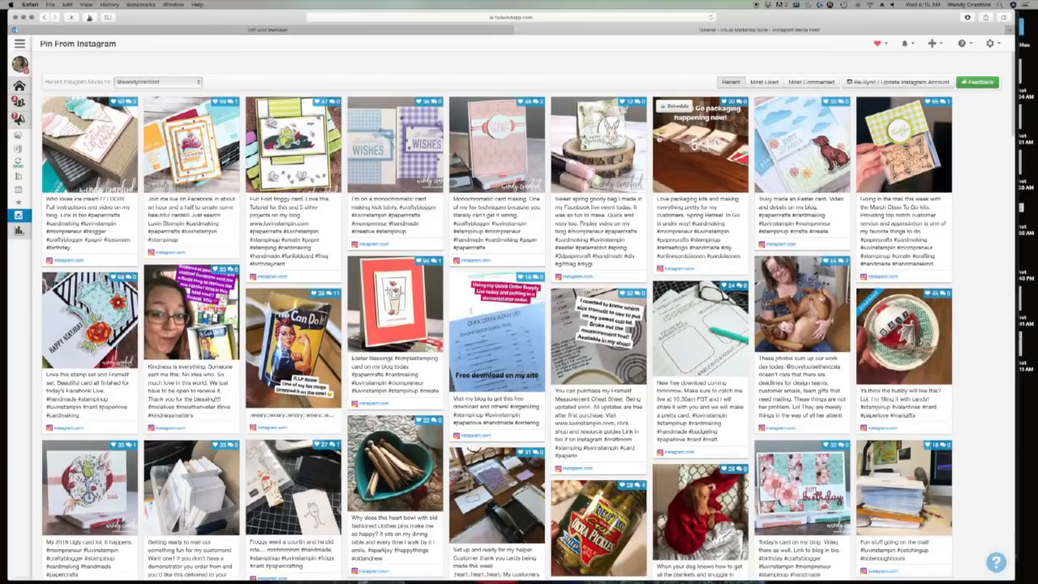
pyautogui.click(965, 43)
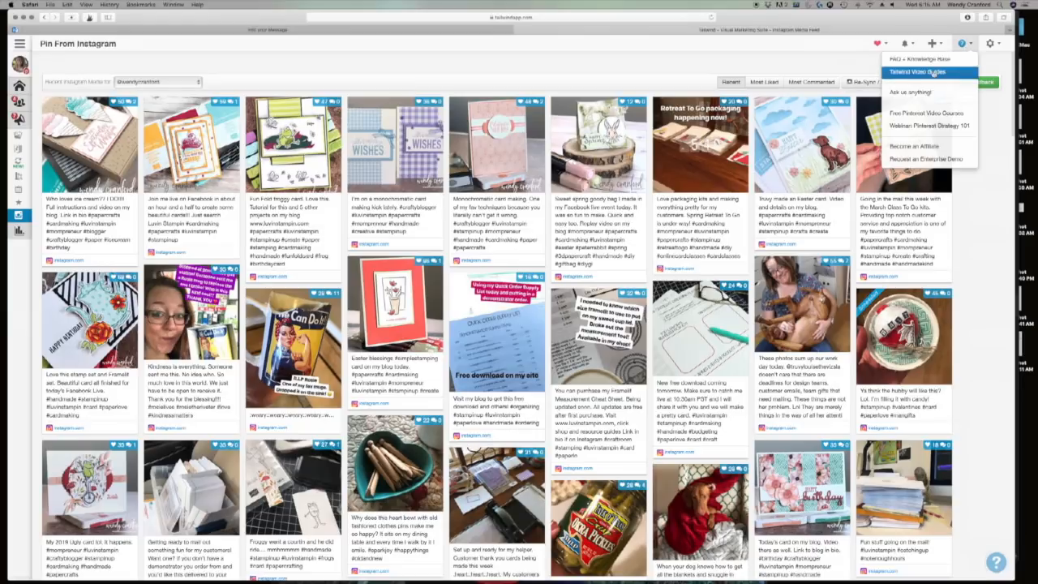
pyautogui.click(917, 72)
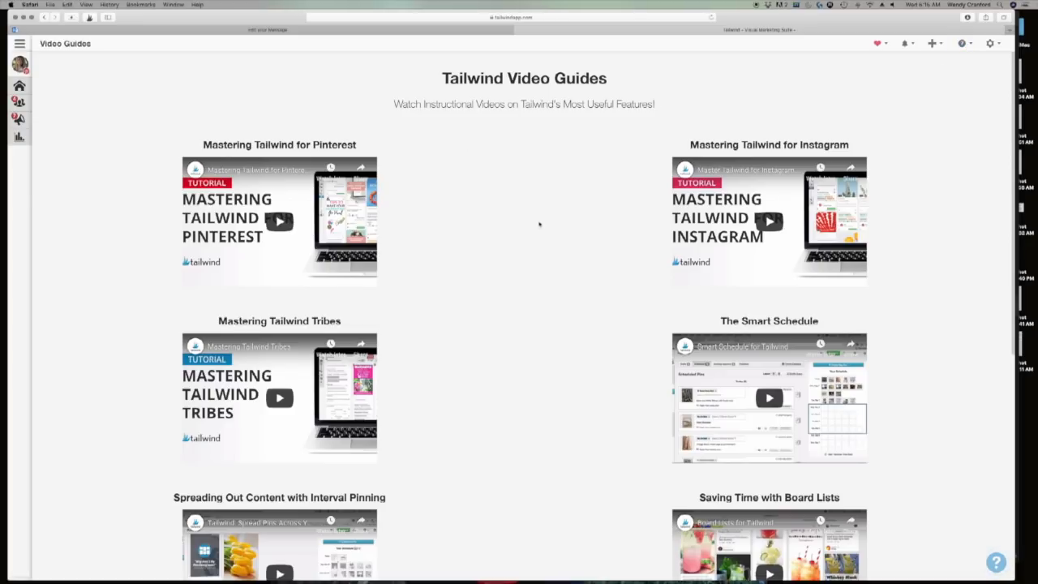
# Browse the video guides list, then expand the side navigation and account switcher.
pyautogui.scroll(-3)
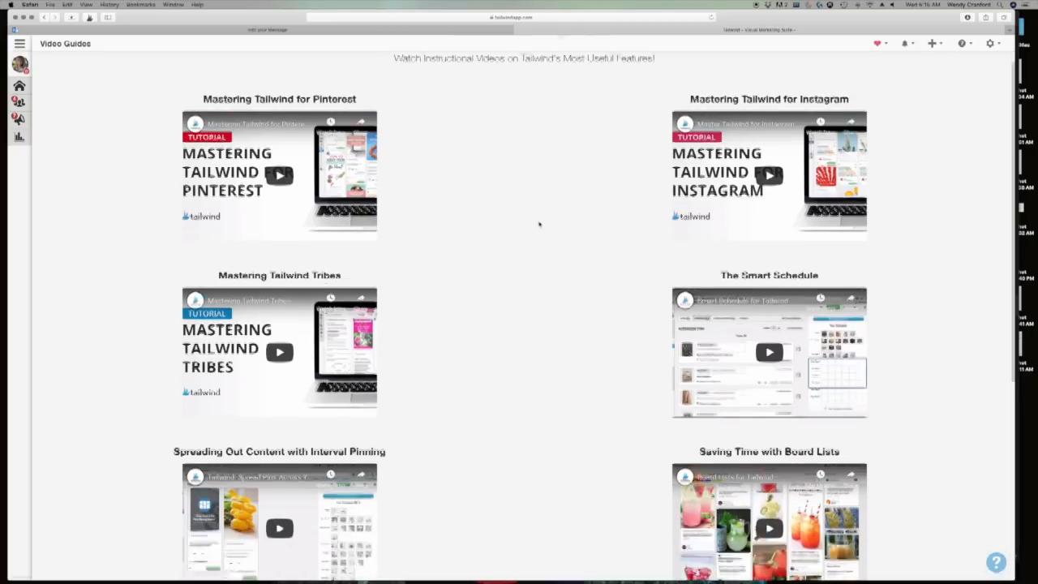
pyautogui.scroll(-3)
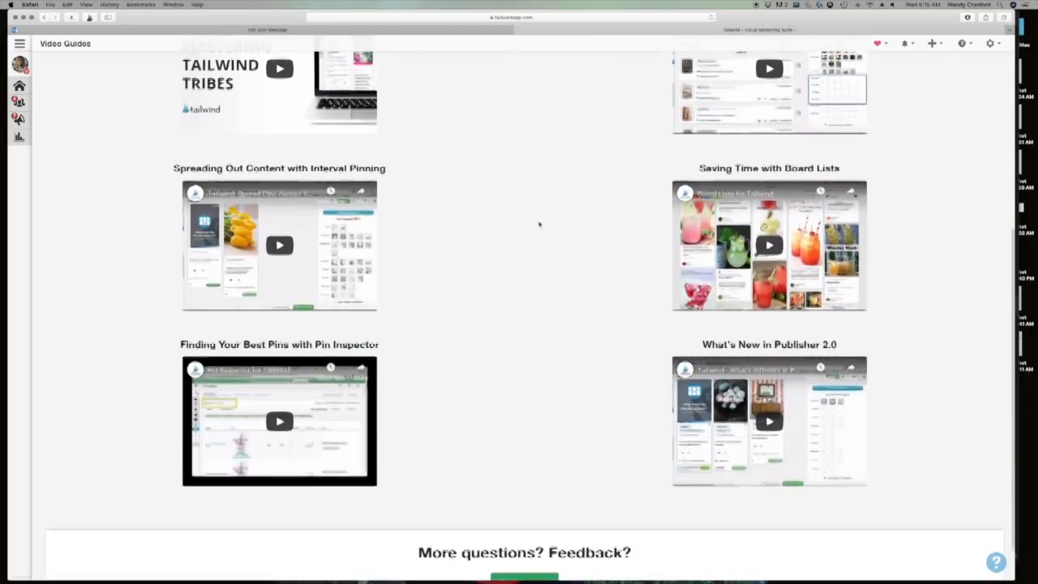
pyautogui.scroll(-3)
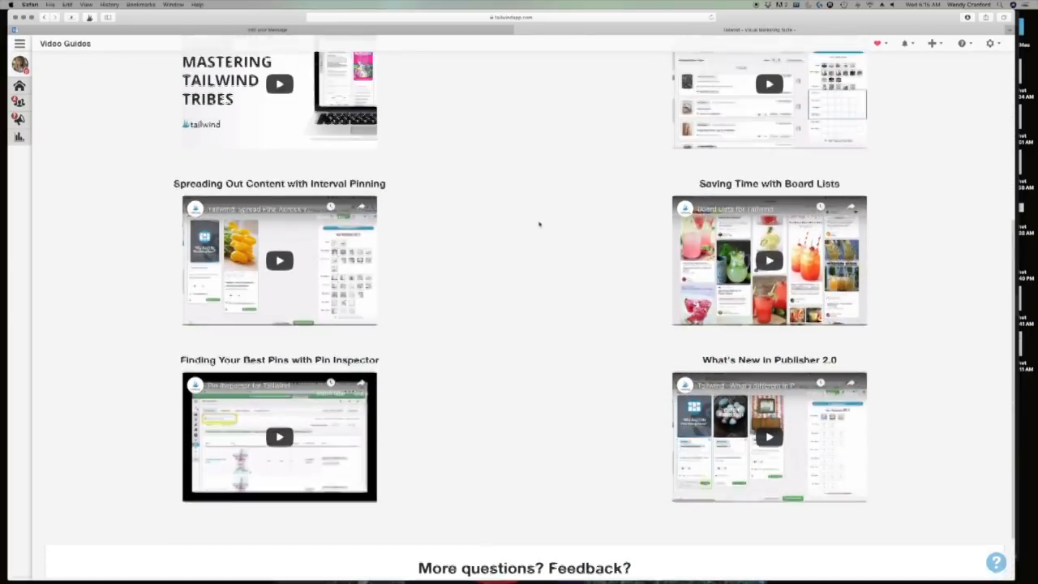
pyautogui.scroll(3)
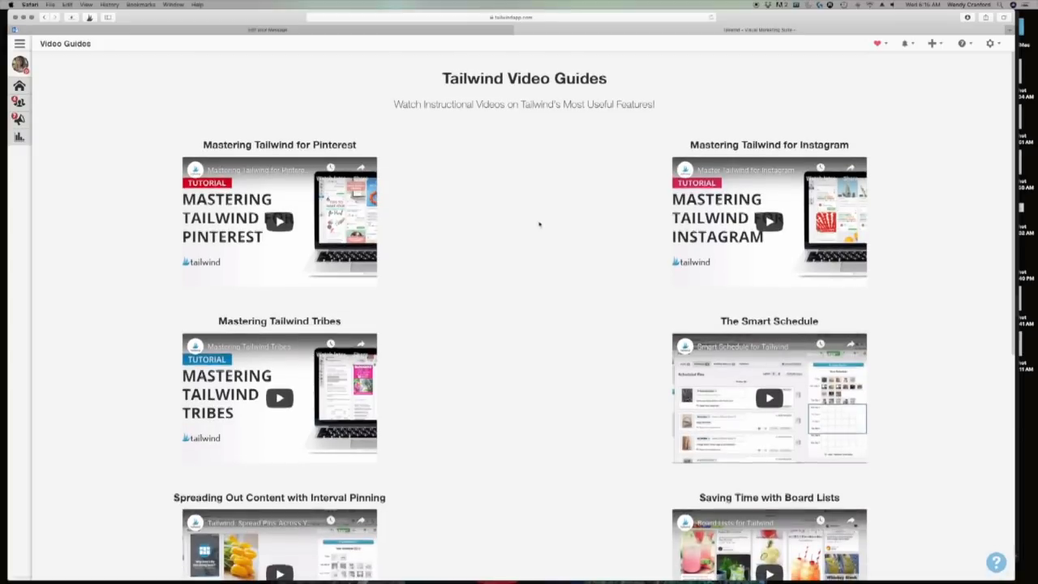
pyautogui.click(20, 43)
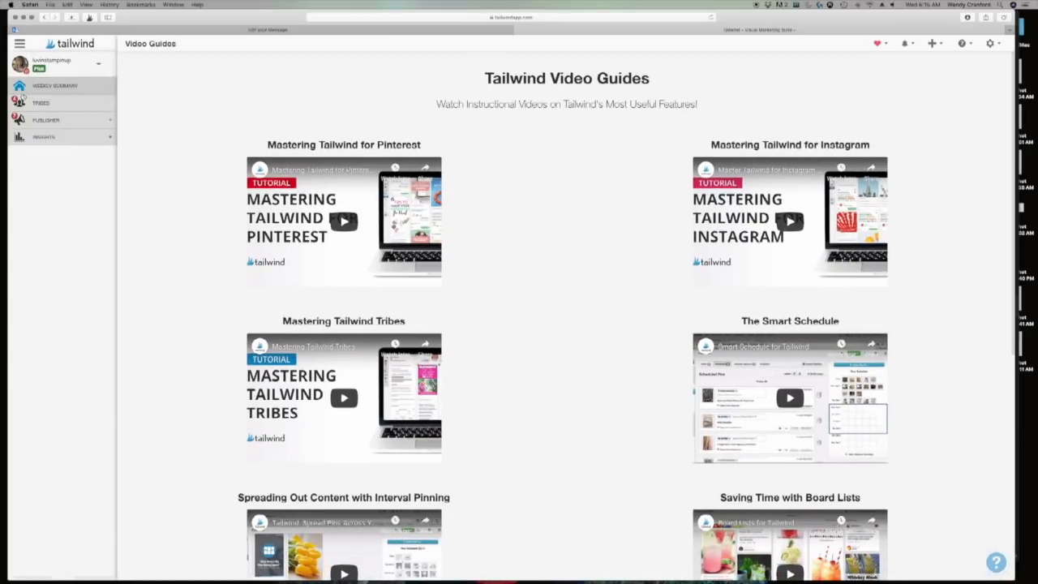
pyautogui.click(53, 62)
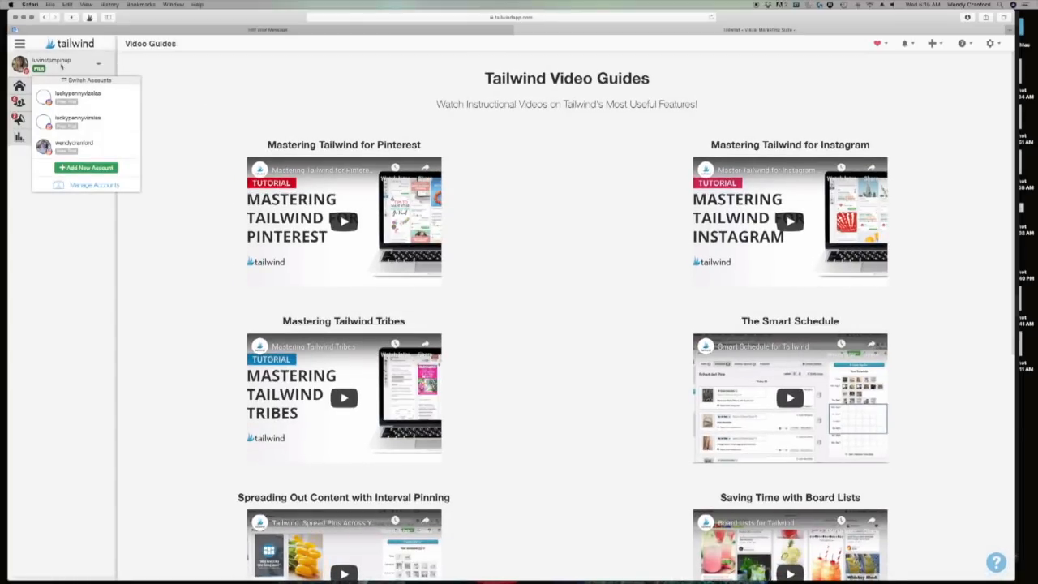